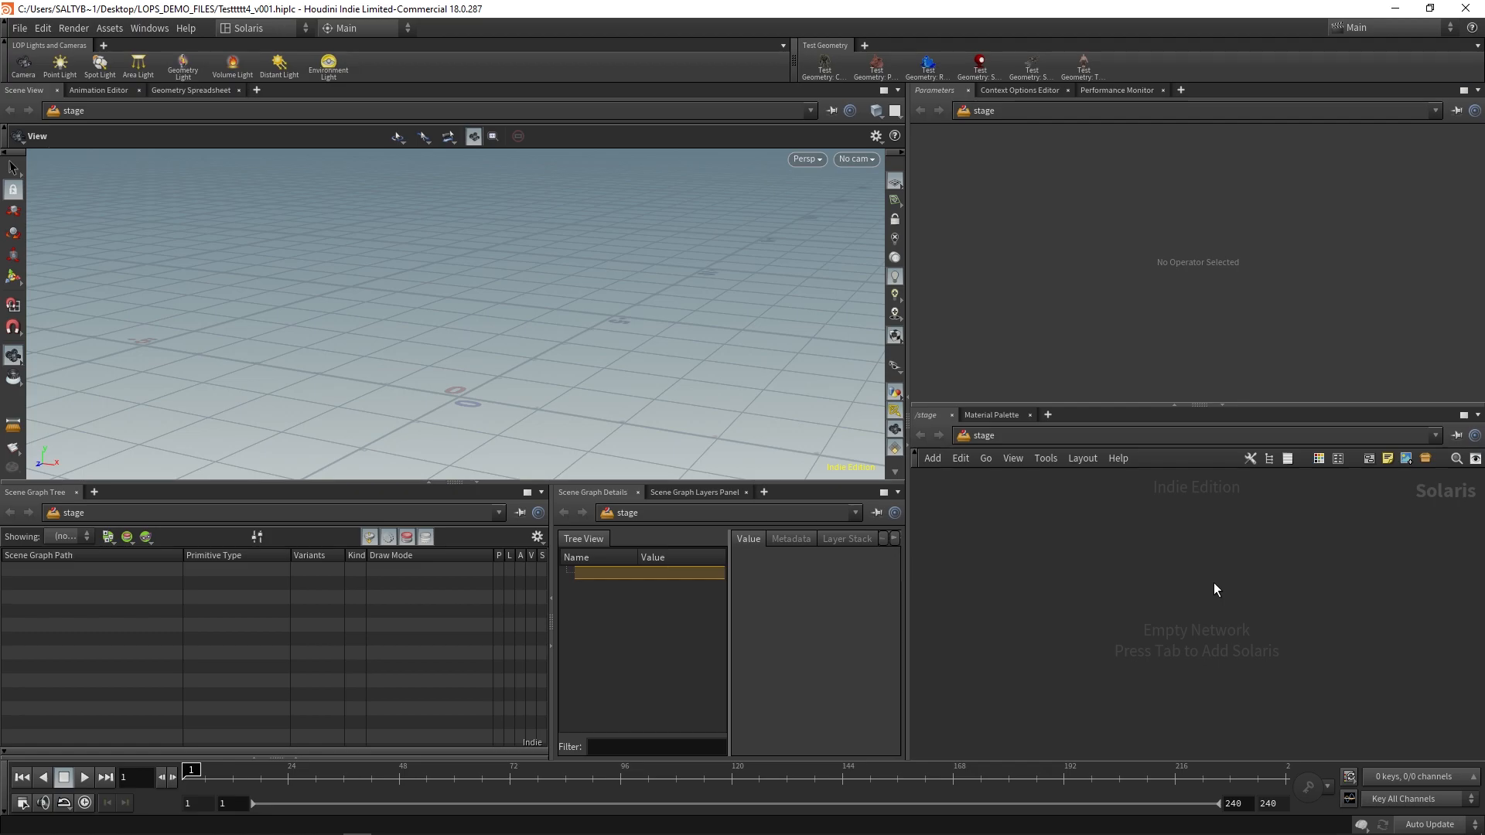
Step: Add a Sublayer node and load FullScene.usd into it, bringing the market stall onto the stage
key("Tab")
type("s")
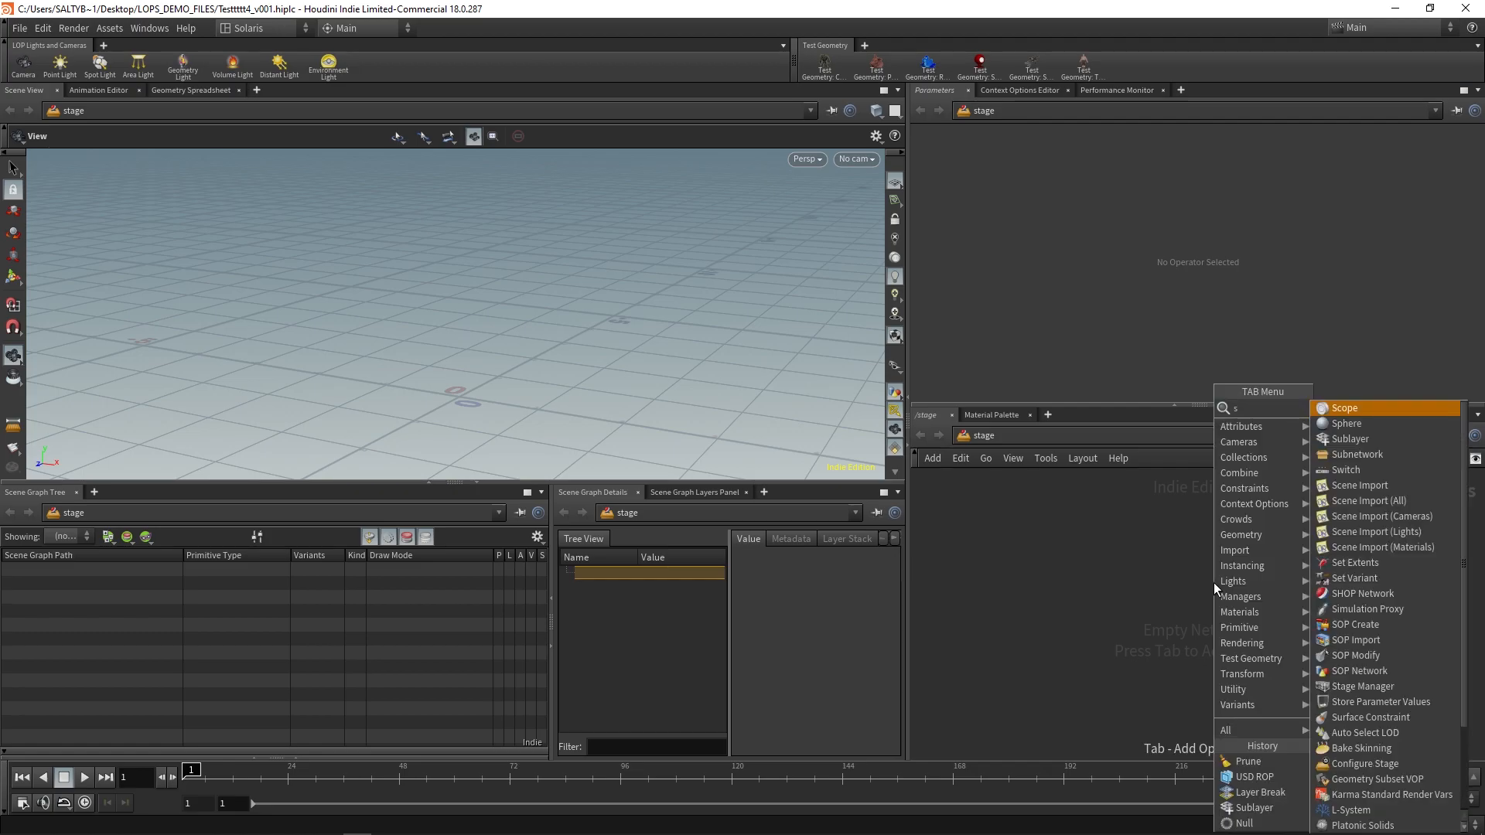
left_click(1348, 438)
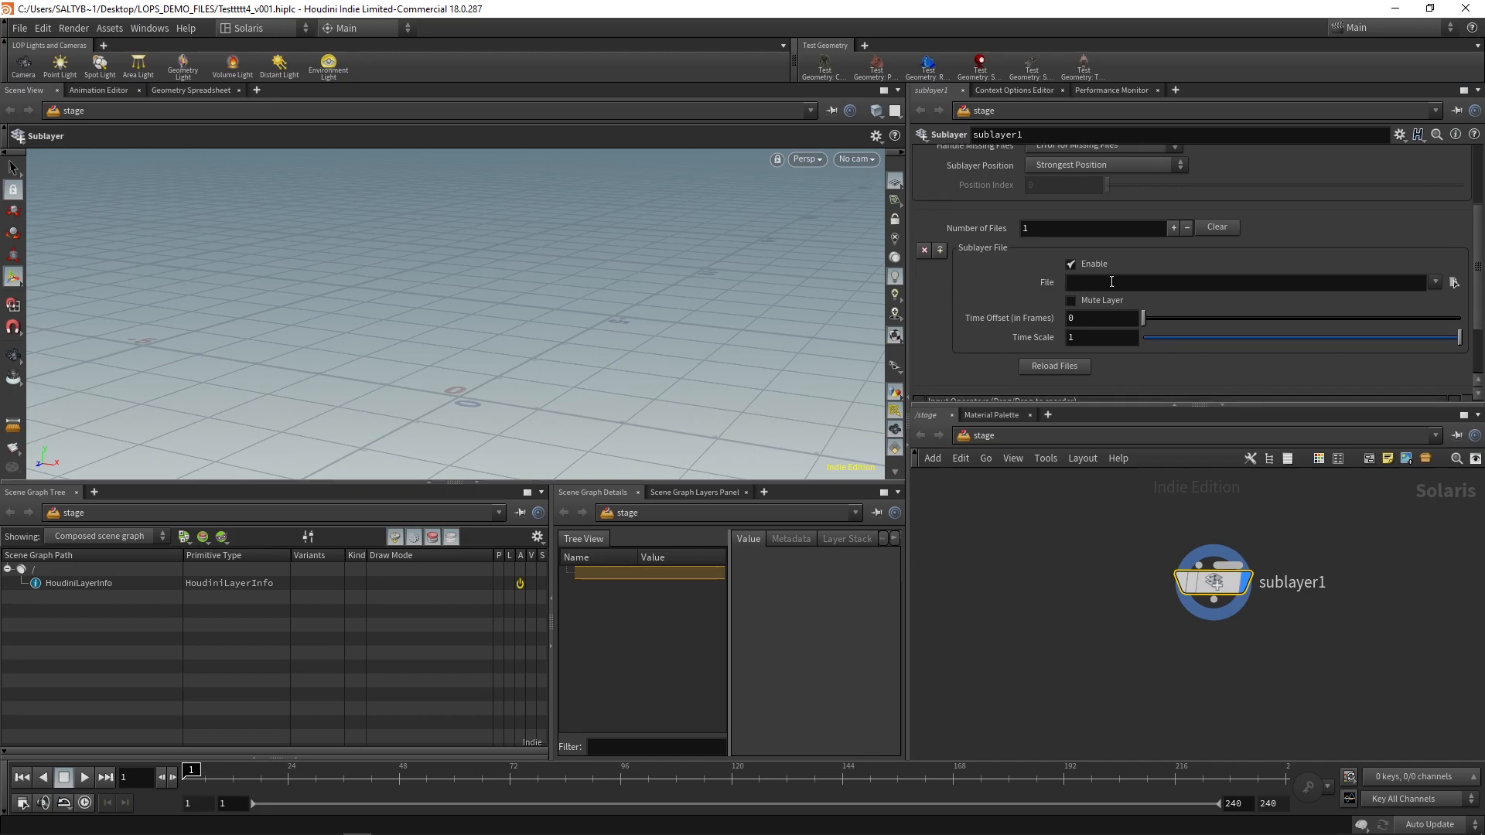
left_click(1453, 282)
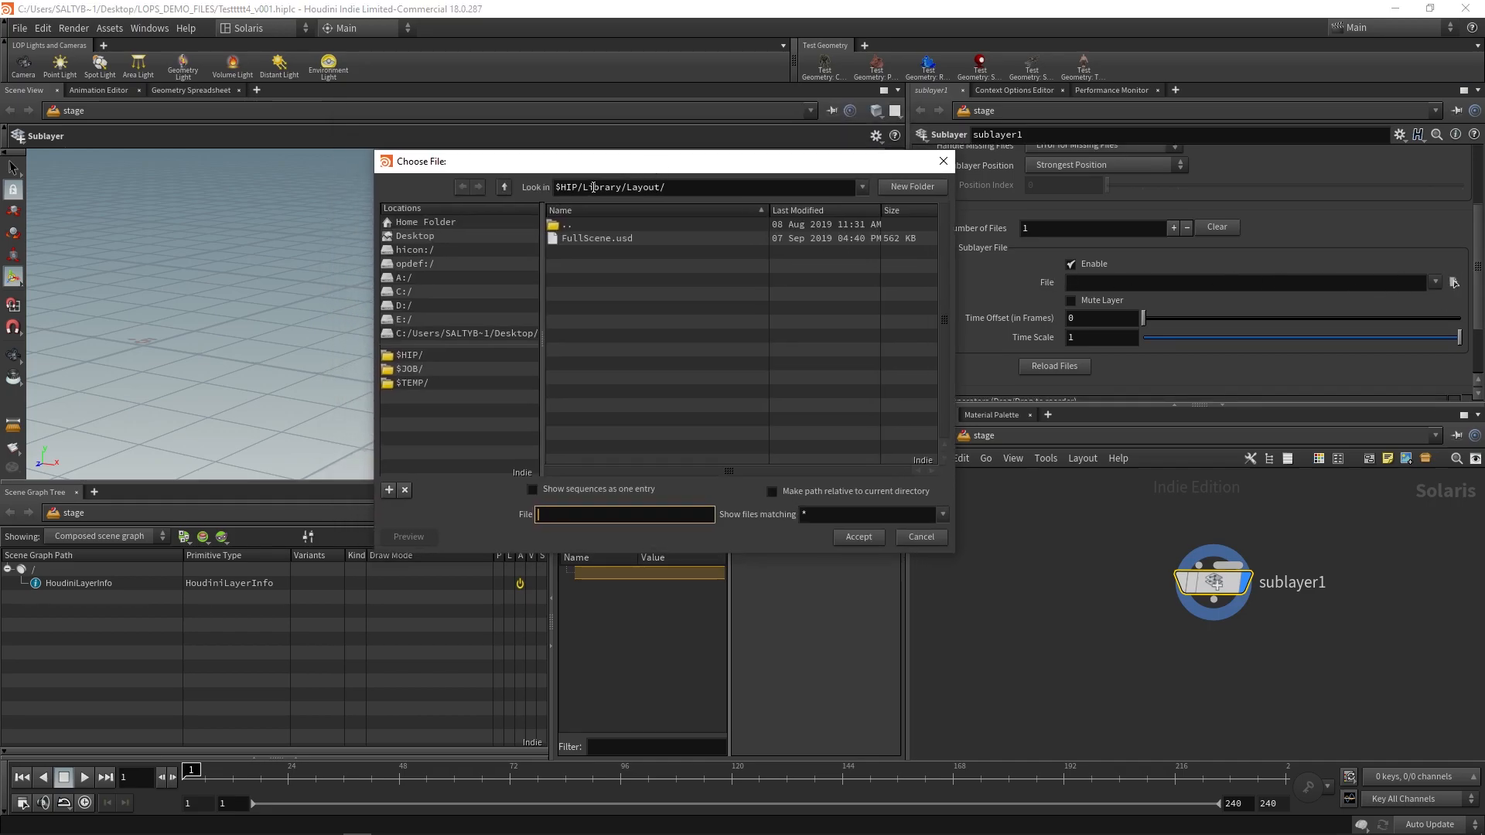
left_click(598, 239)
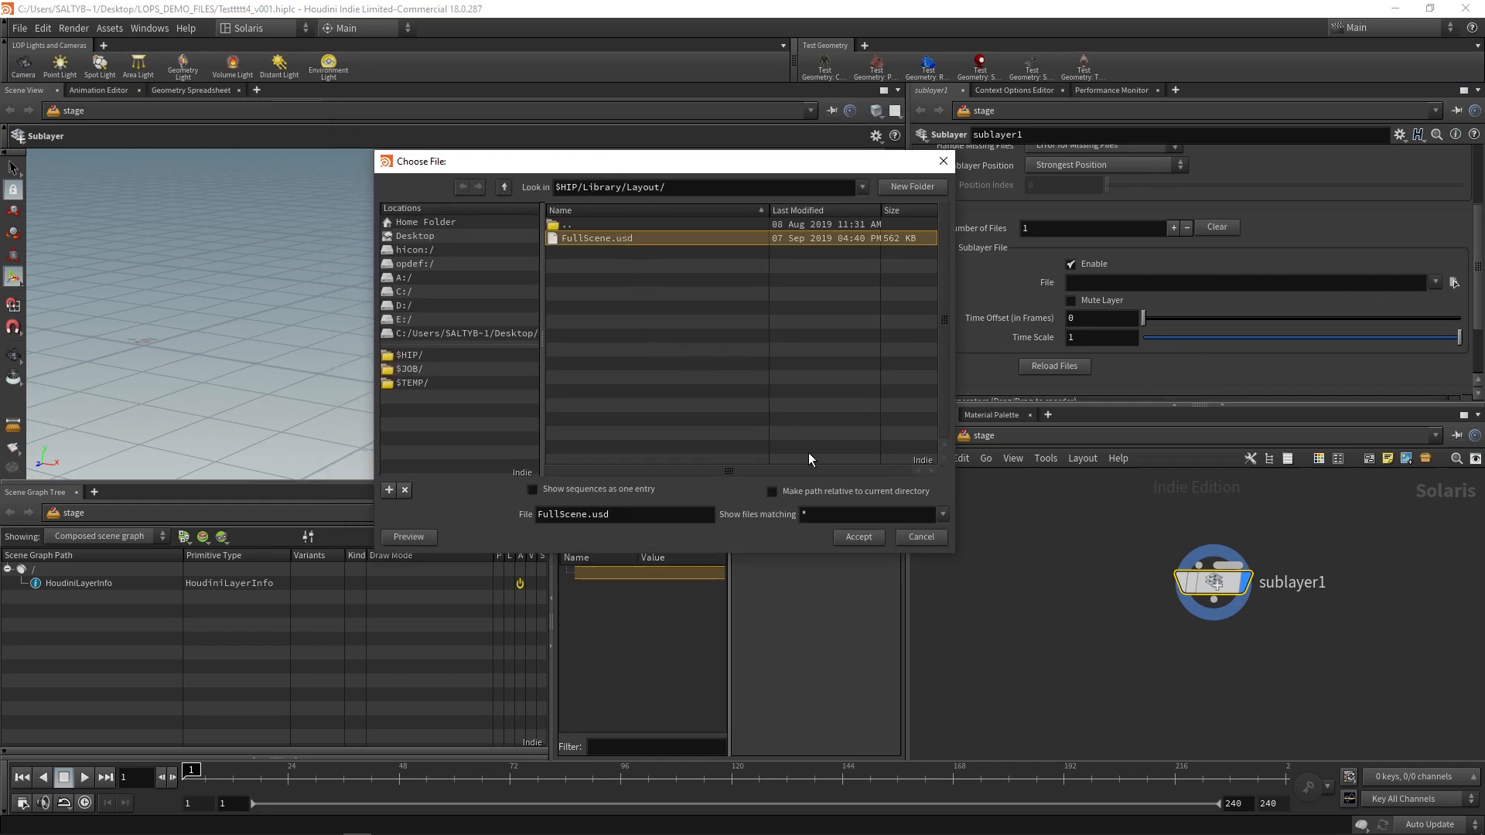
left_click(857, 537)
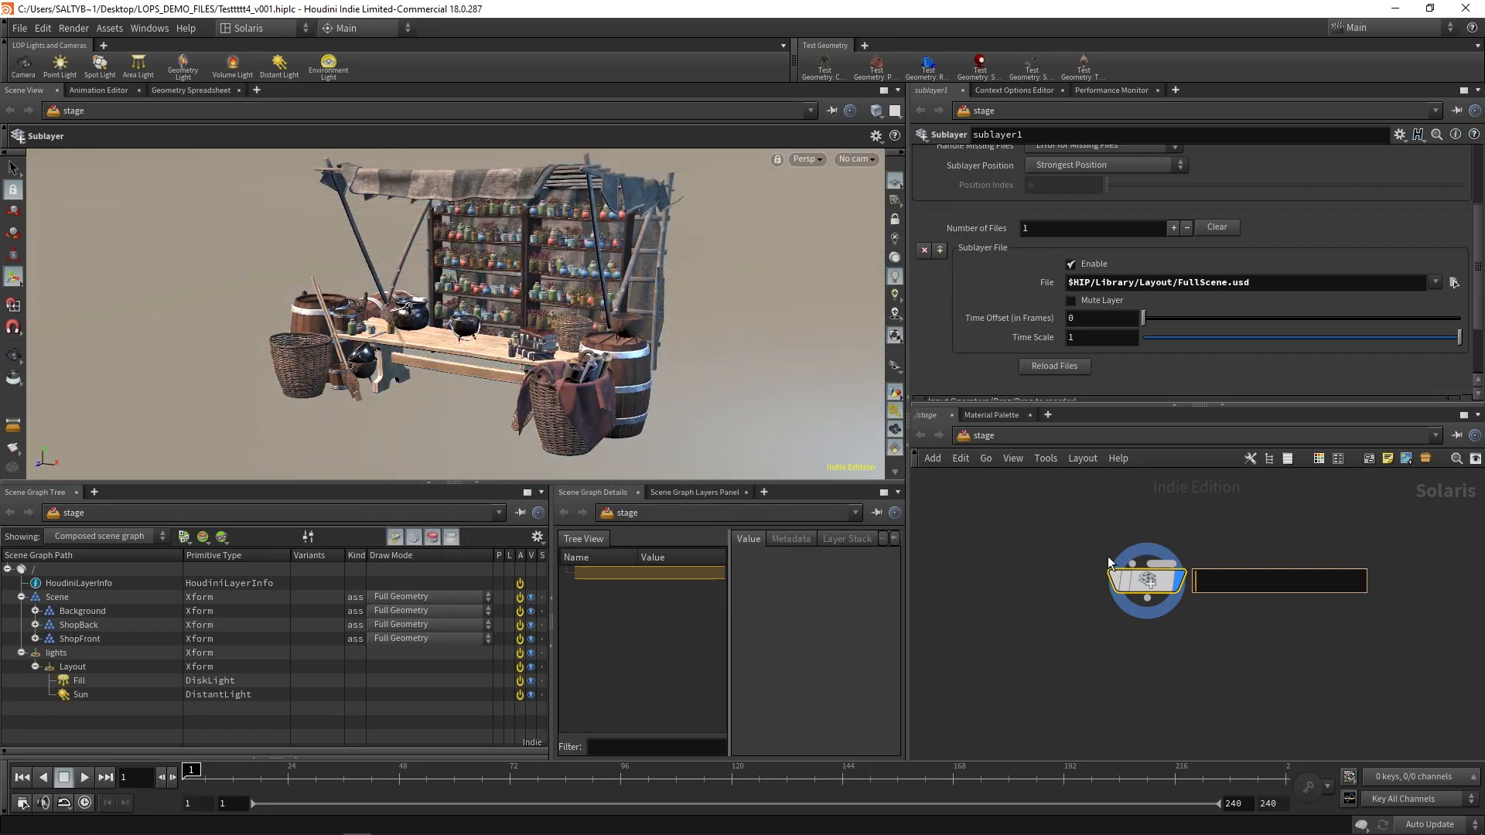
Step: Name the first sublayer layout_dept and add a second sublayer anim_dept below it
type("layout_dept")
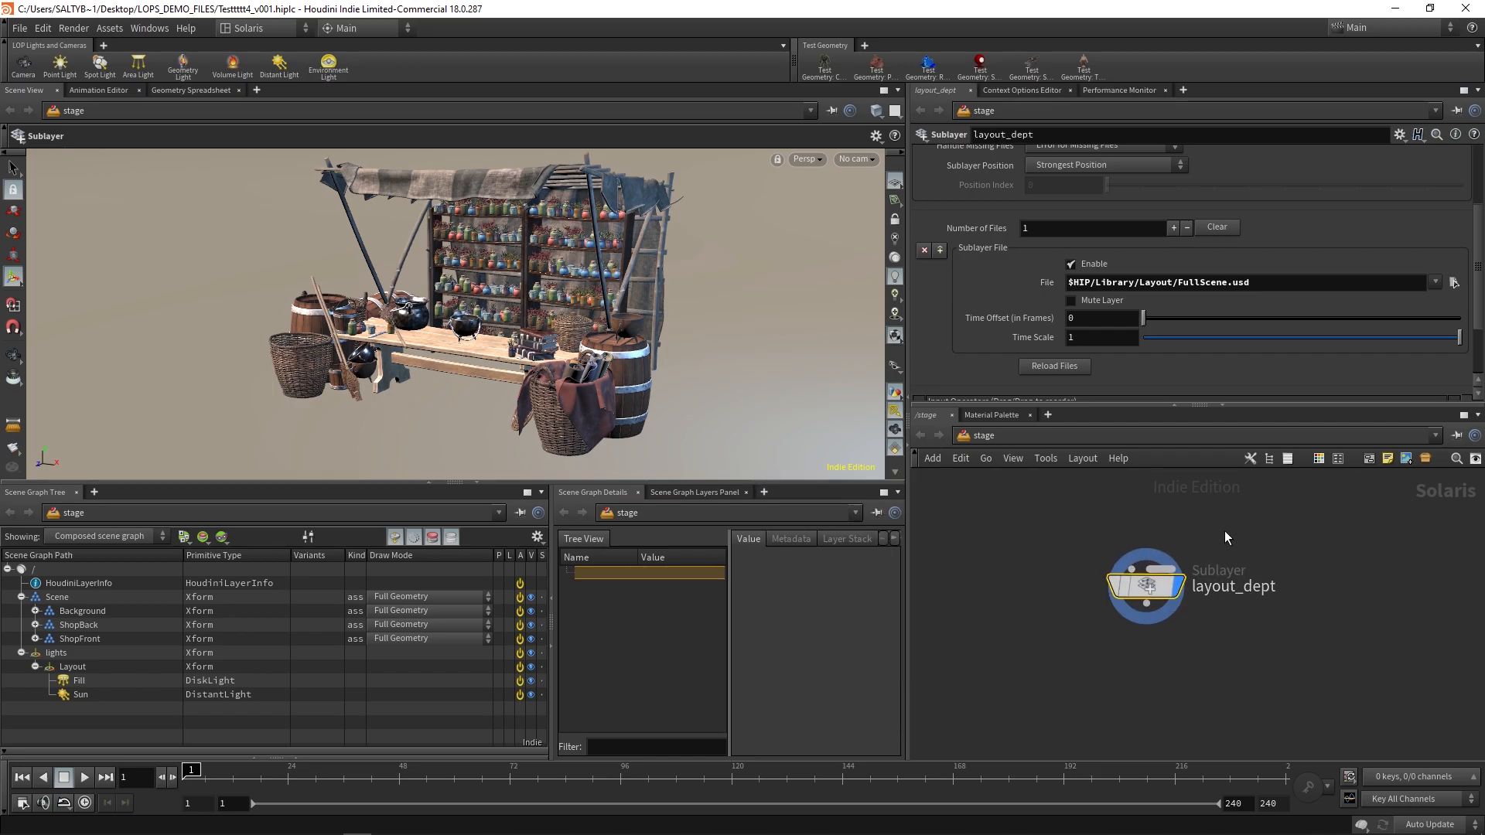
key("tab")
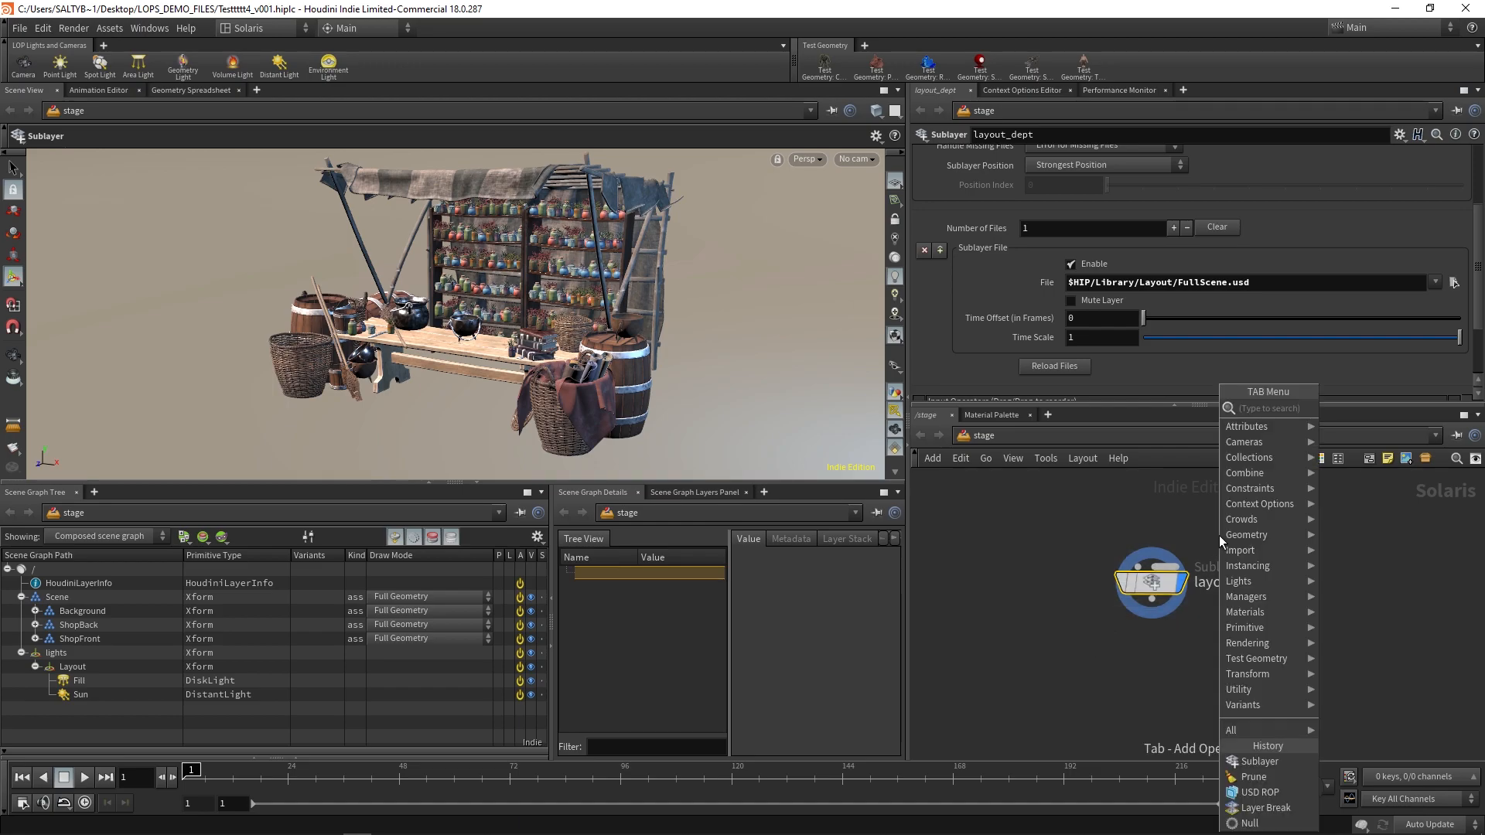
type("su")
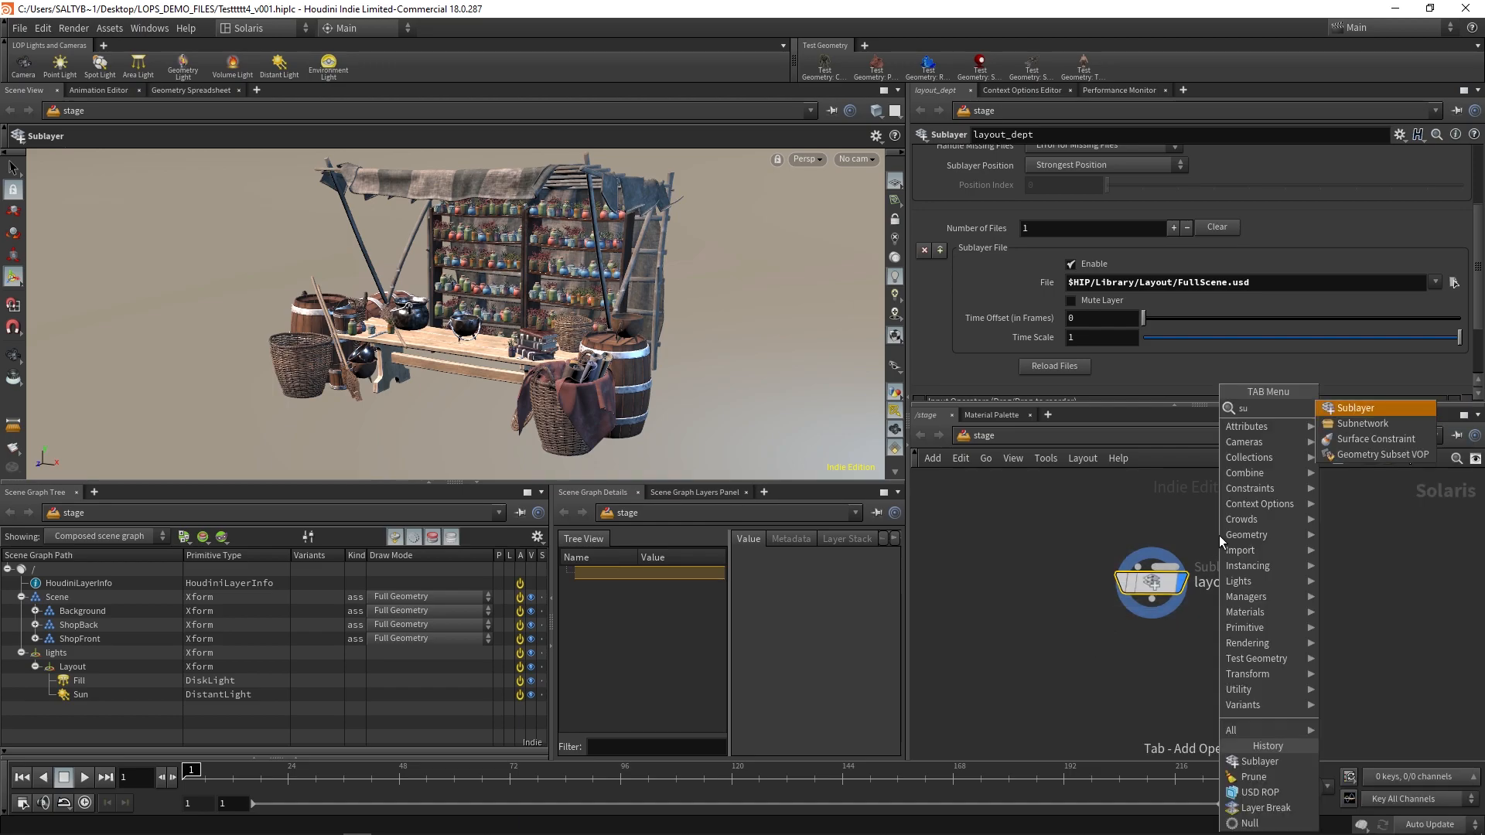
left_click(1355, 407)
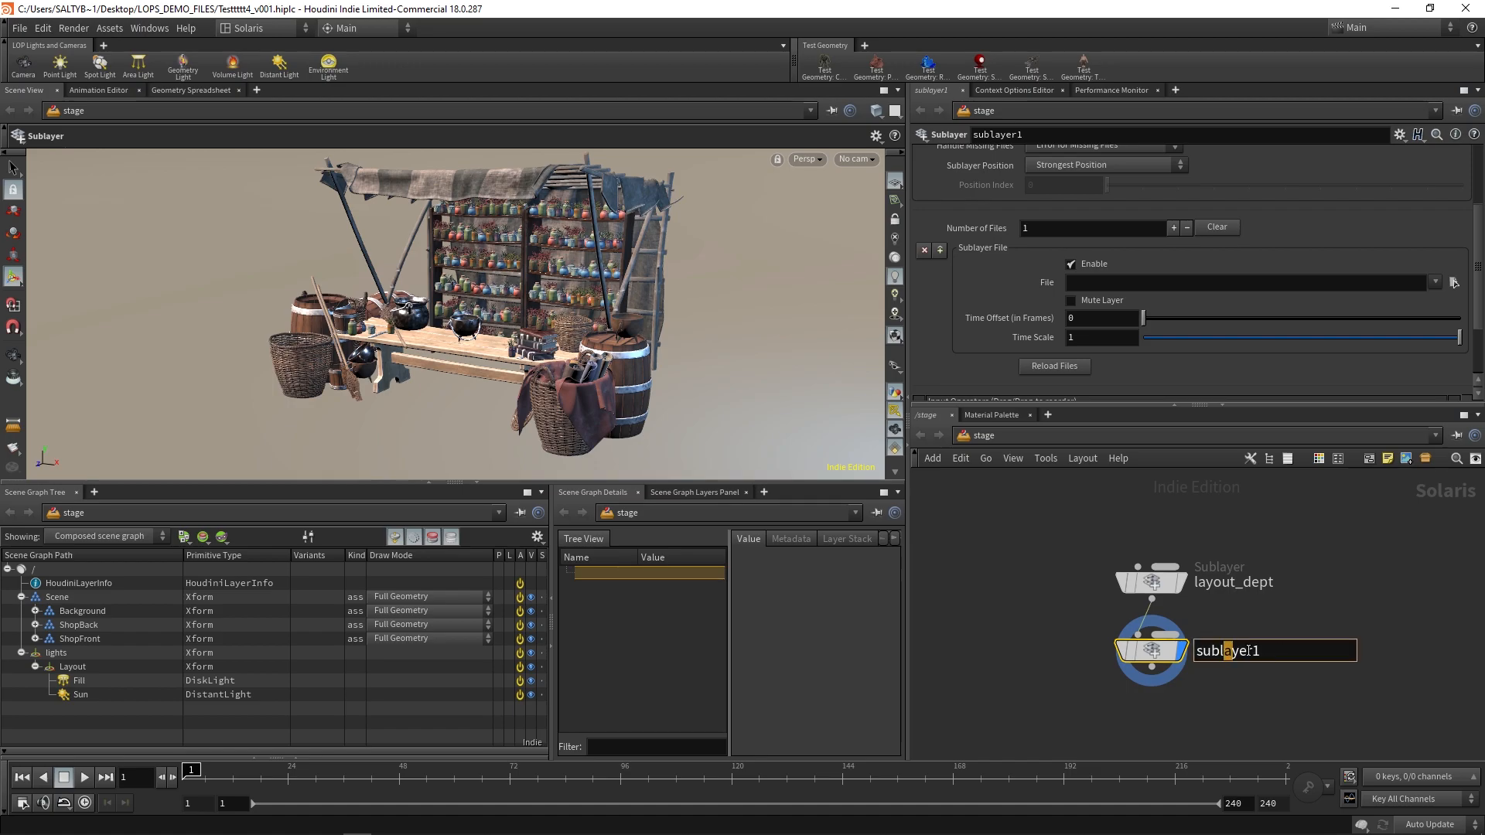
type("anim_dep")
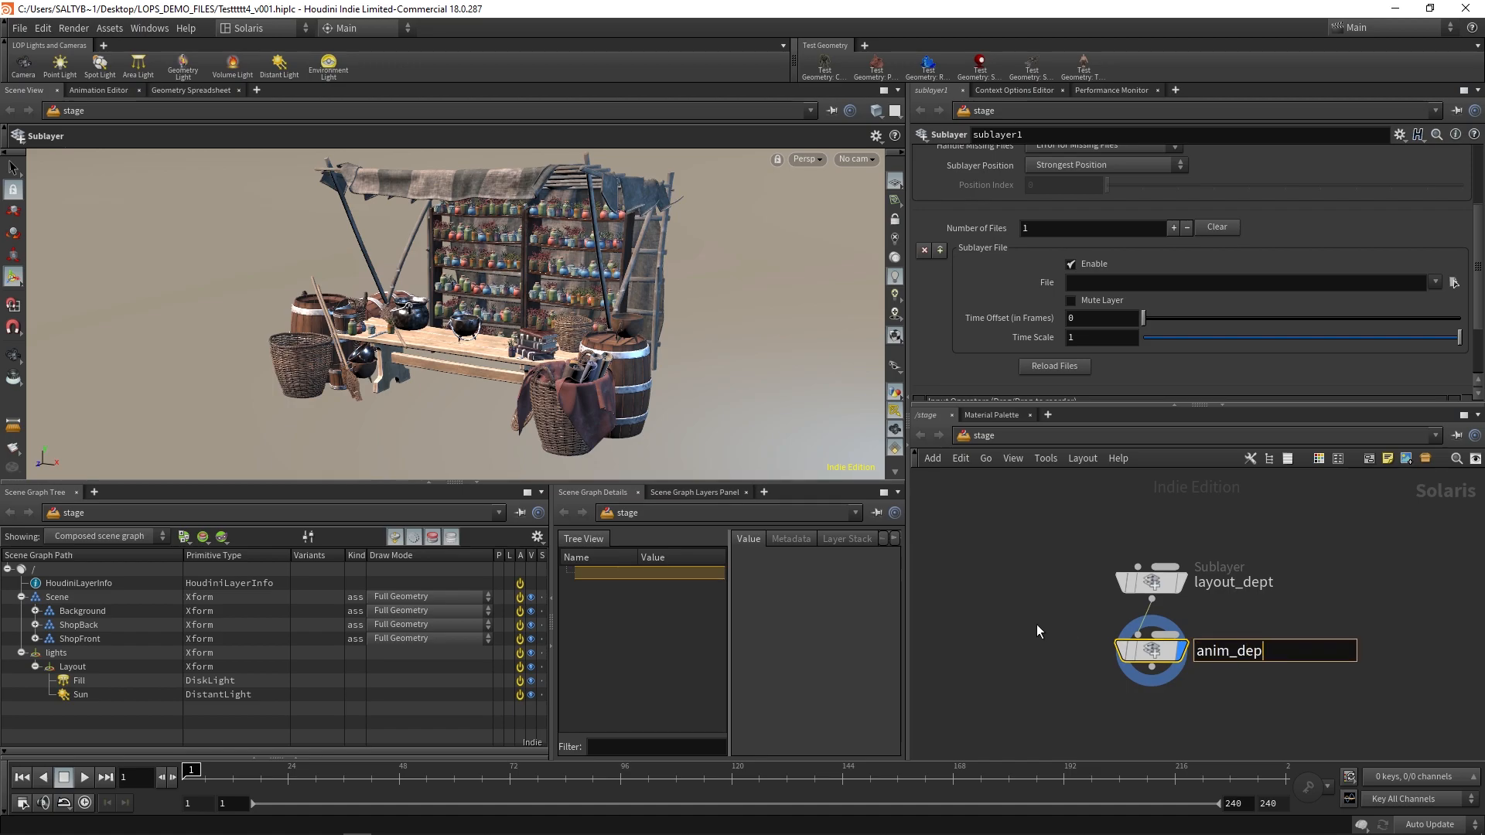
key("Tab")
type("s")
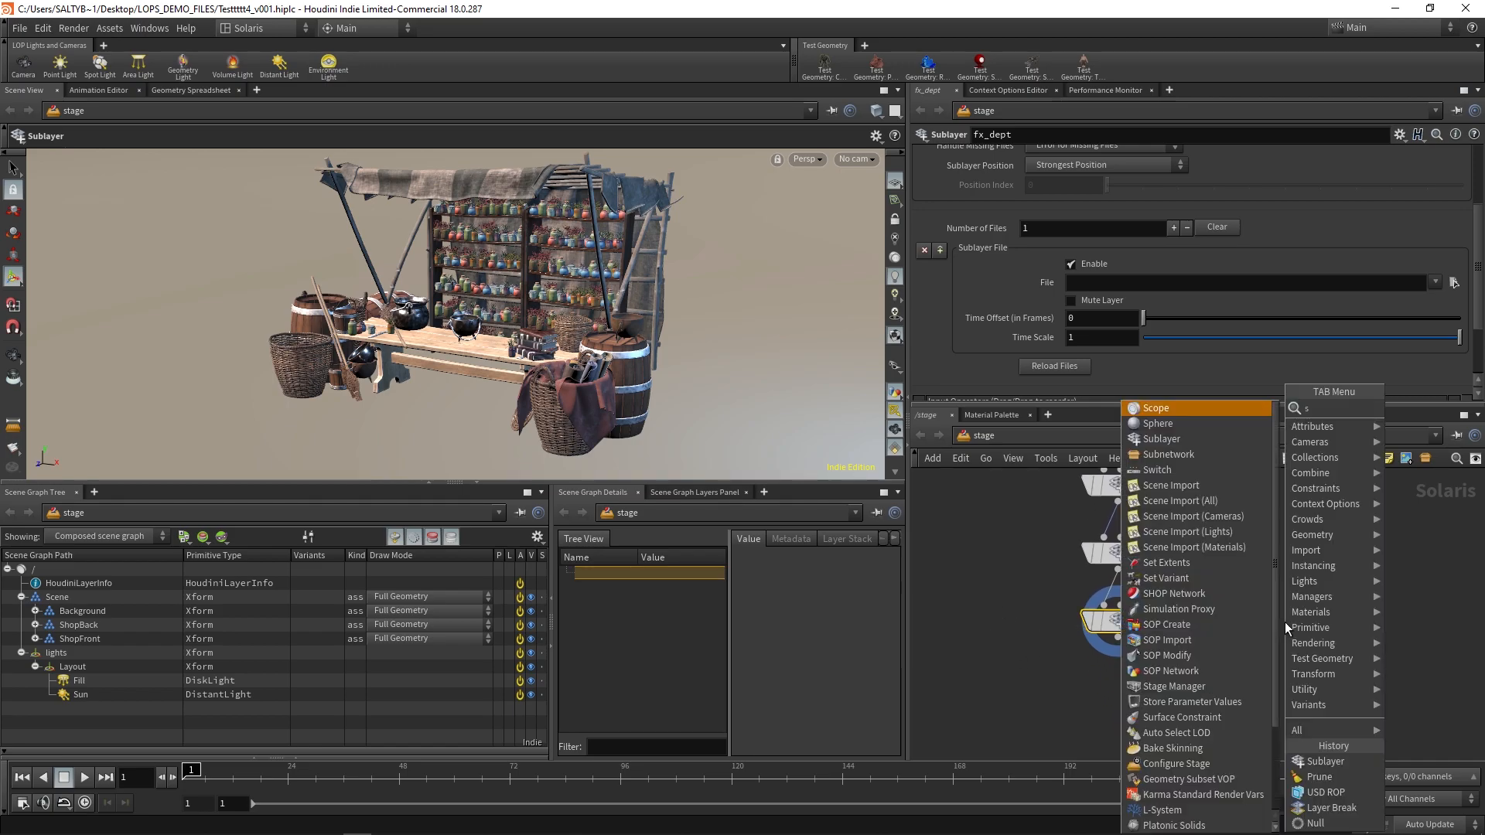
Step: Add further sublayers fx_dept and fx_lighting to complete the department chain
left_click(1161, 438)
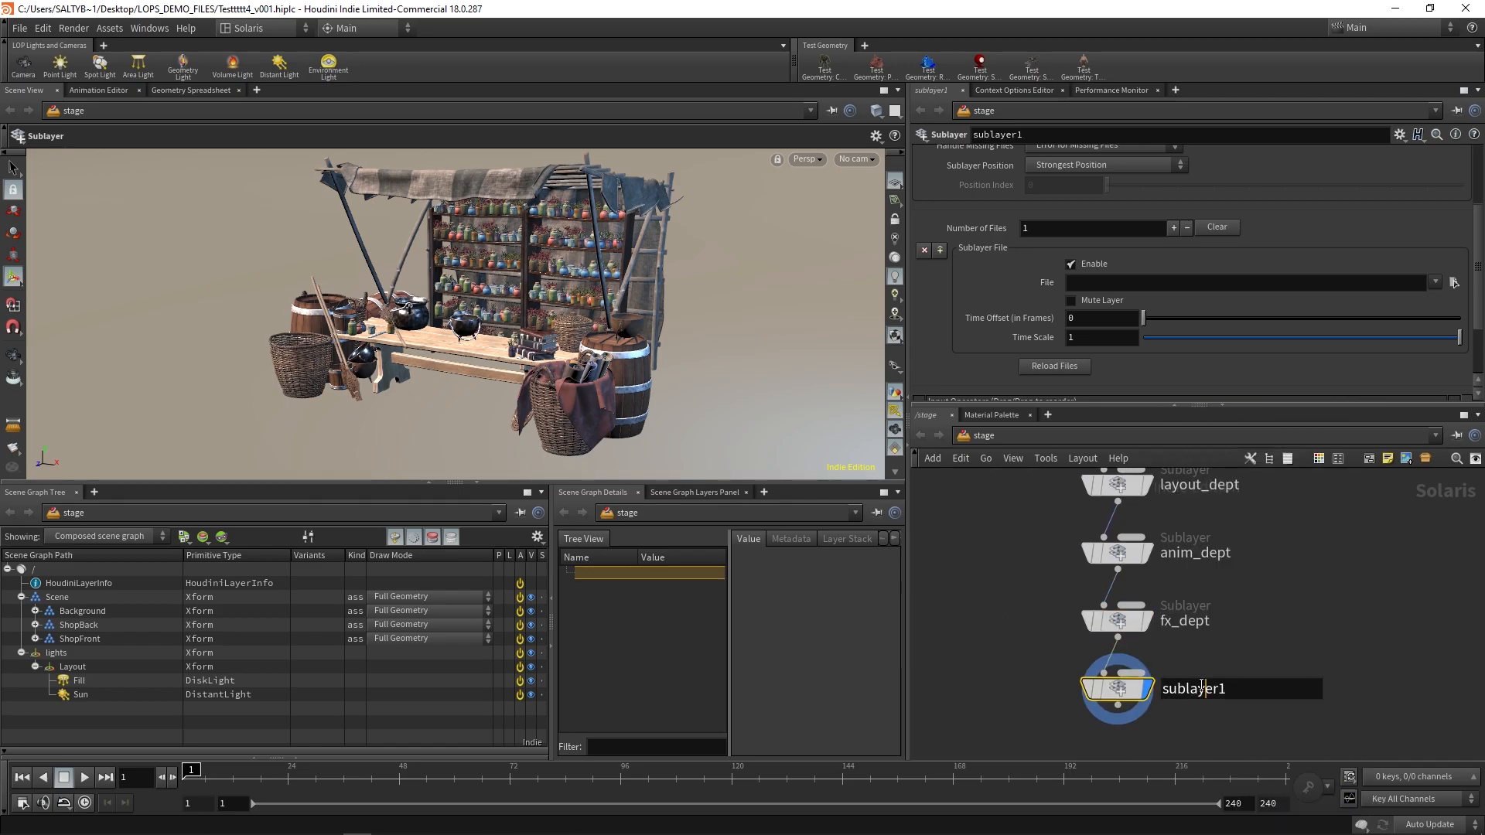
type("fx_lighting")
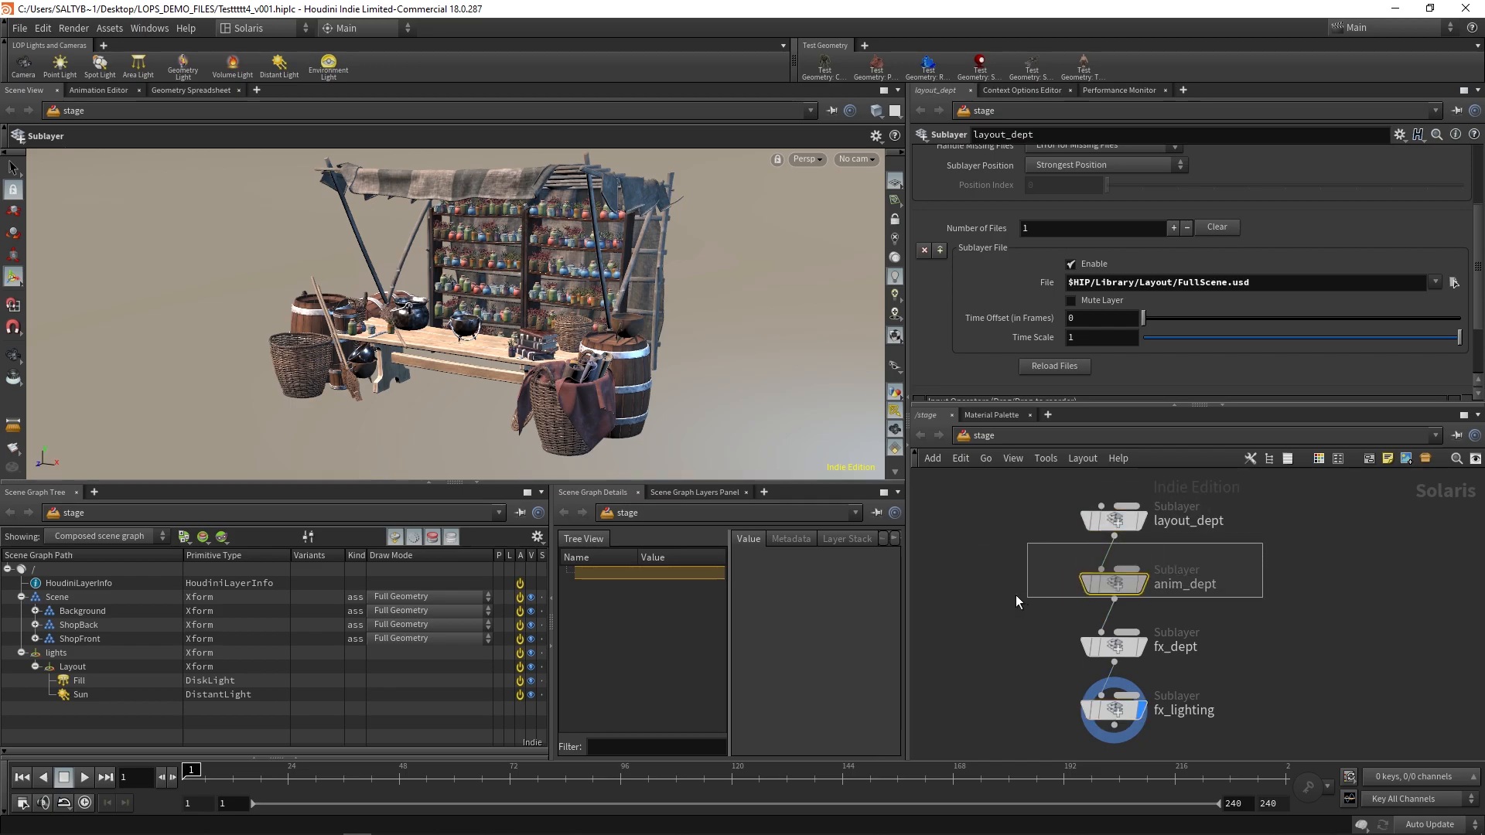
left_click(1112, 583)
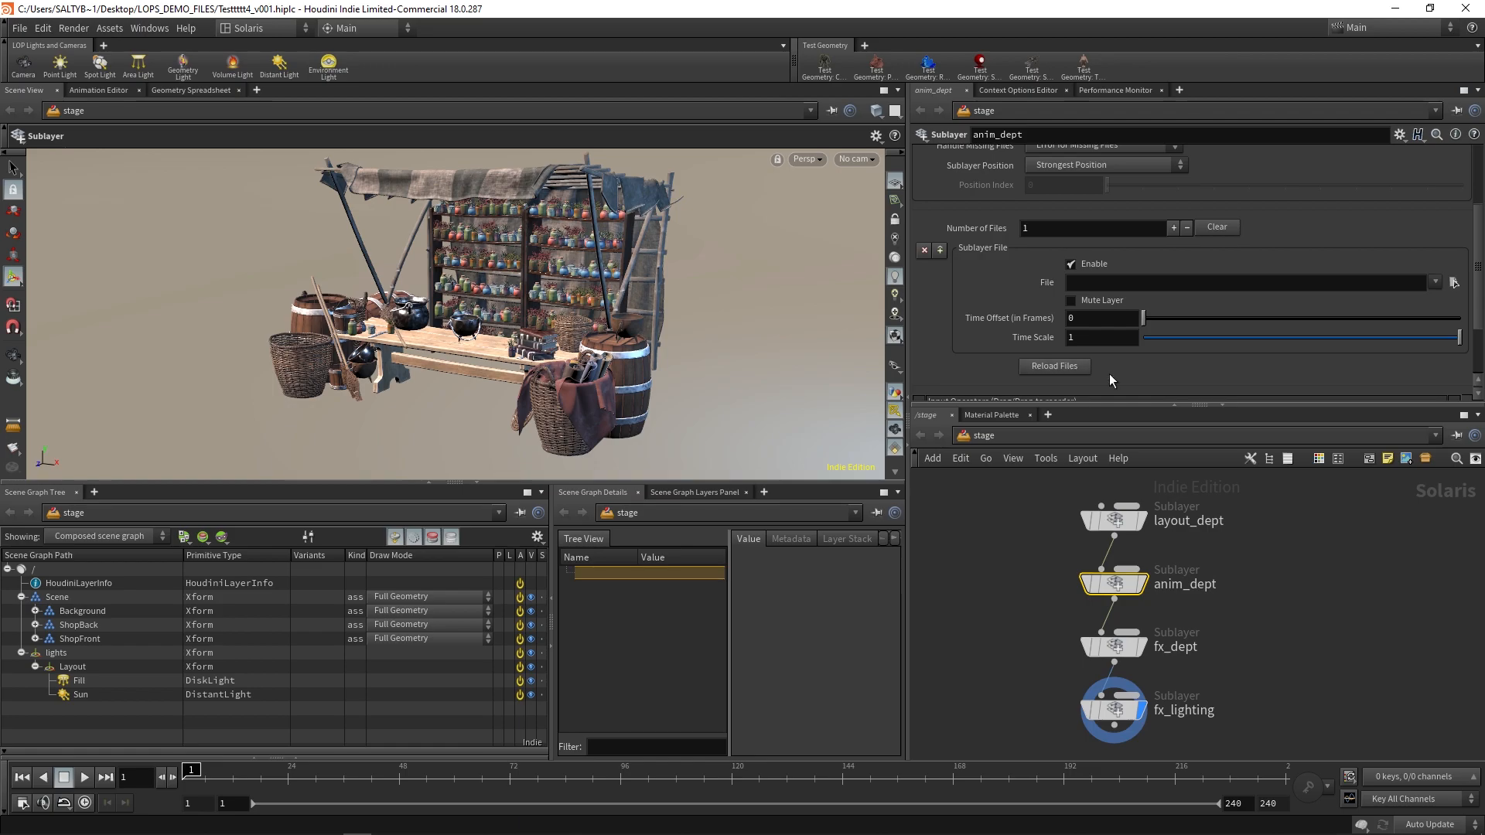
mouse_move(1041, 565)
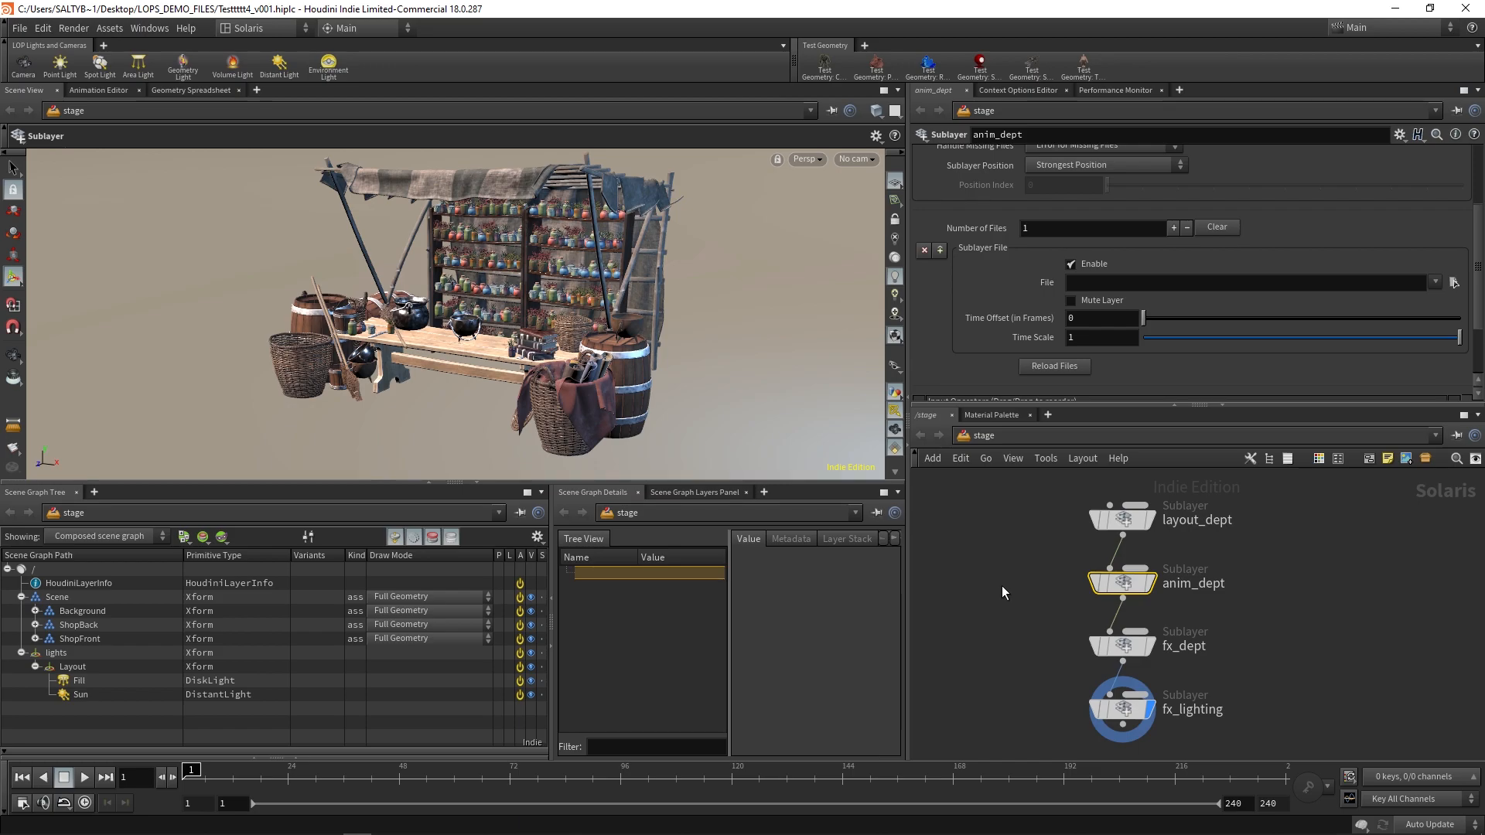
mouse_move(1030, 596)
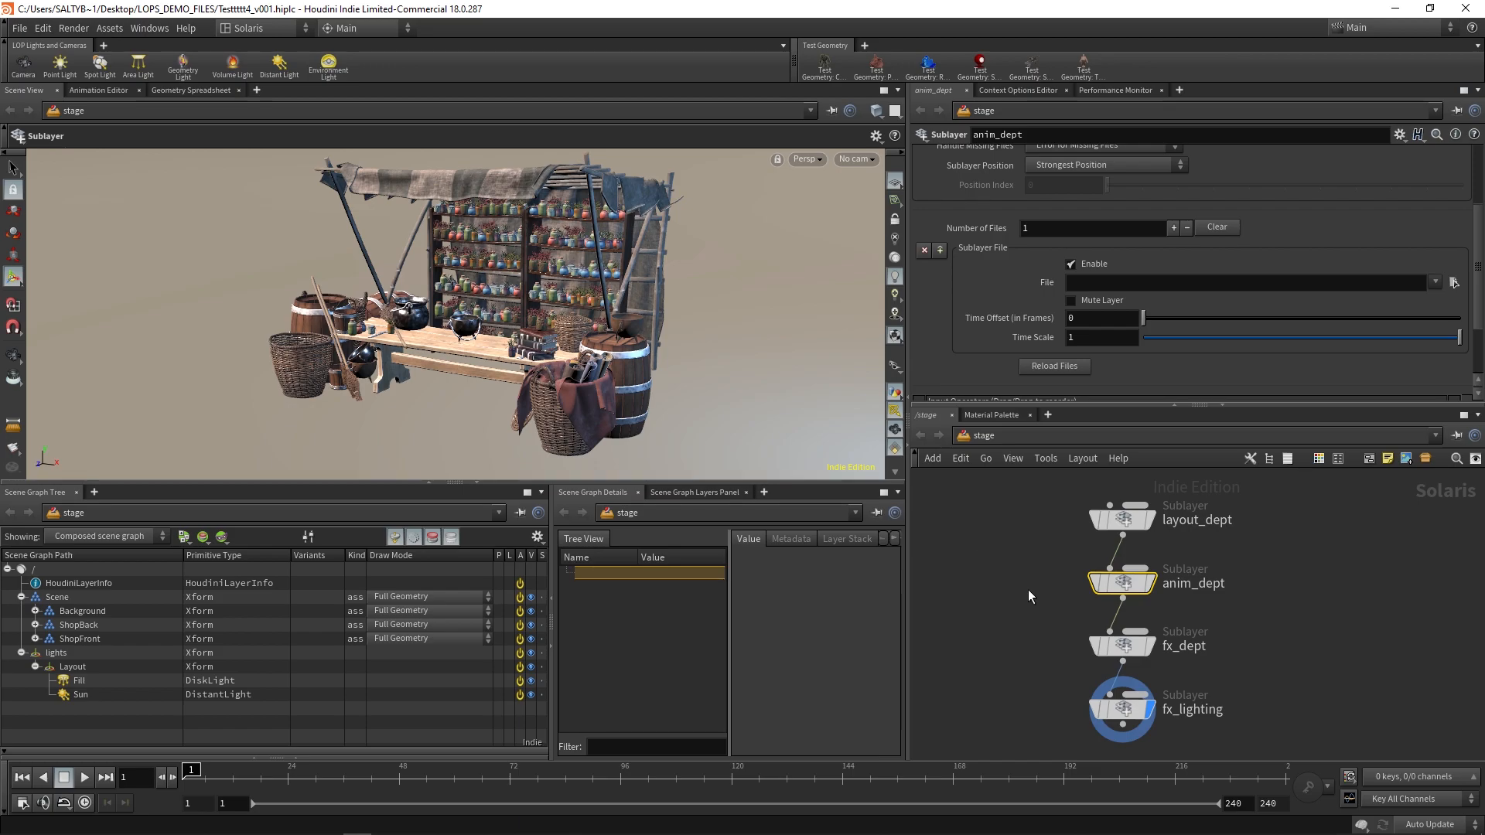
left_click(1118, 518)
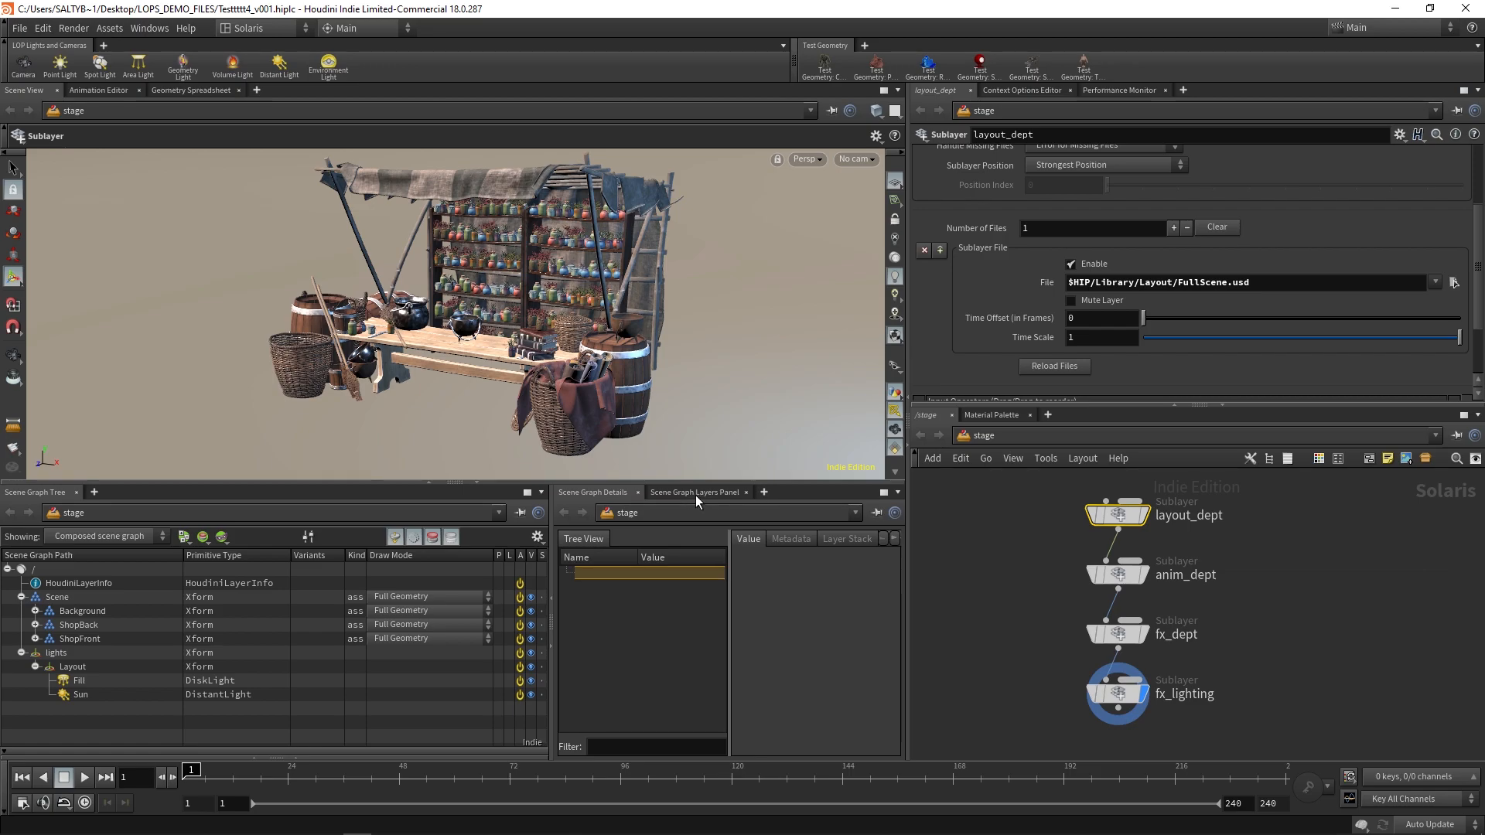
mouse_move(708, 502)
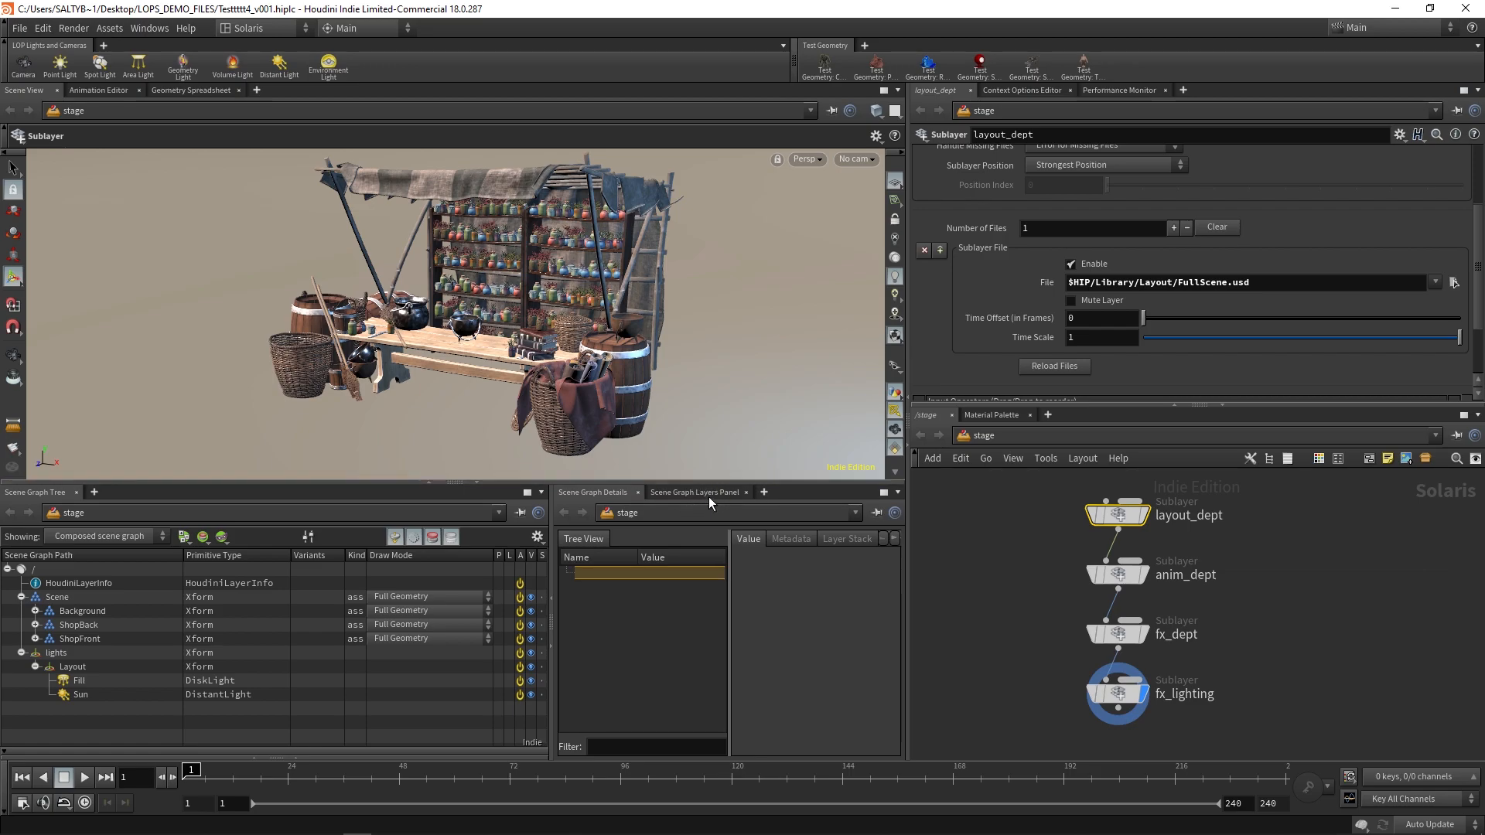
Step: Show the Scene Graph Layers panel and dismiss the error console
left_click(694, 492)
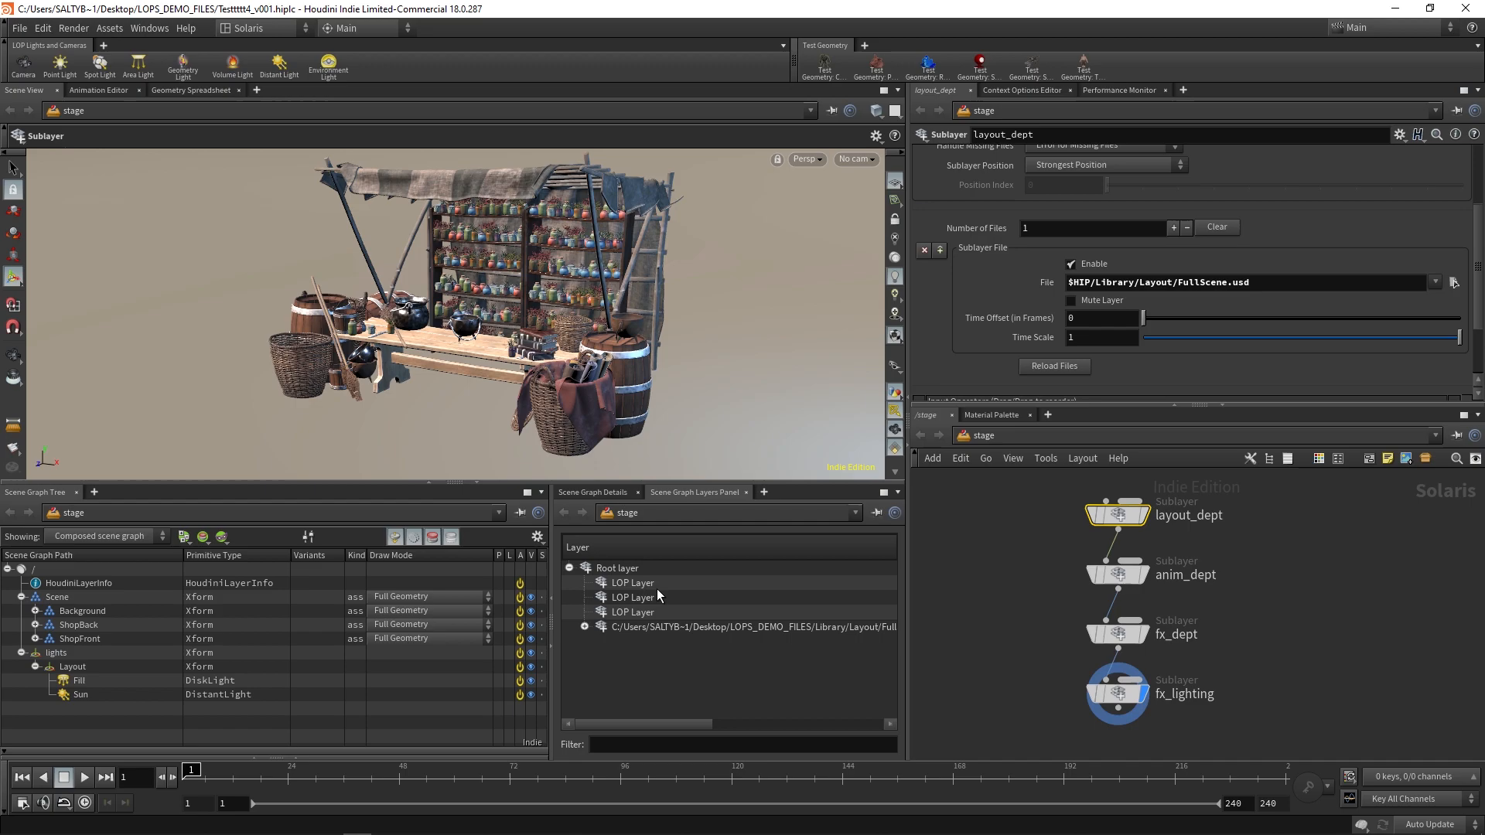
mouse_move(657, 597)
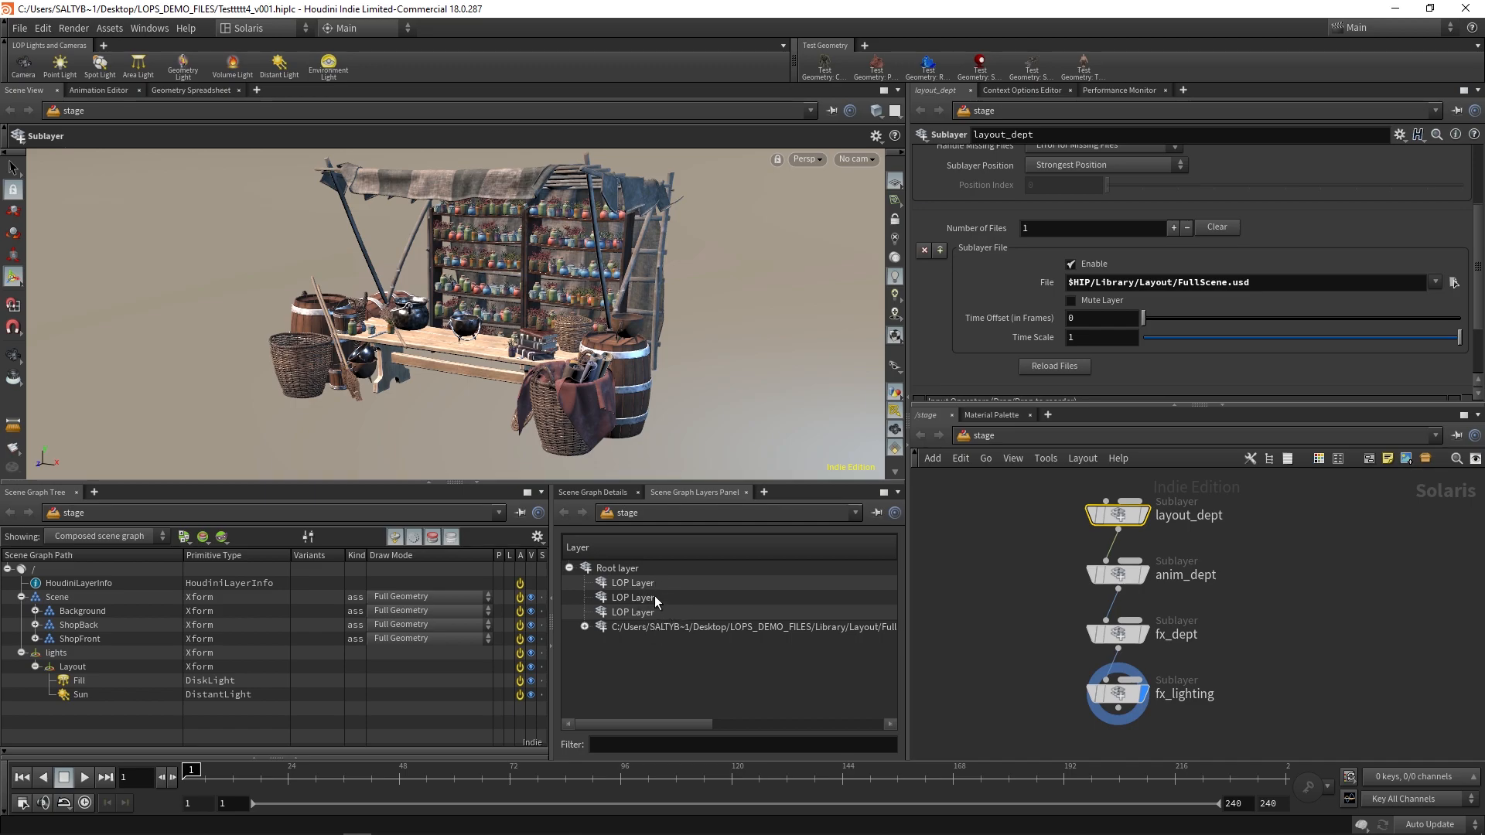
mouse_move(998, 606)
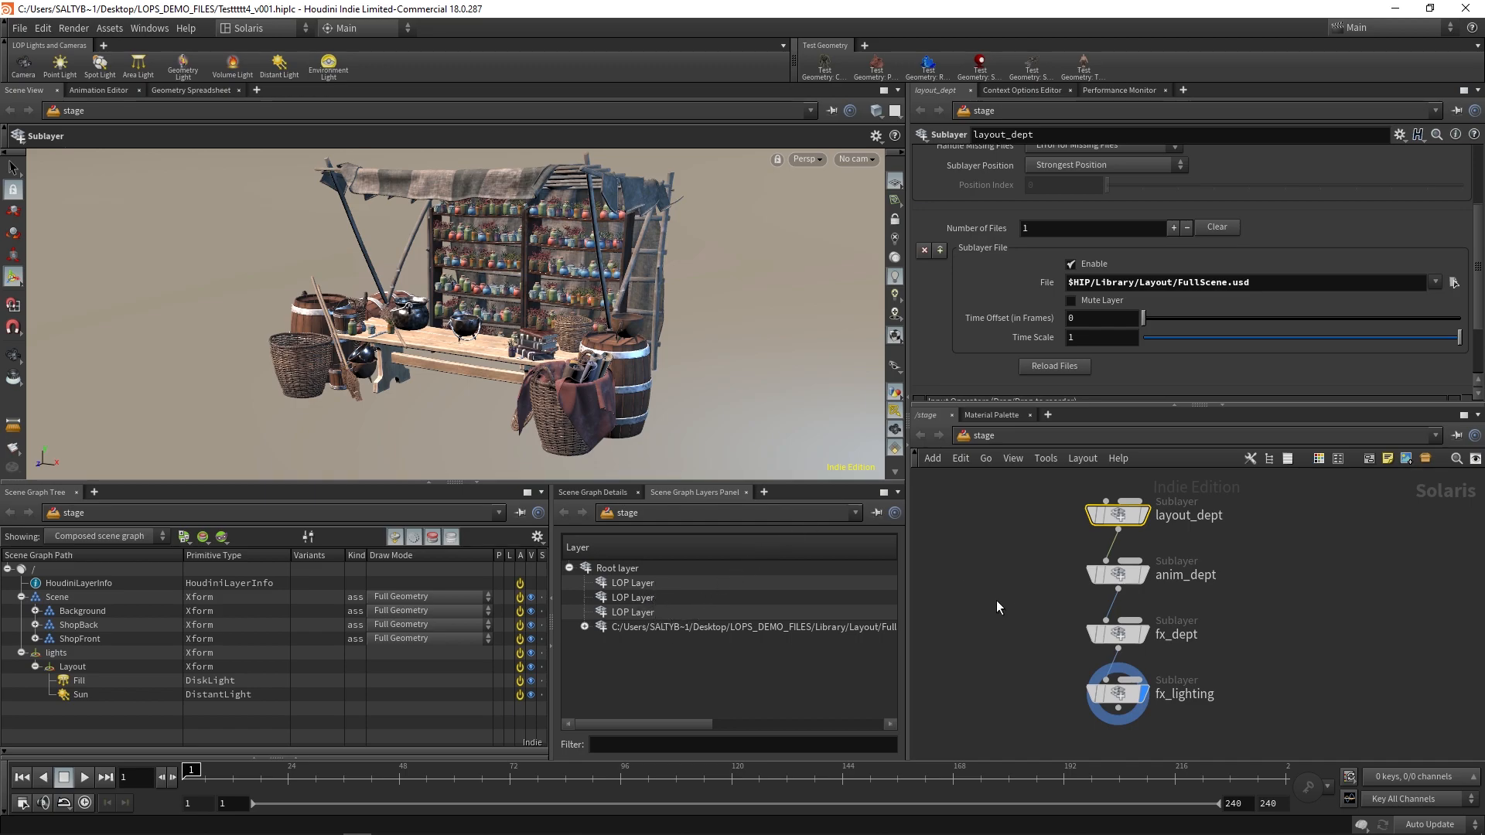
mouse_move(1061, 528)
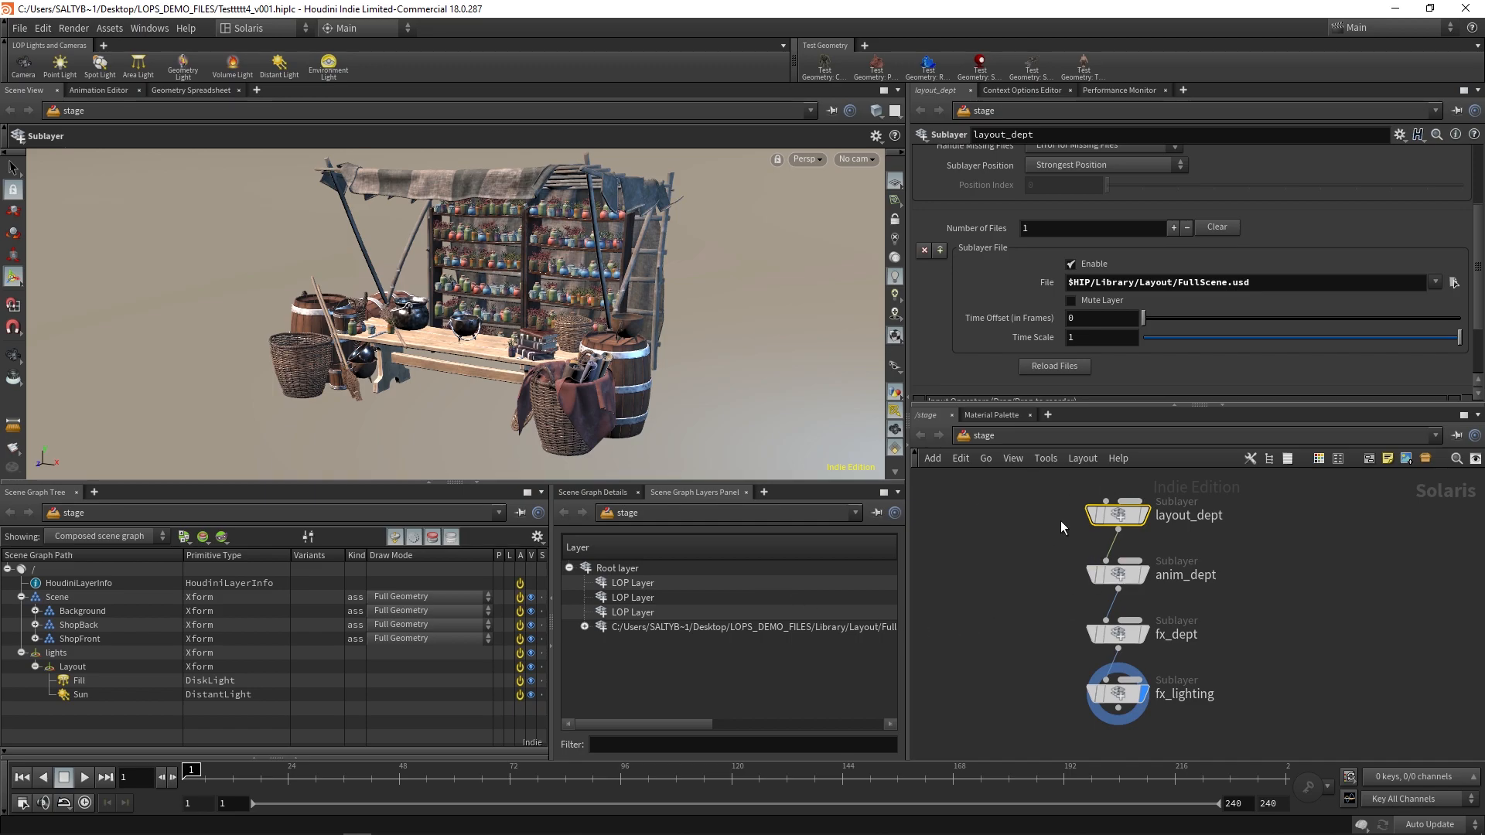
mouse_move(1293, 559)
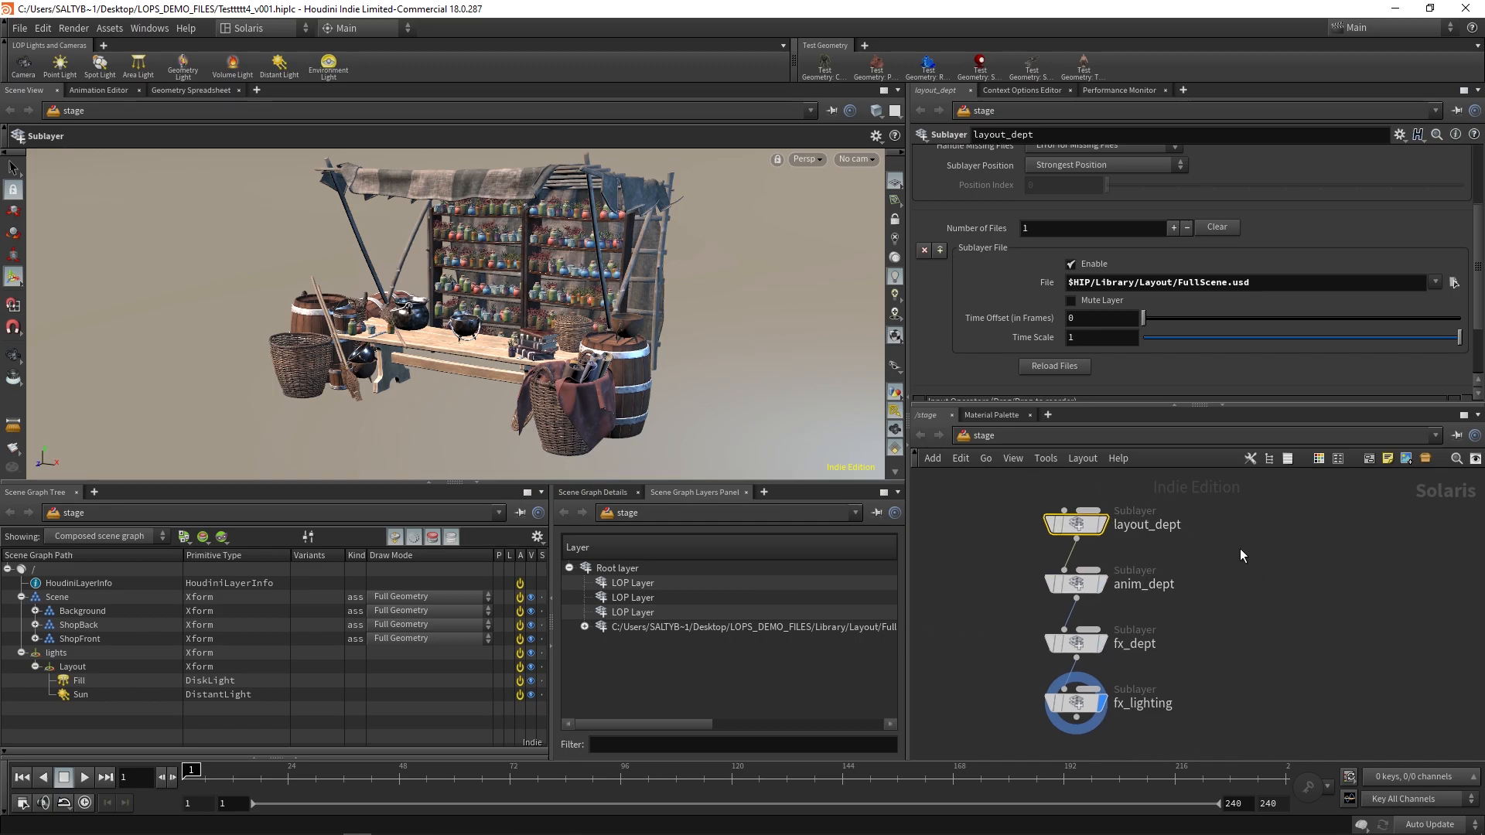
key("Tab")
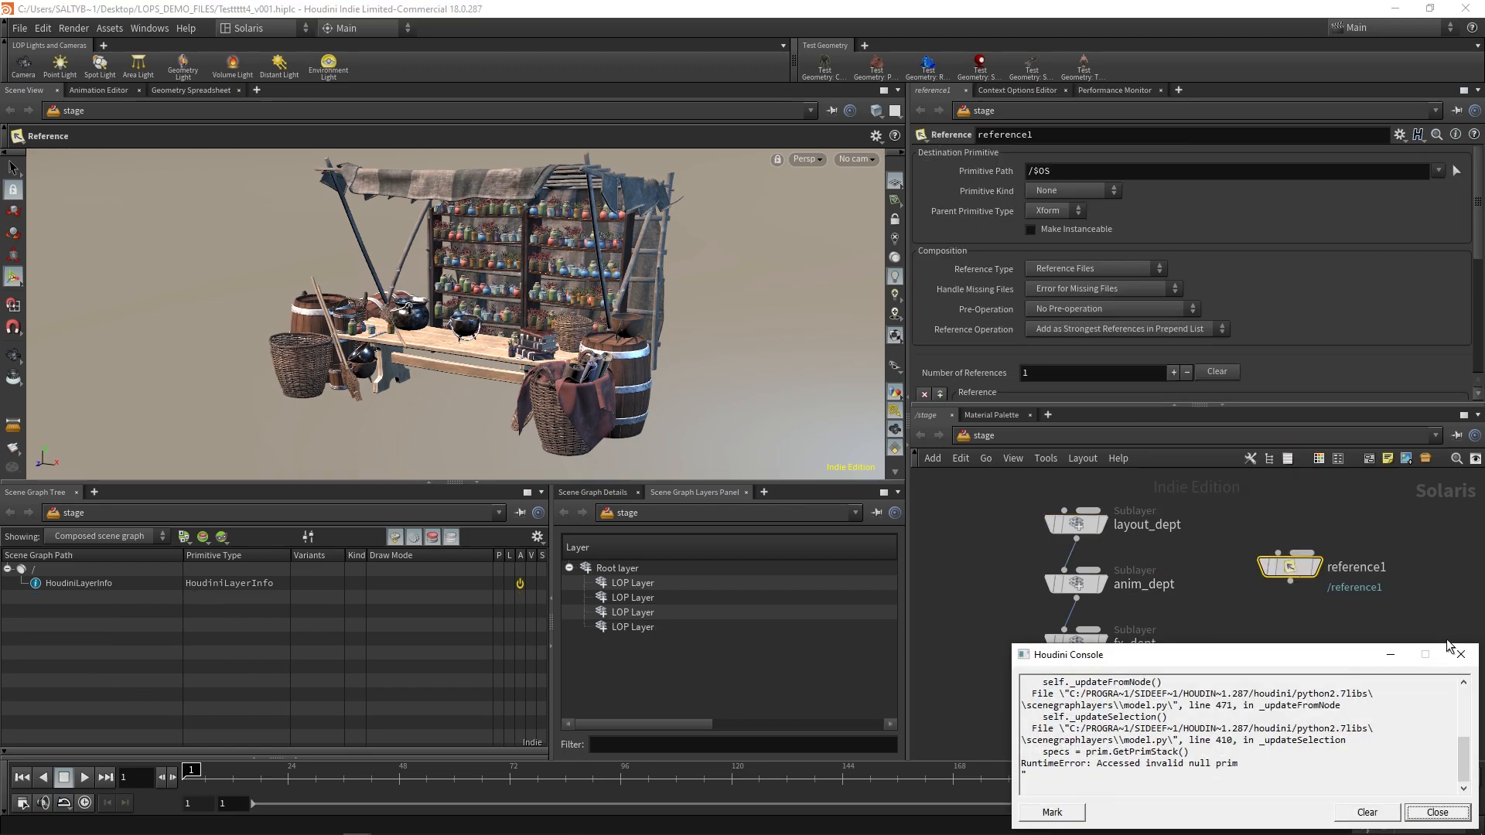
left_click(1435, 812)
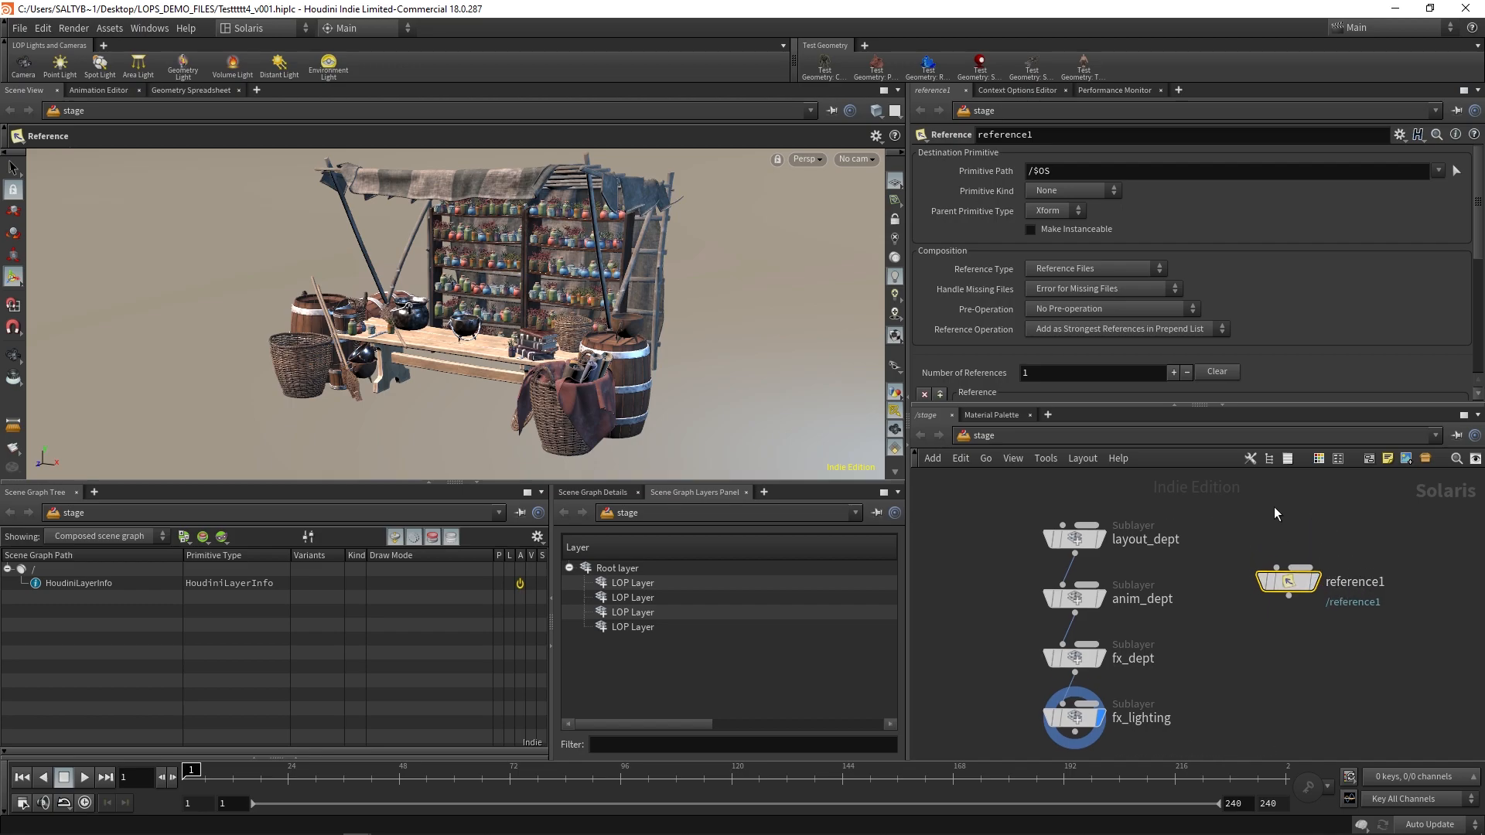
Step: Remove the stray reference1 node and select fx_lighting at the end of the chain
left_click(1073, 538)
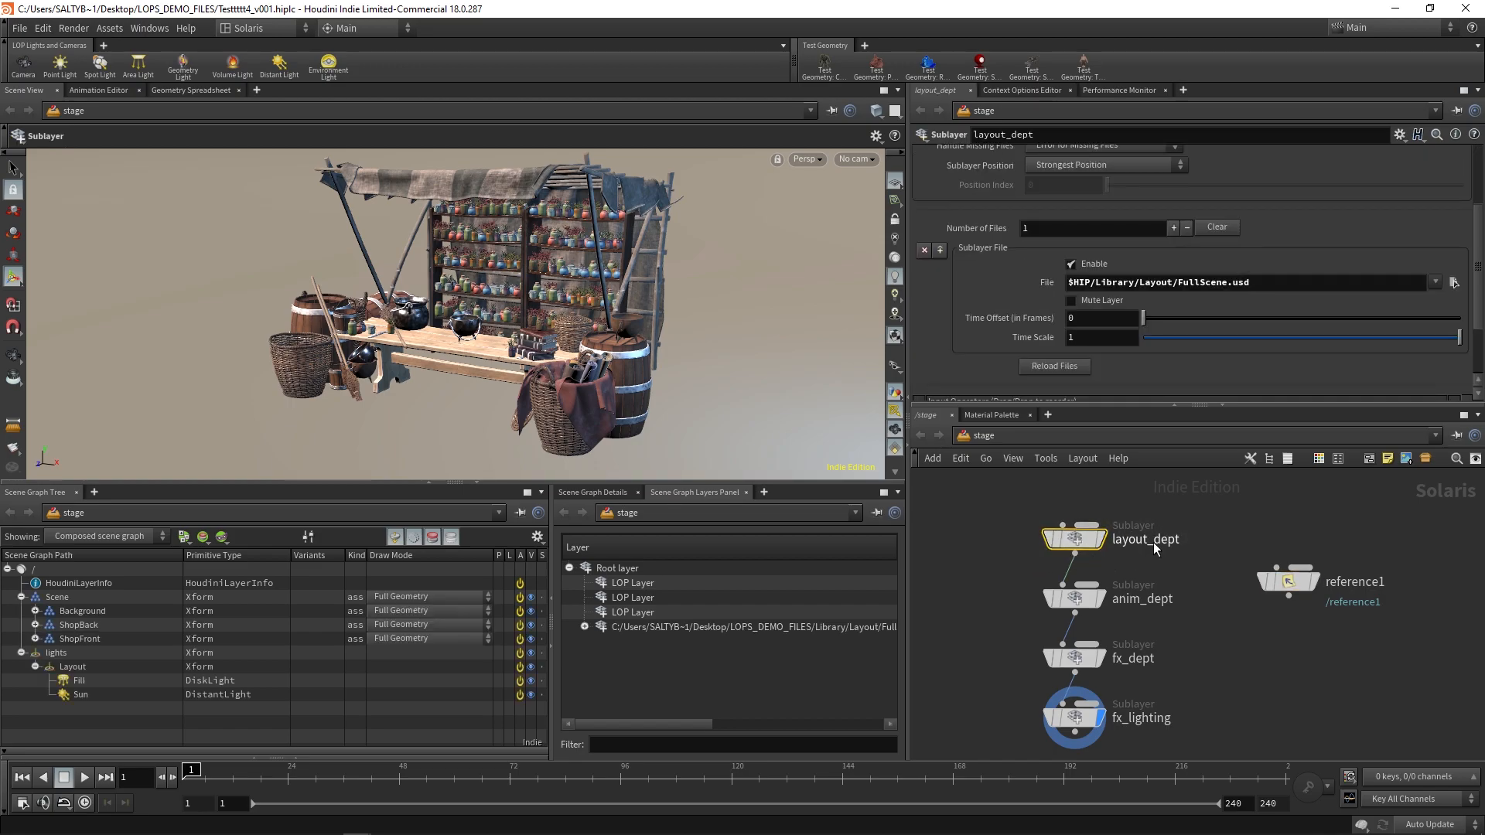
left_click(1286, 580)
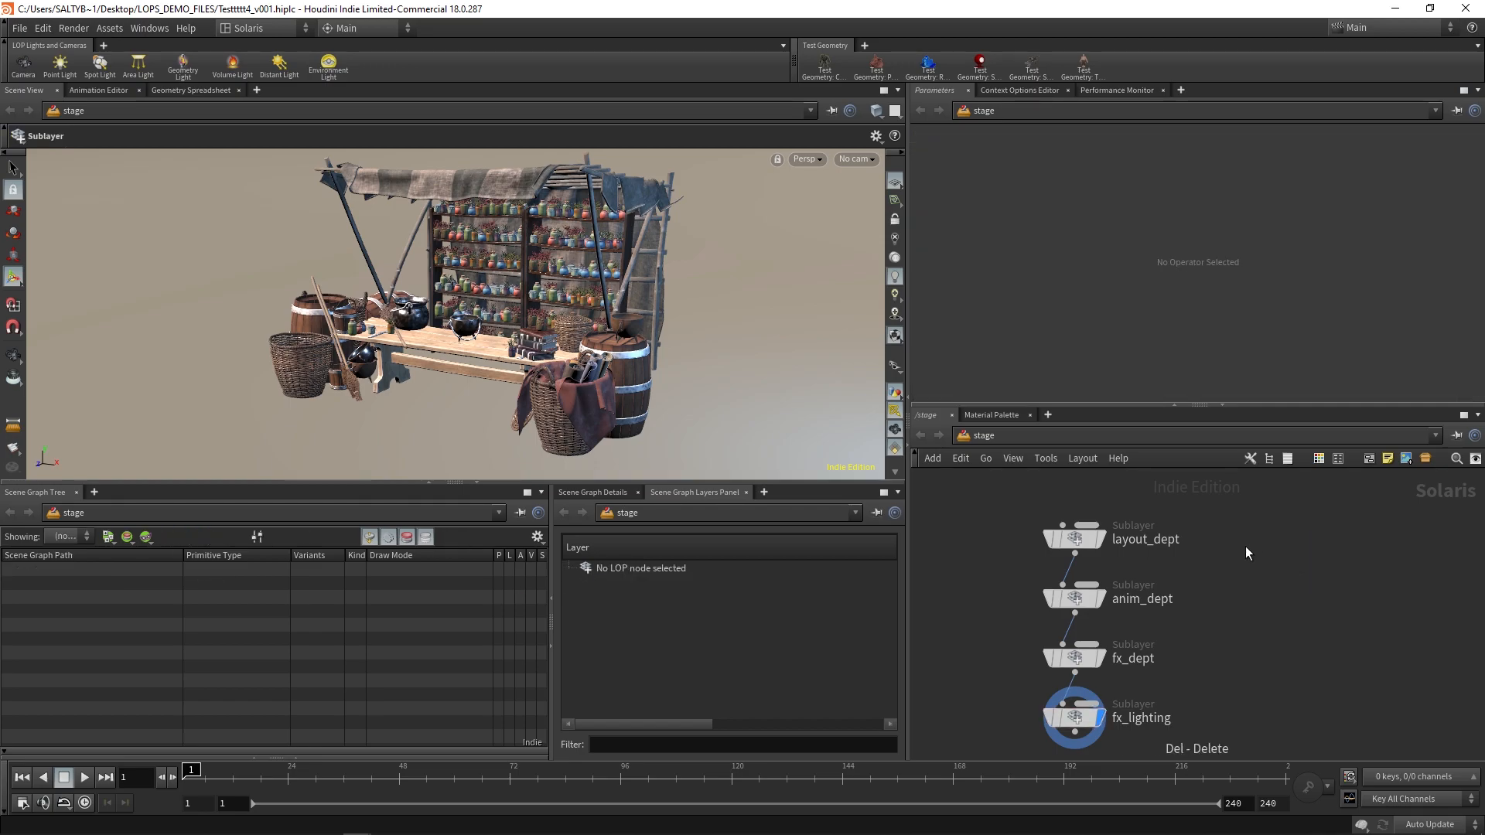
left_click(1074, 716)
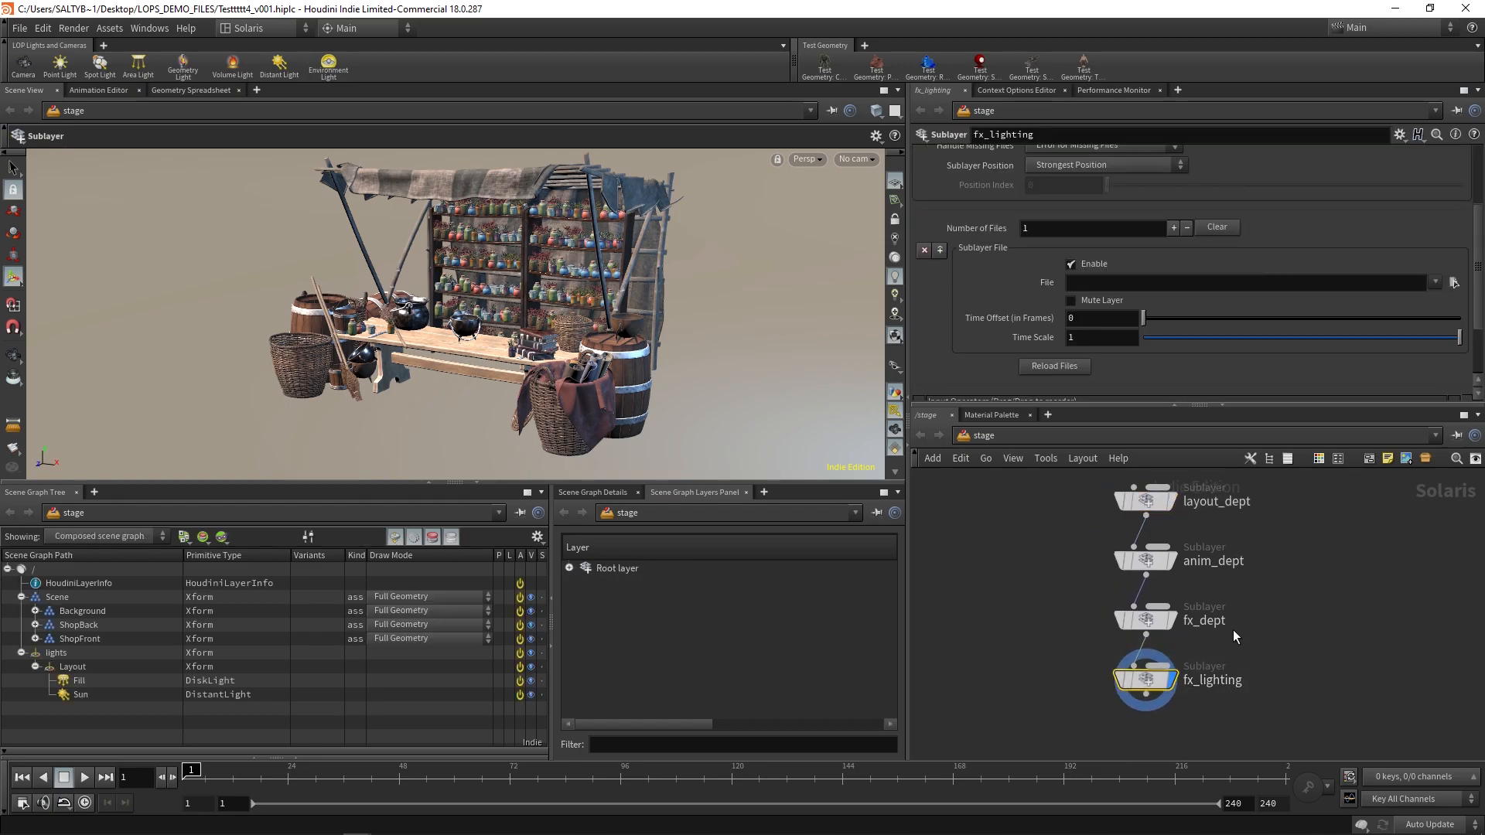
mouse_move(1071, 644)
type("layer b")
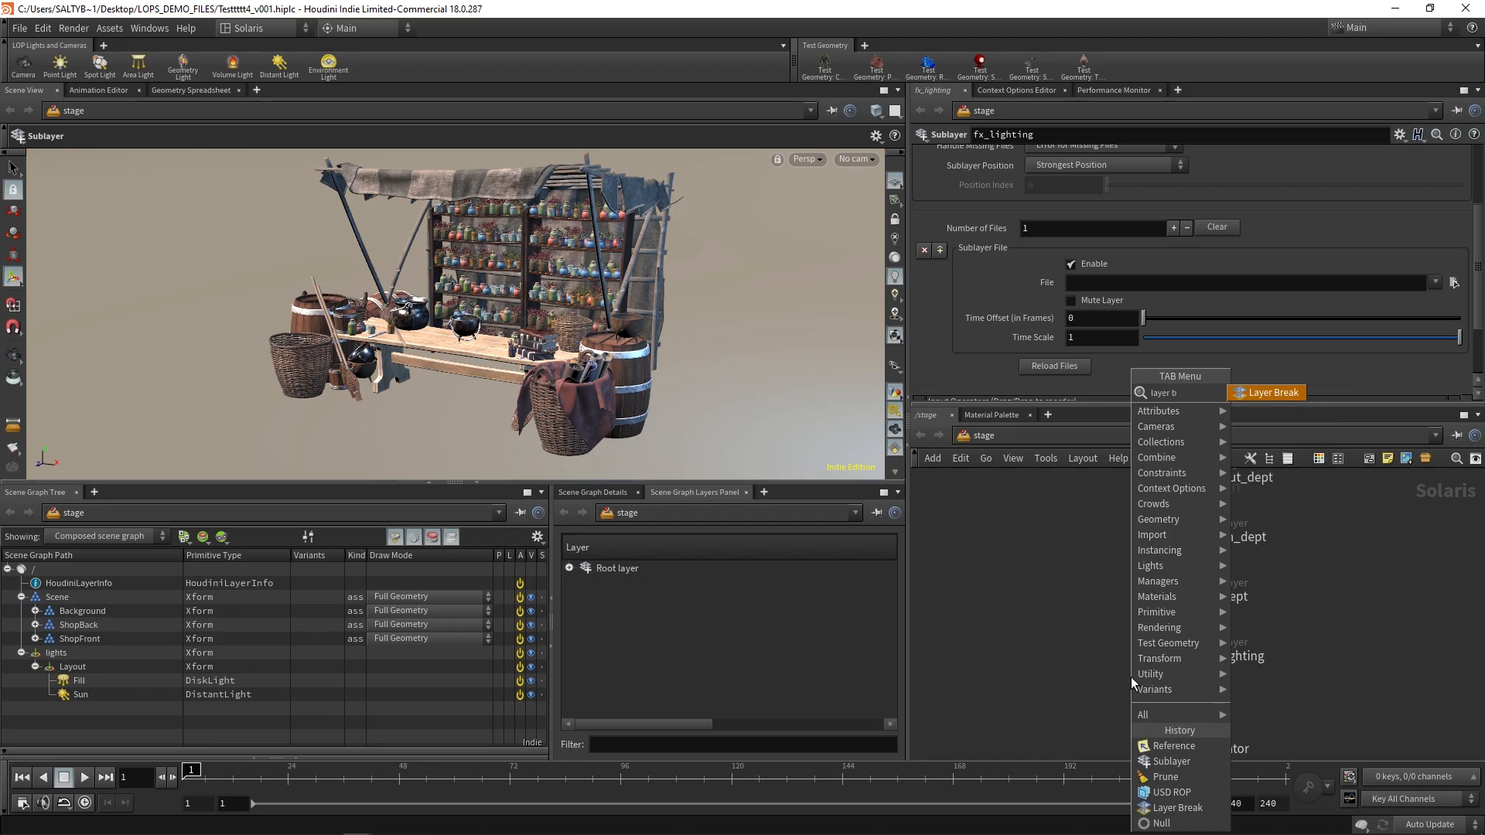
Step: Add a Layer Break node below fx_lighting, ending the sublayer chain
left_click(1267, 391)
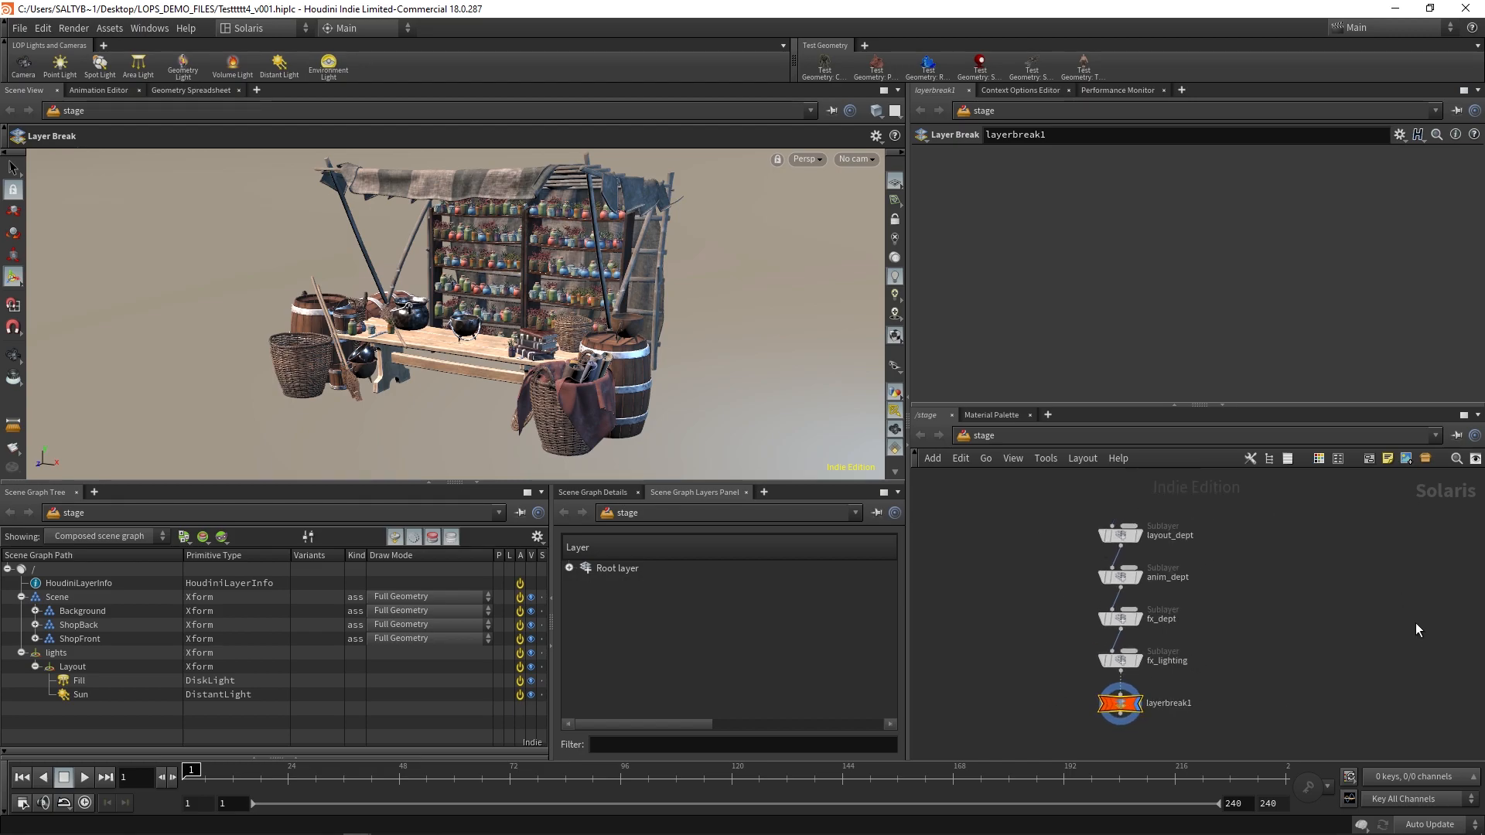
key("tab")
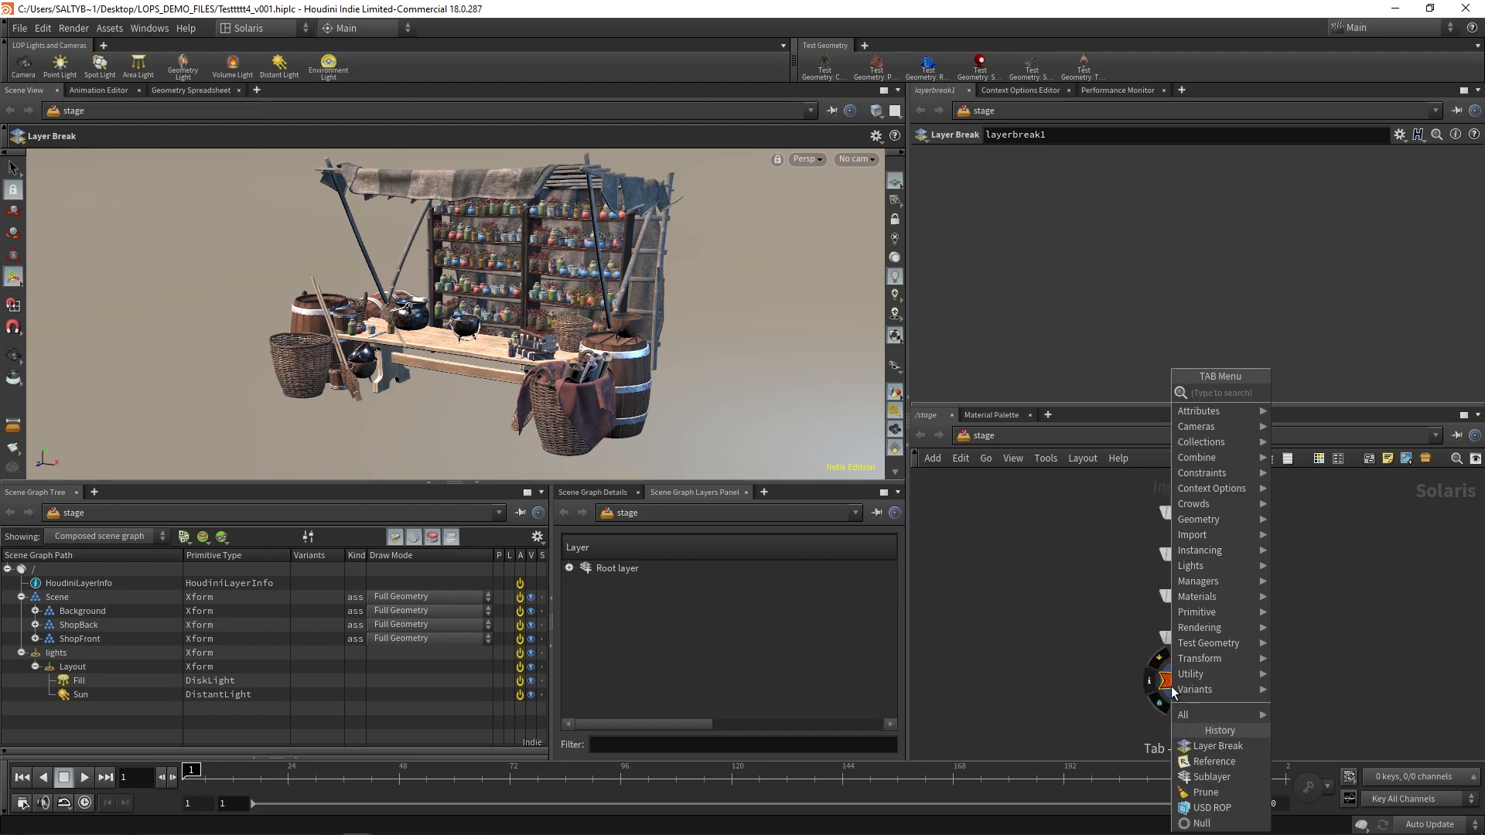
Step: Add a Prune node targeting /lights/Layout/* with method Make Invisible, hiding the Fill and Sun lights
left_click(1203, 792)
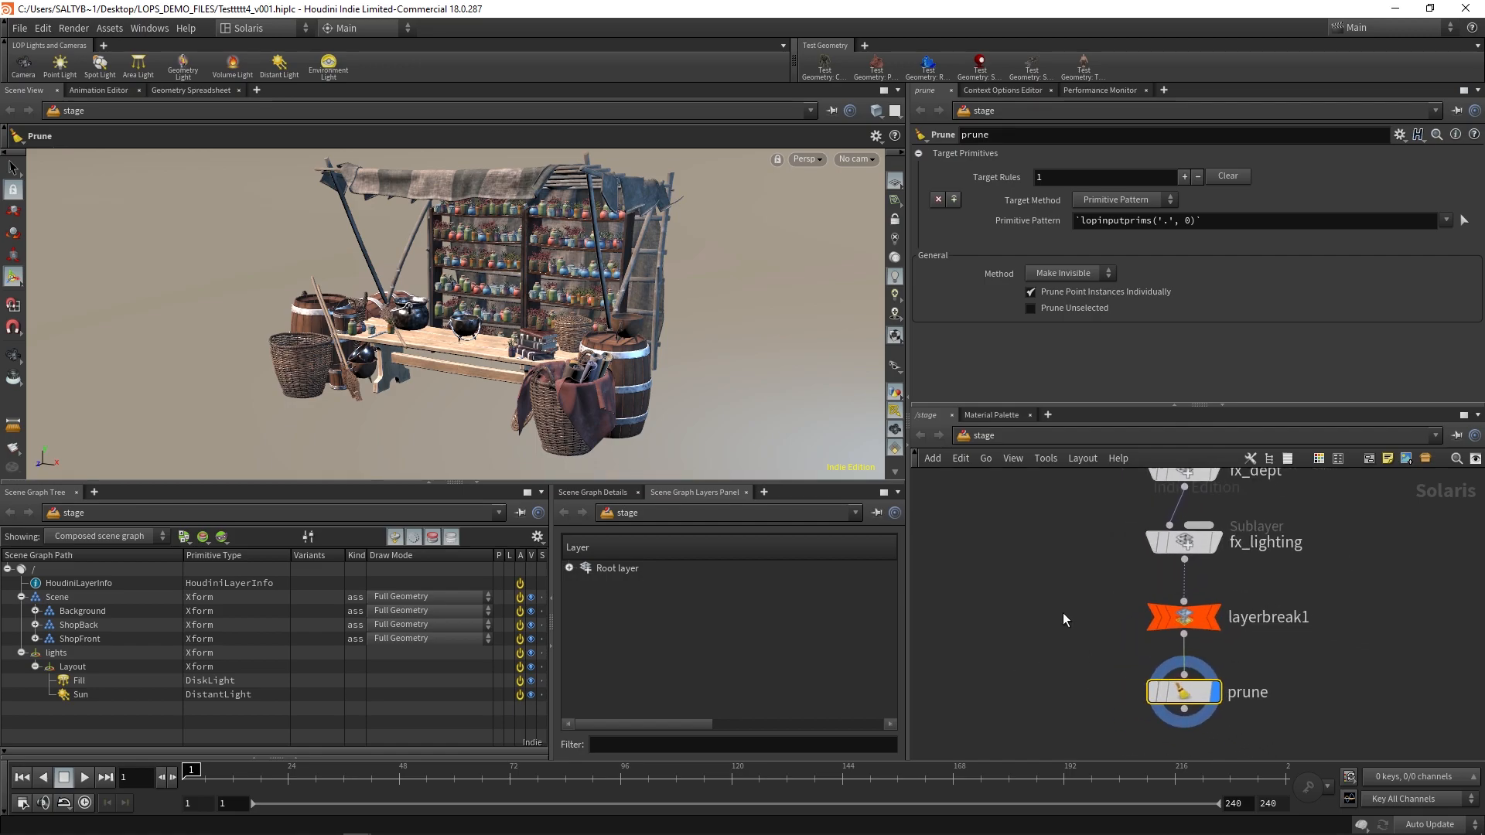
mouse_move(863, 339)
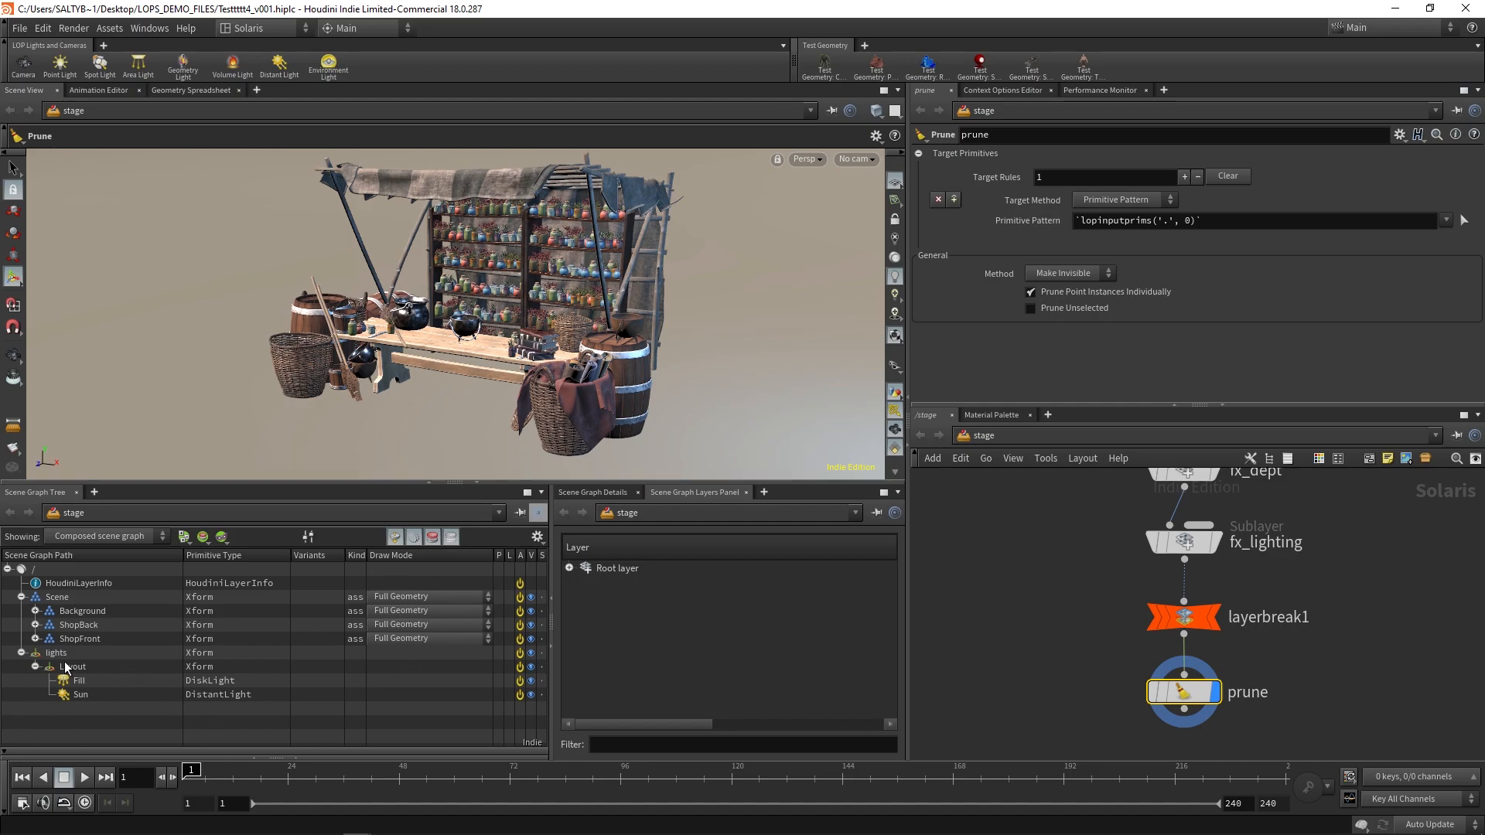
left_click(58, 653)
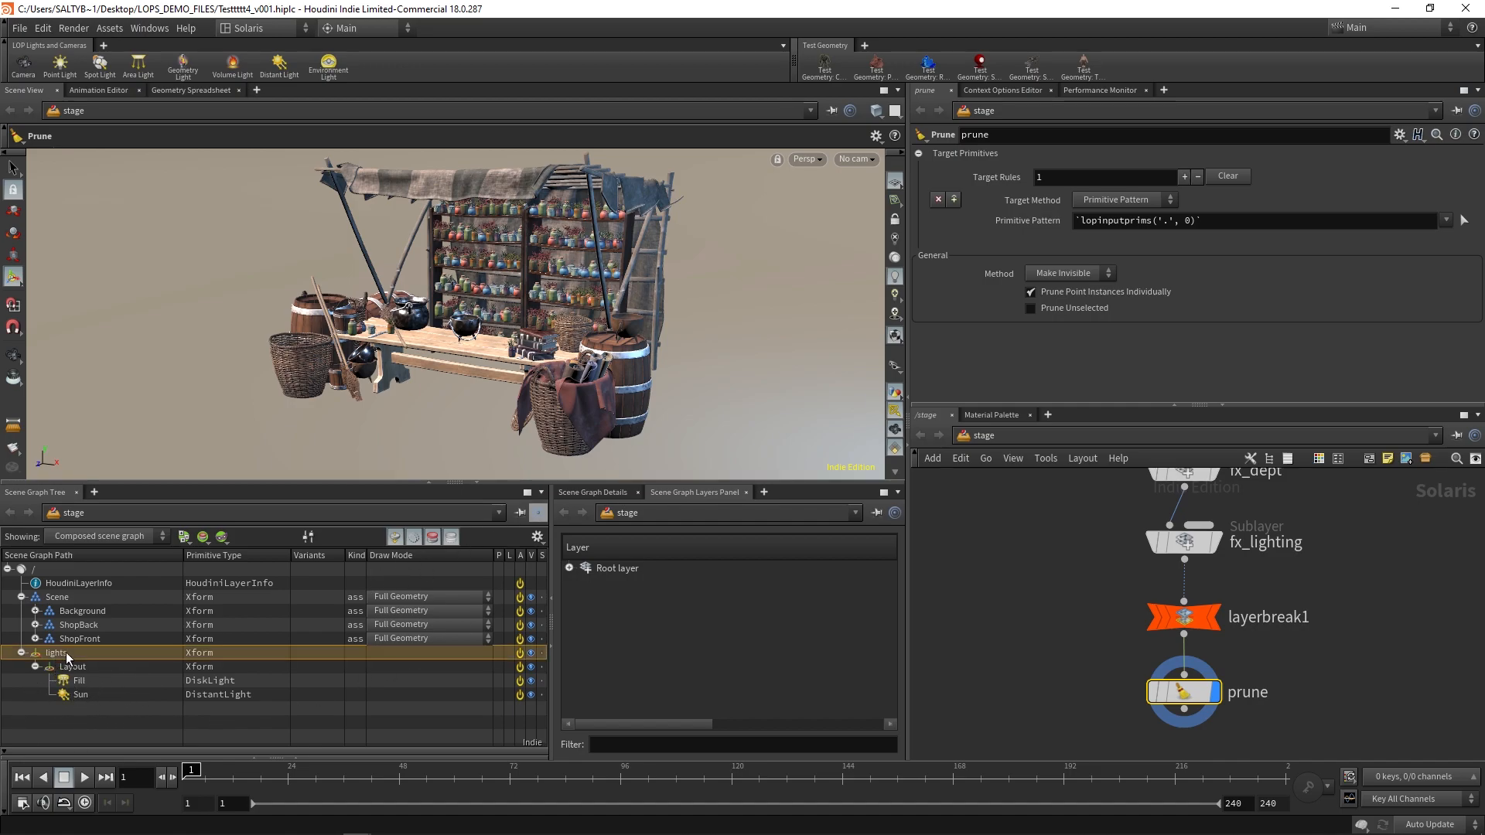
left_click(73, 665)
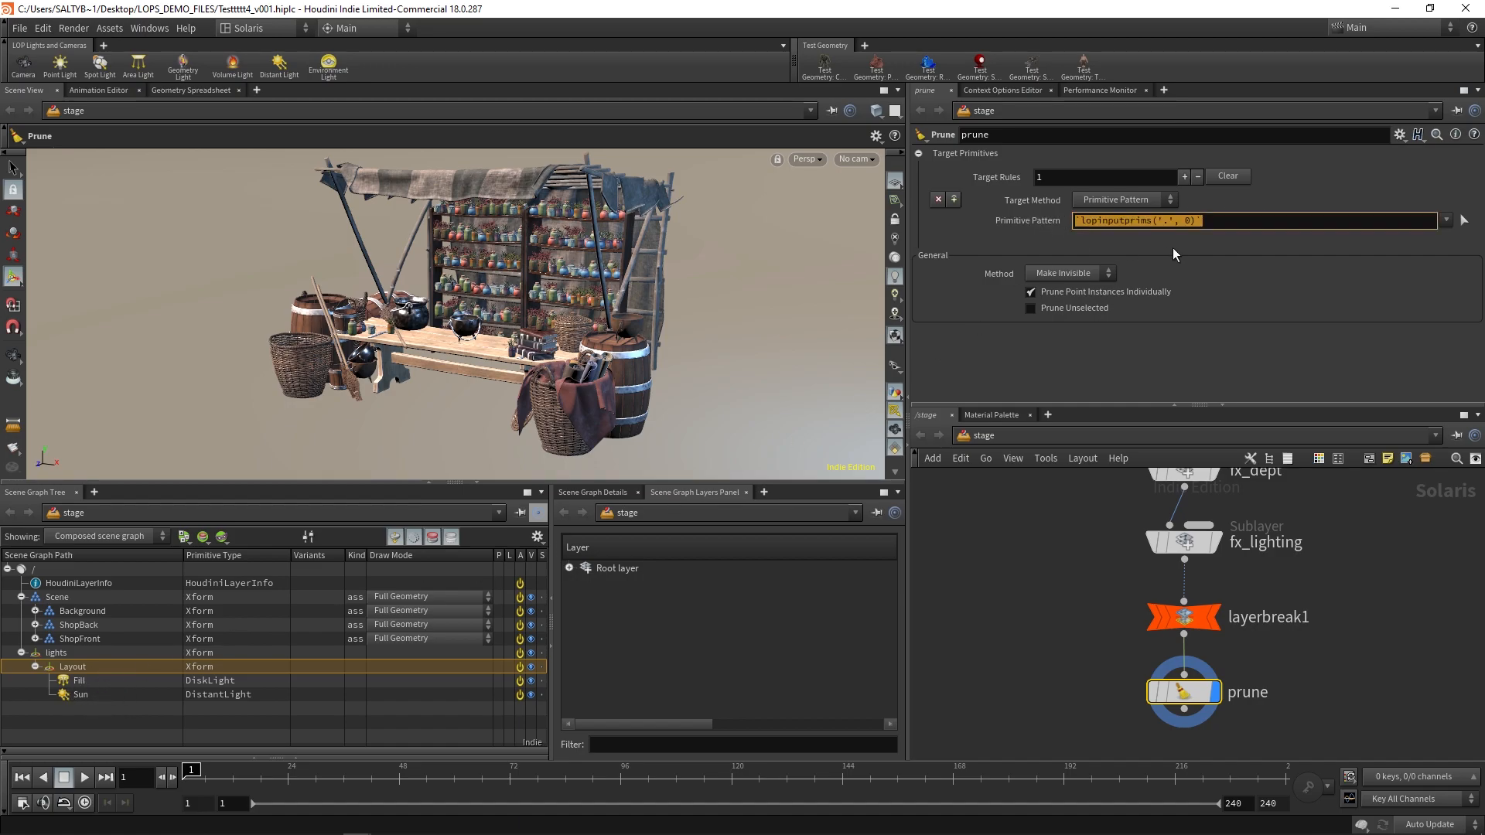
type("/ligh")
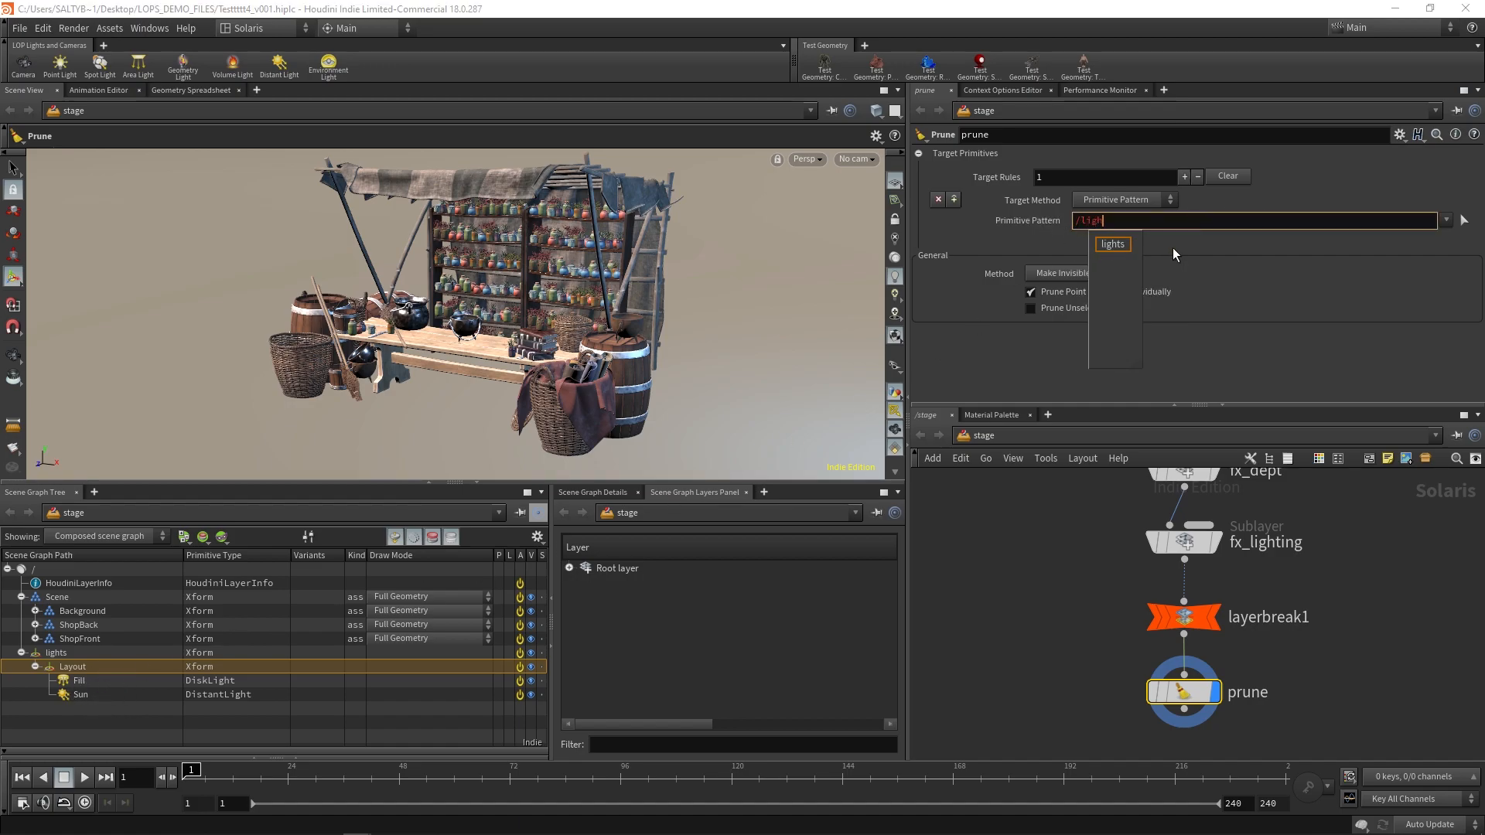
left_click(1112, 244)
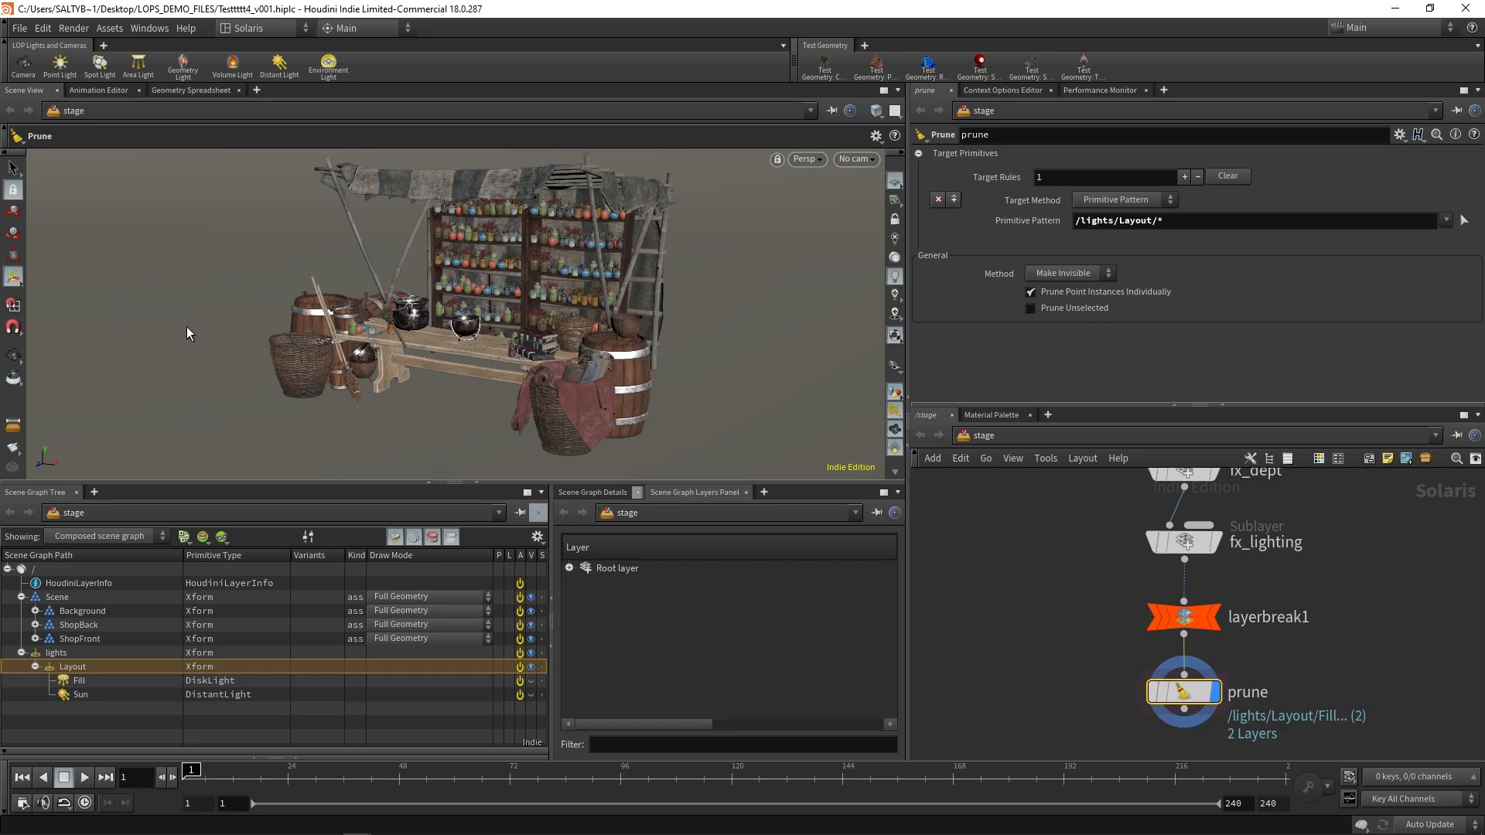
mouse_move(1307, 643)
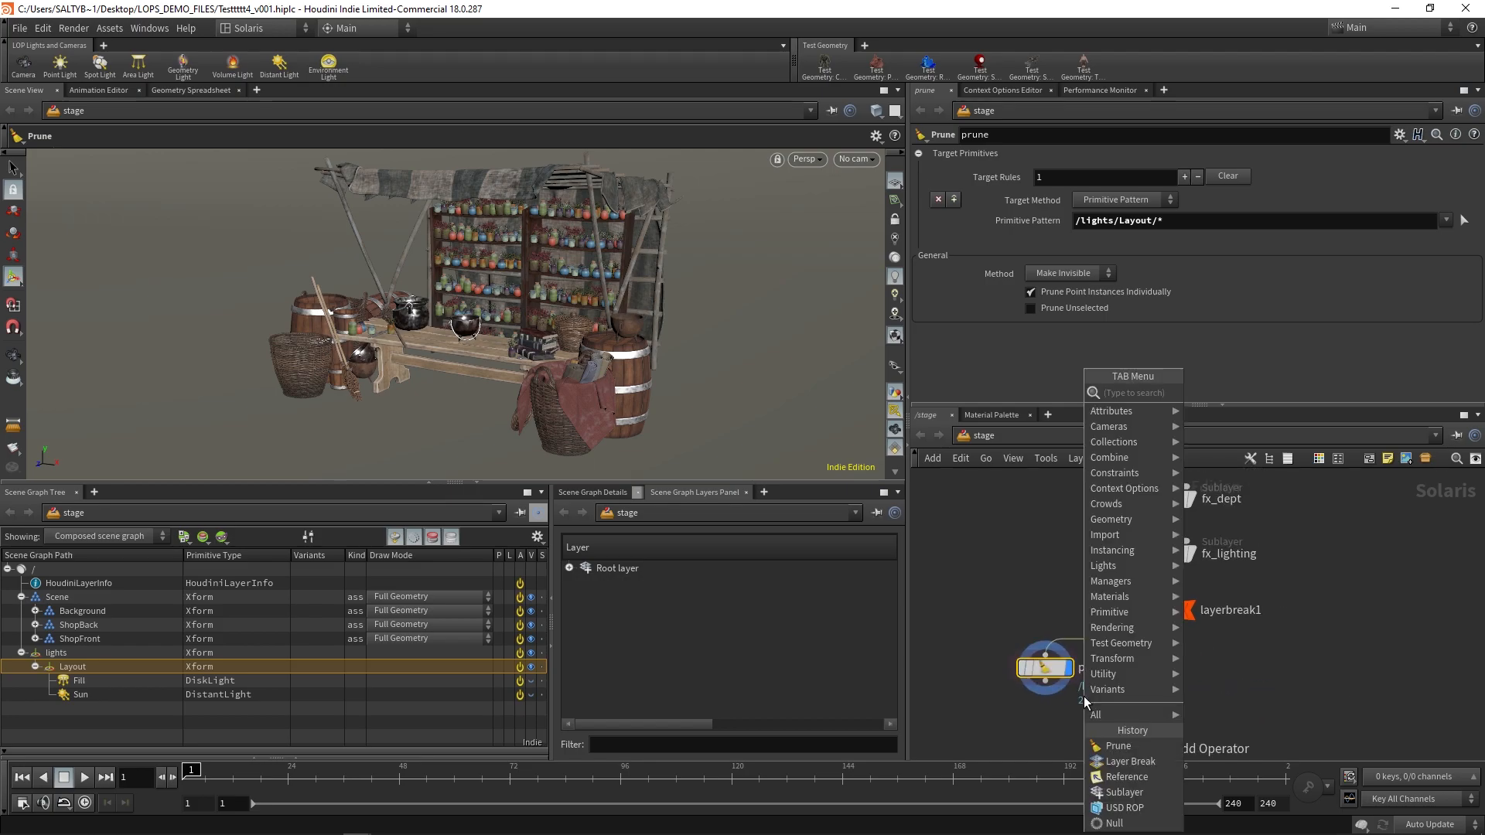
Step: Add a USD ROP below the prune, writing to $HIP/geo/$HIPNAME.$OS.usd
left_click(1125, 808)
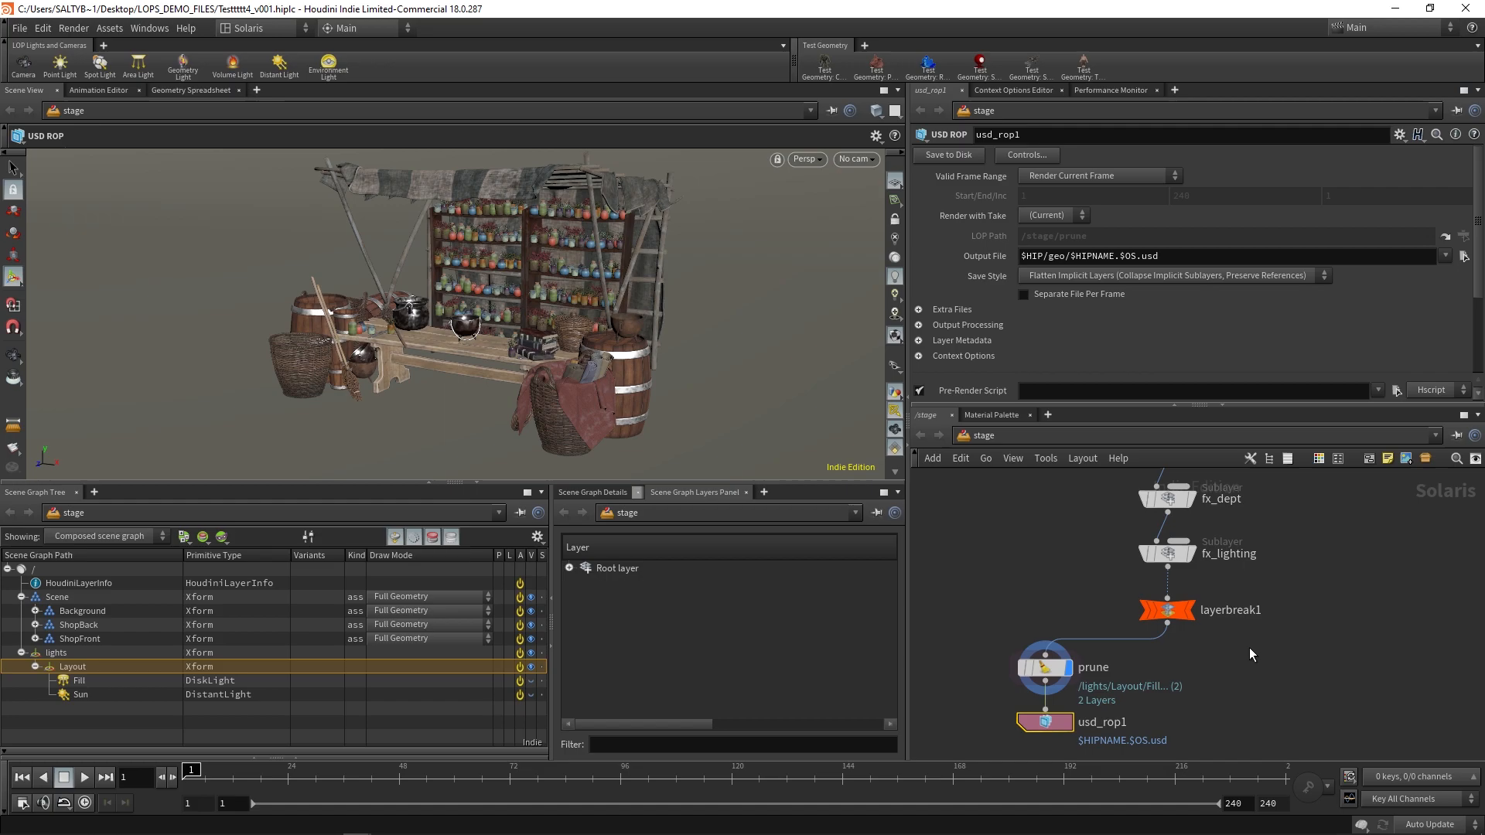
mouse_move(1218, 699)
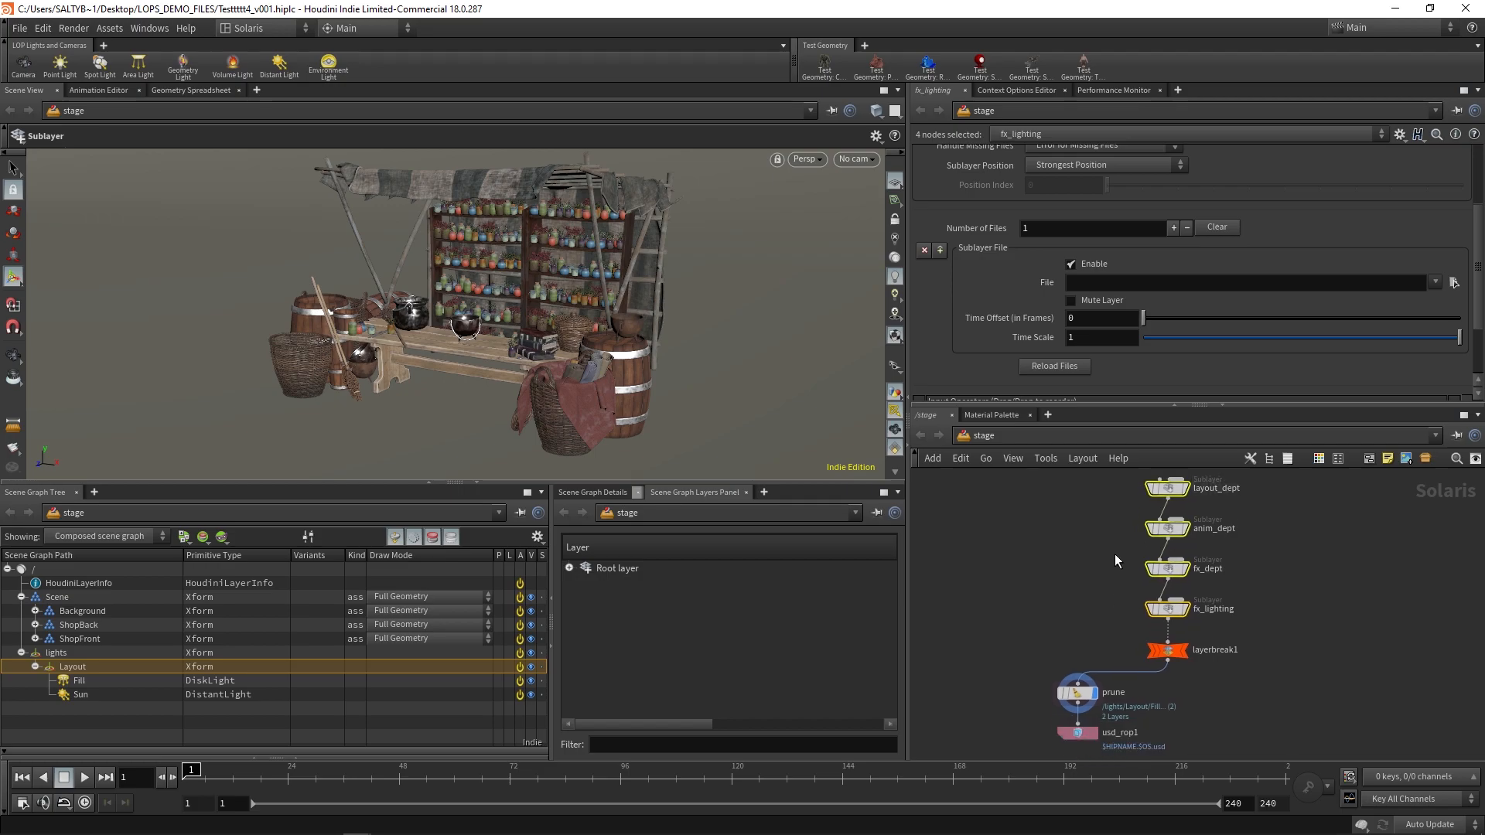
left_click(1077, 732)
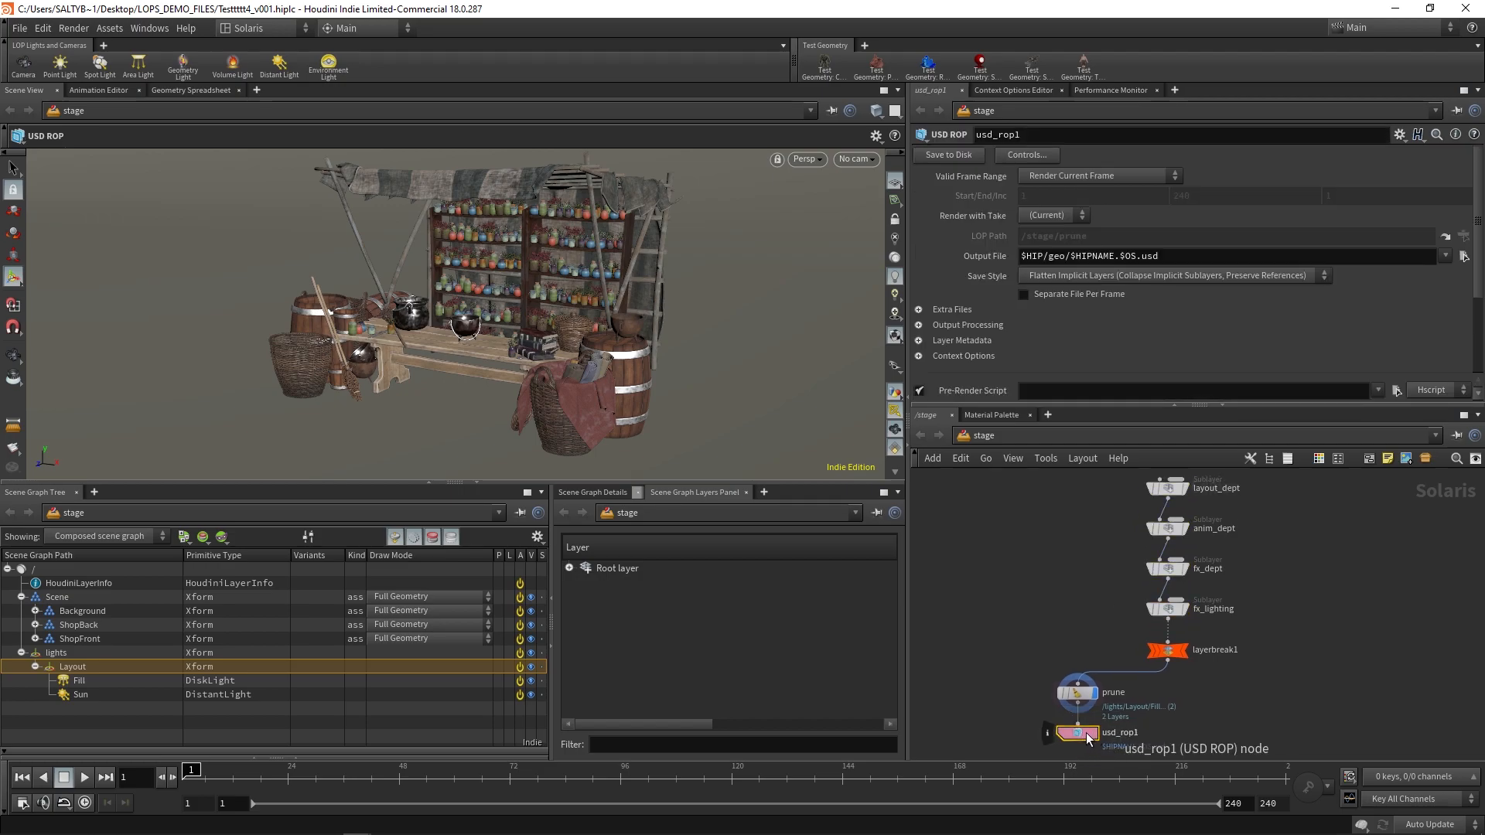
left_click(1080, 692)
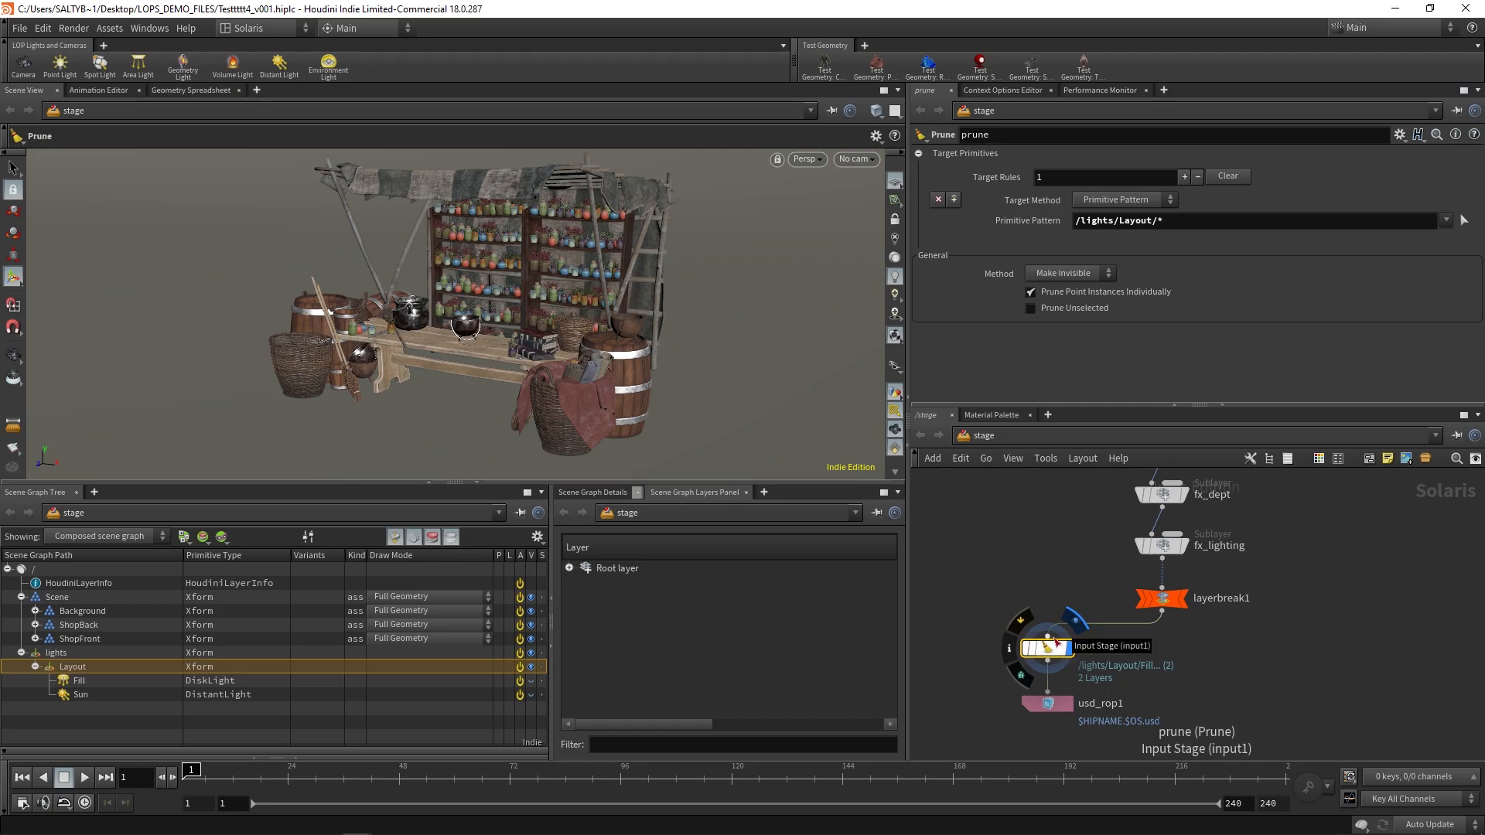
left_click_drag(1041, 648, 1037, 648)
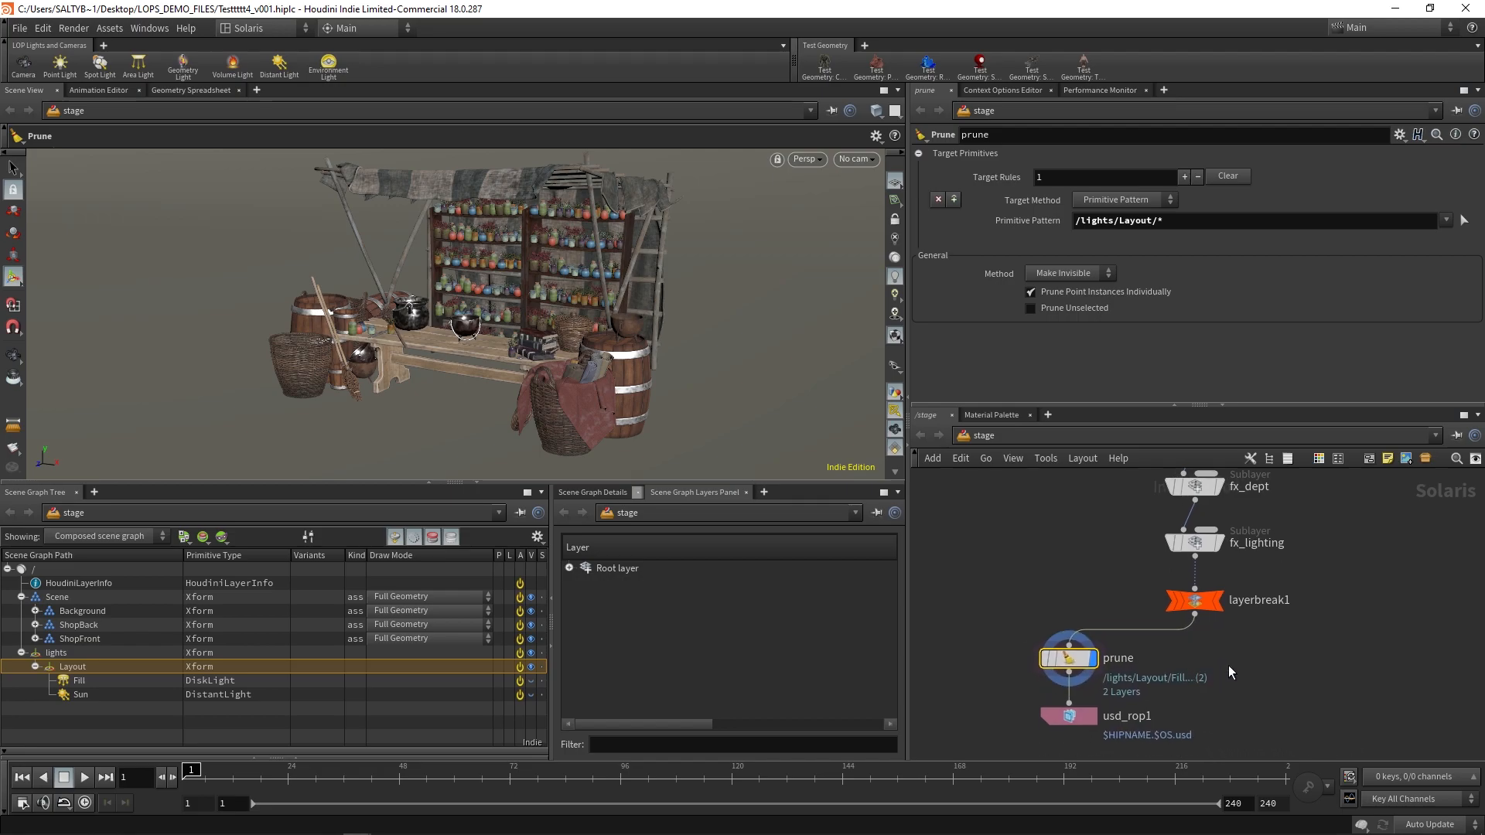
left_click(1196, 600)
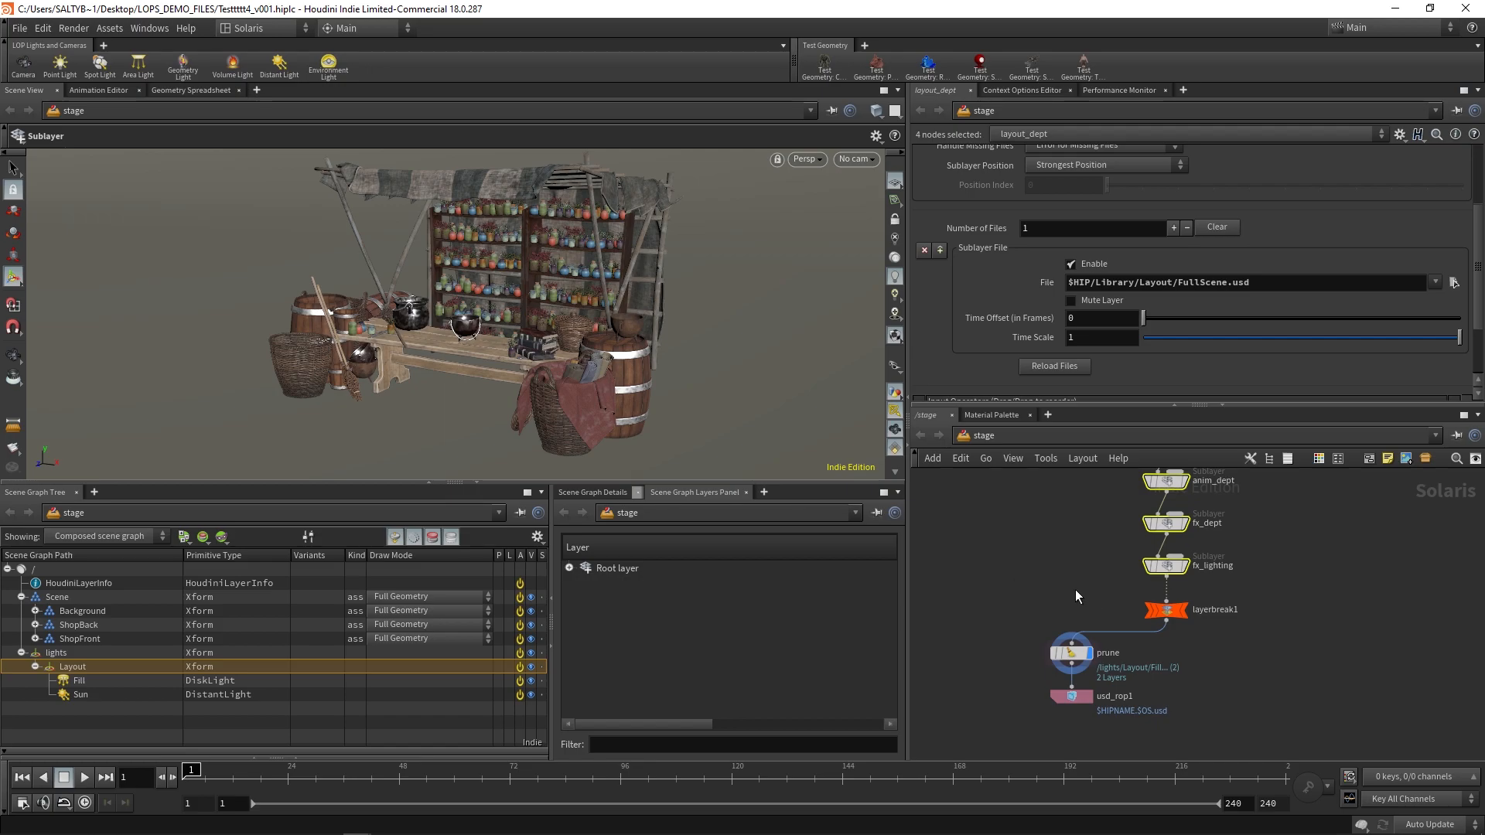
left_click(1166, 609)
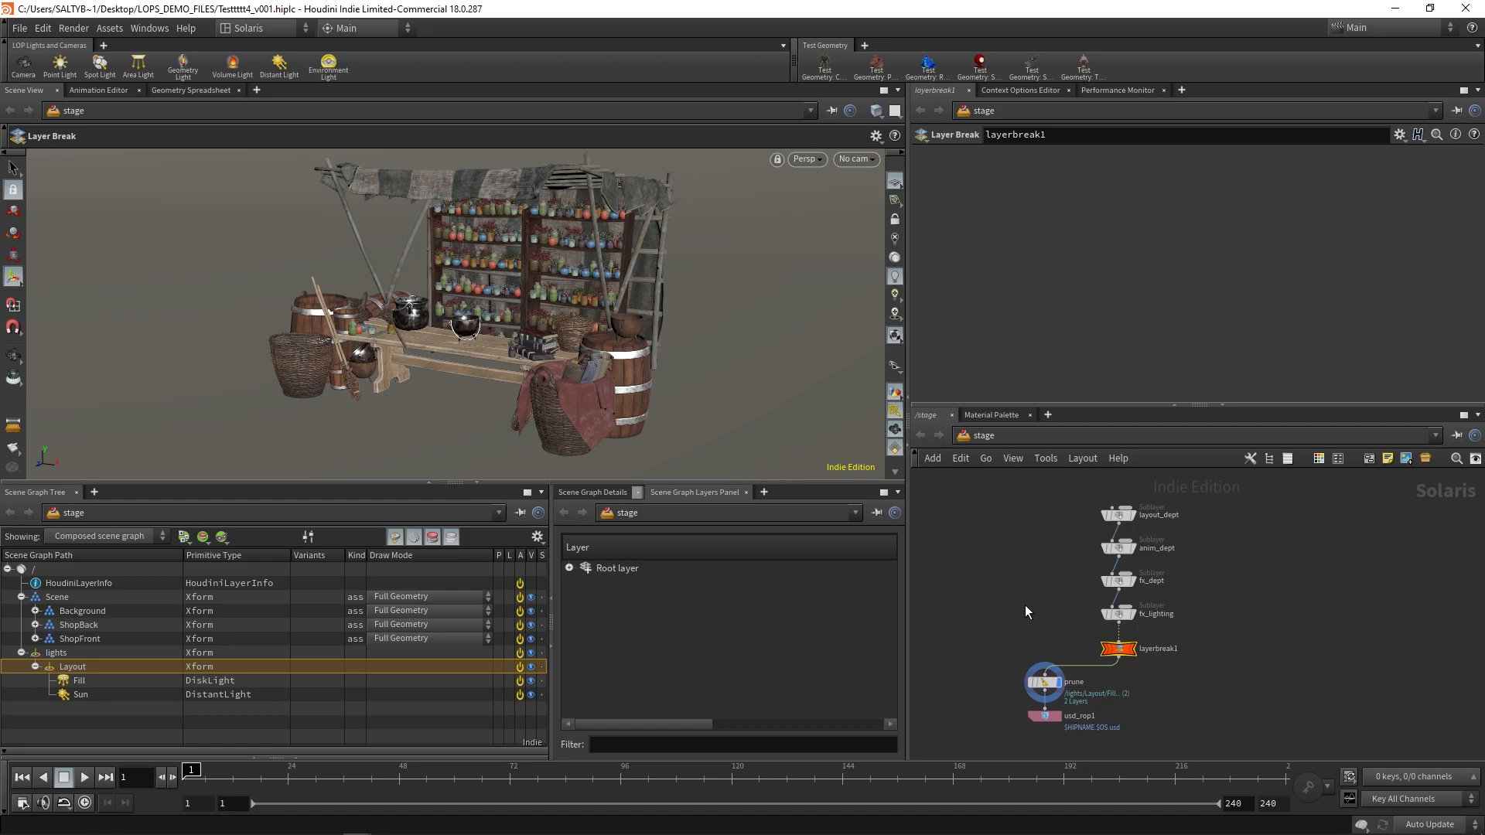
mouse_move(1056, 514)
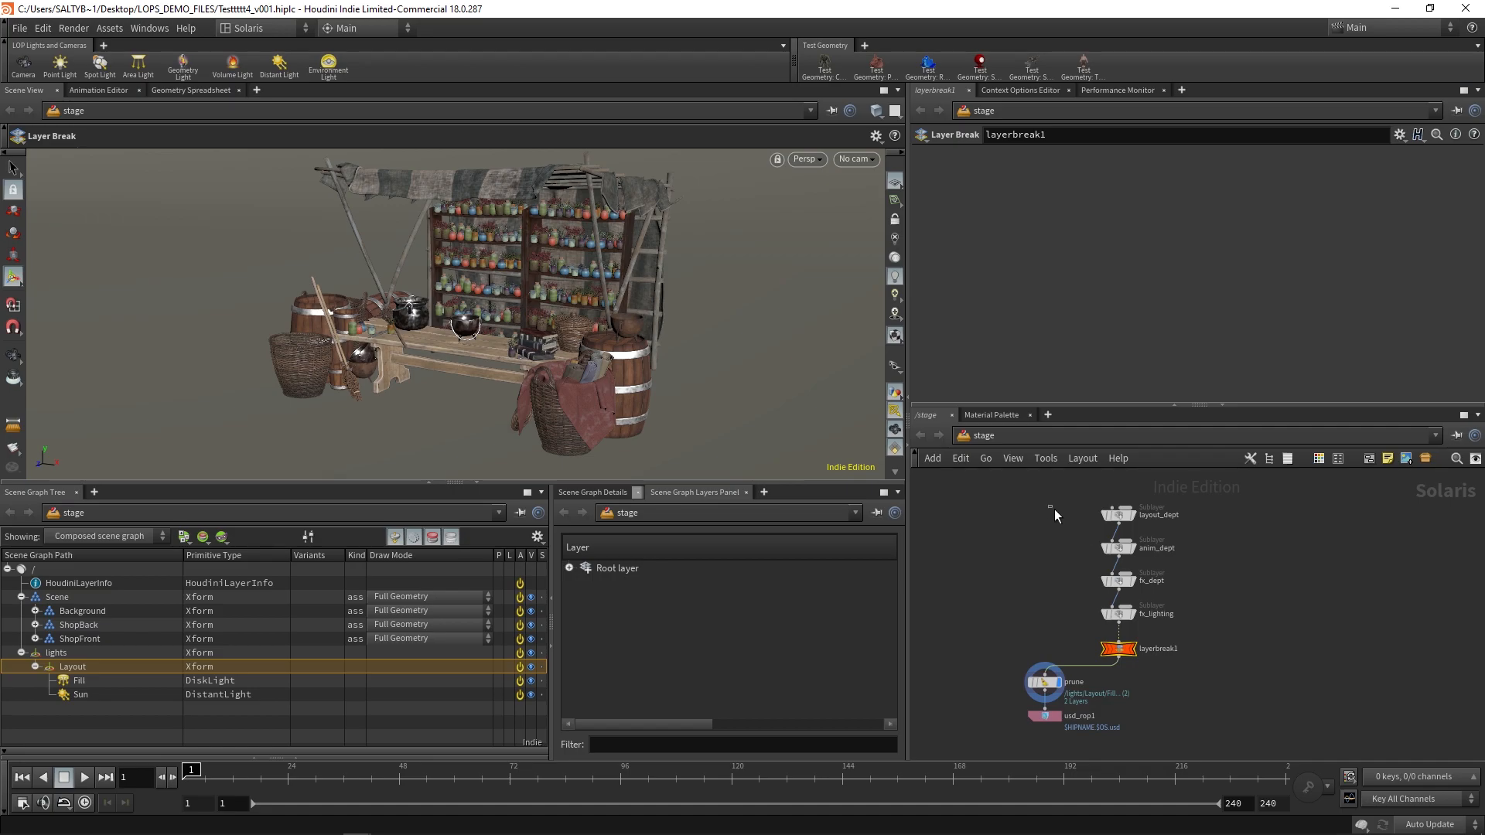
left_click(1117, 526)
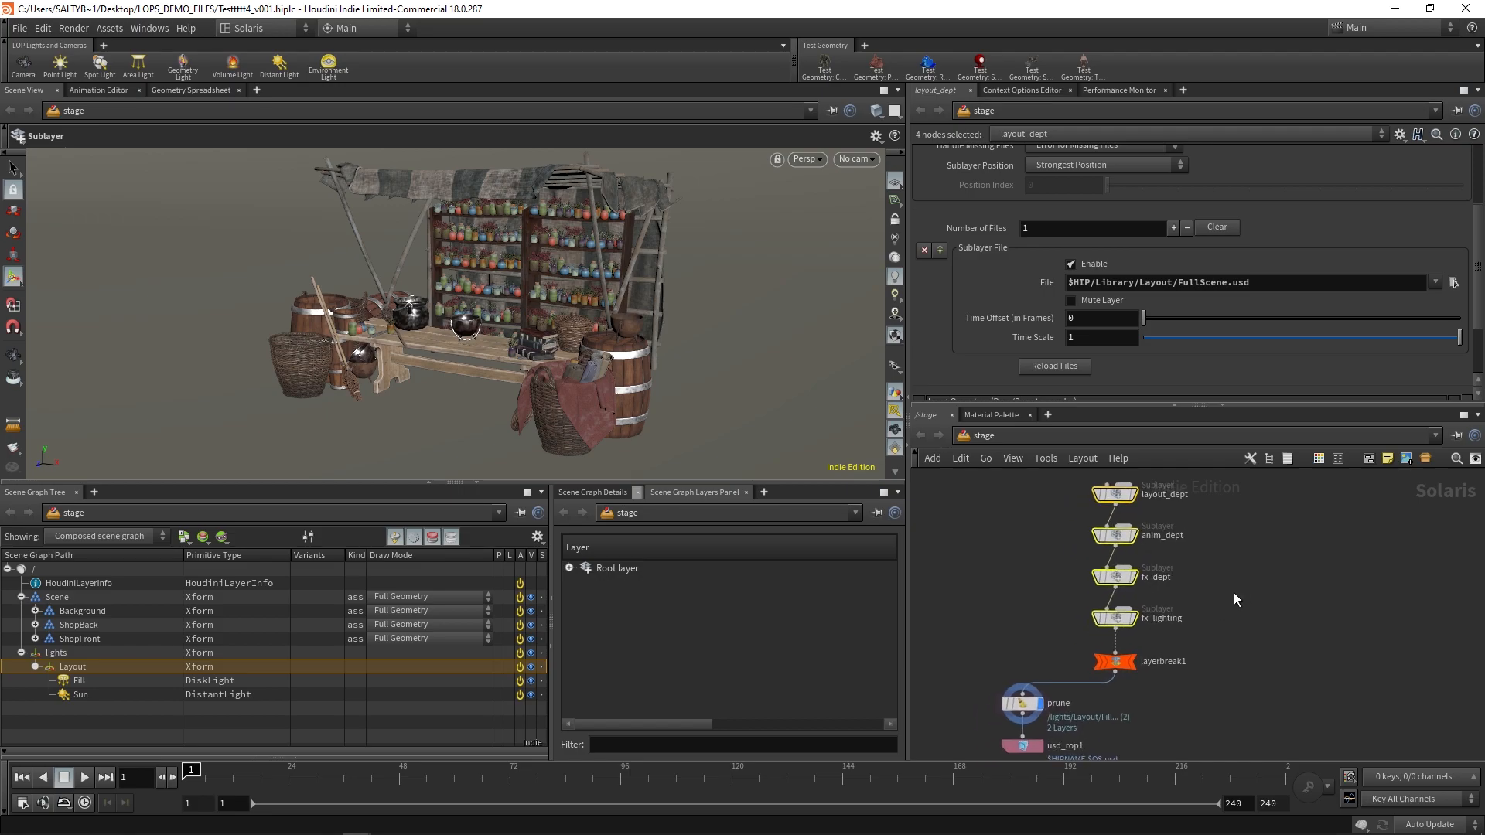
left_click(1115, 661)
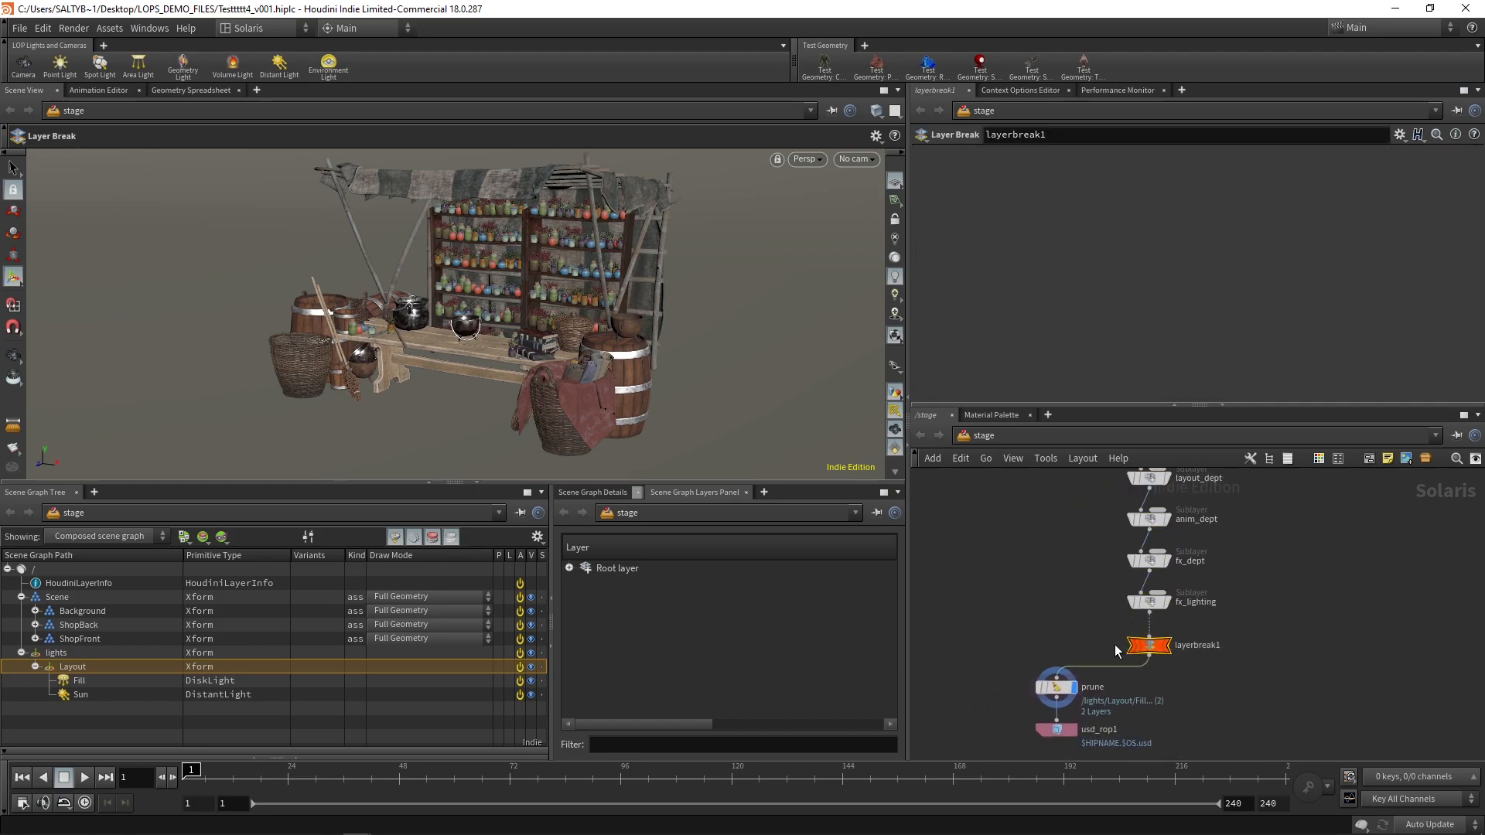
left_click(1058, 687)
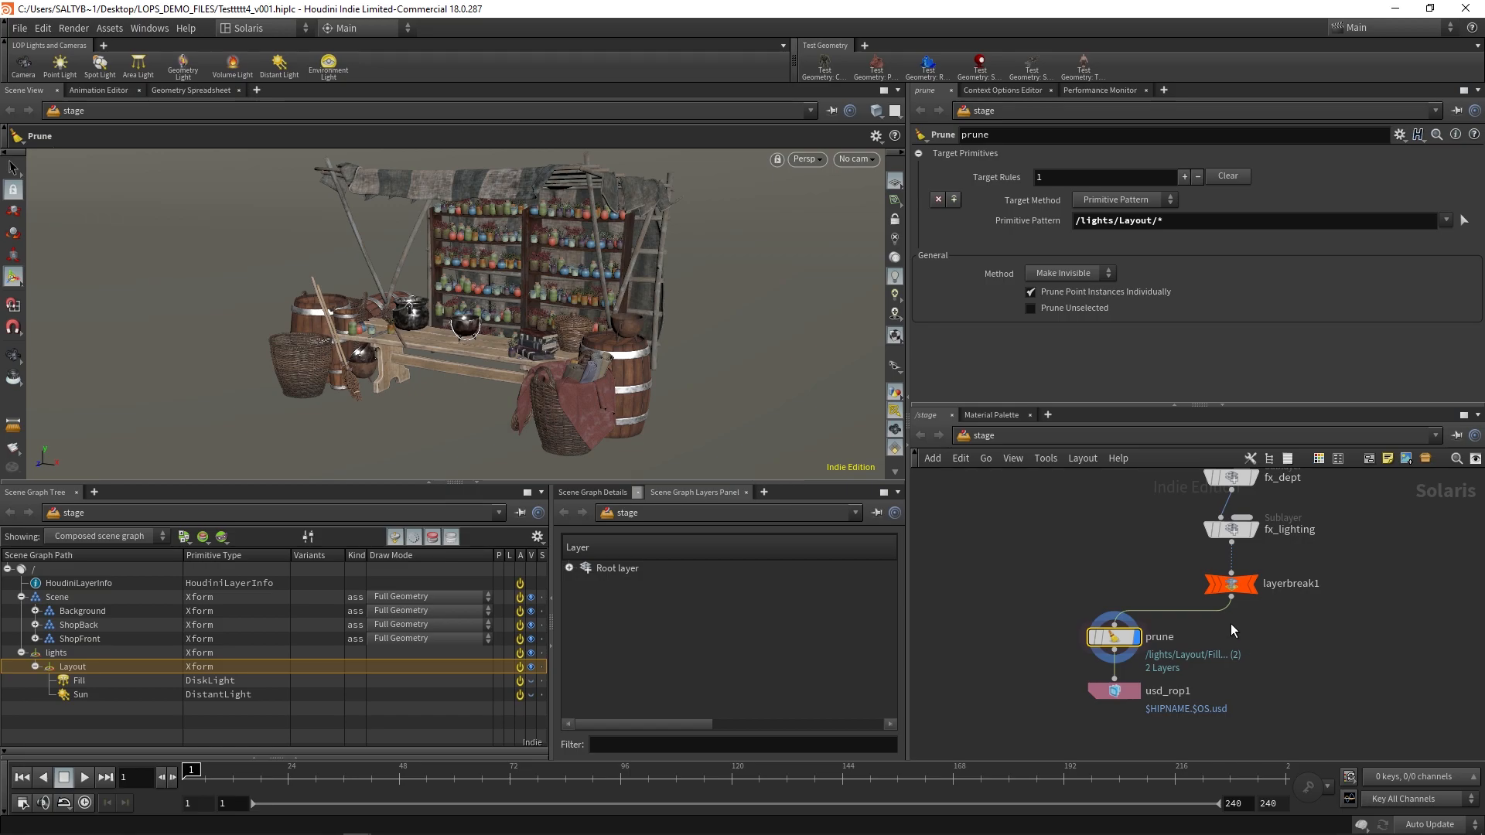
mouse_move(1227, 615)
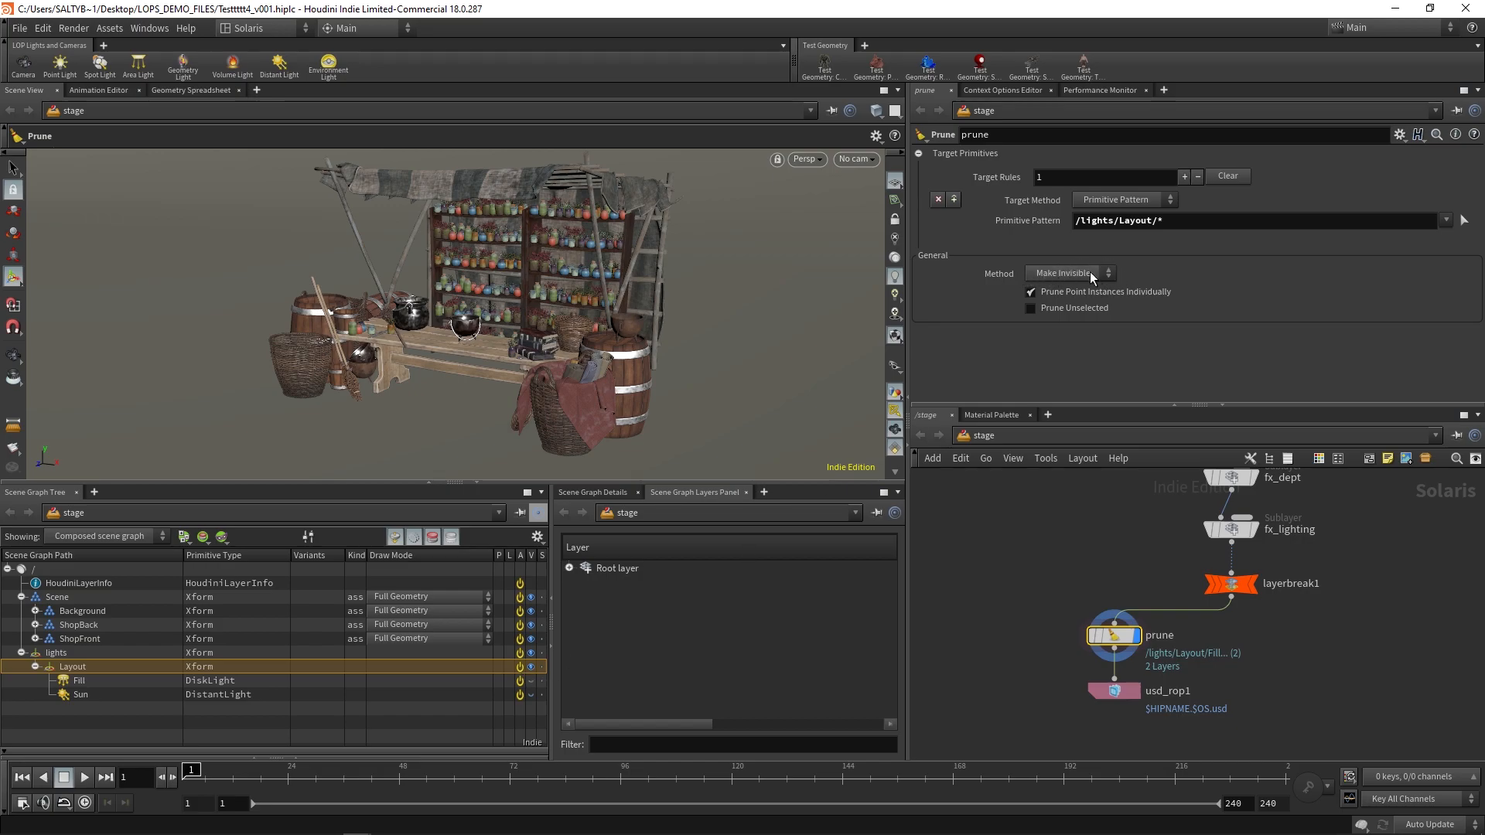
Step: Change the prune method from Make Invisible to Deactivate, leaving Prune Unselected off
left_click(1069, 273)
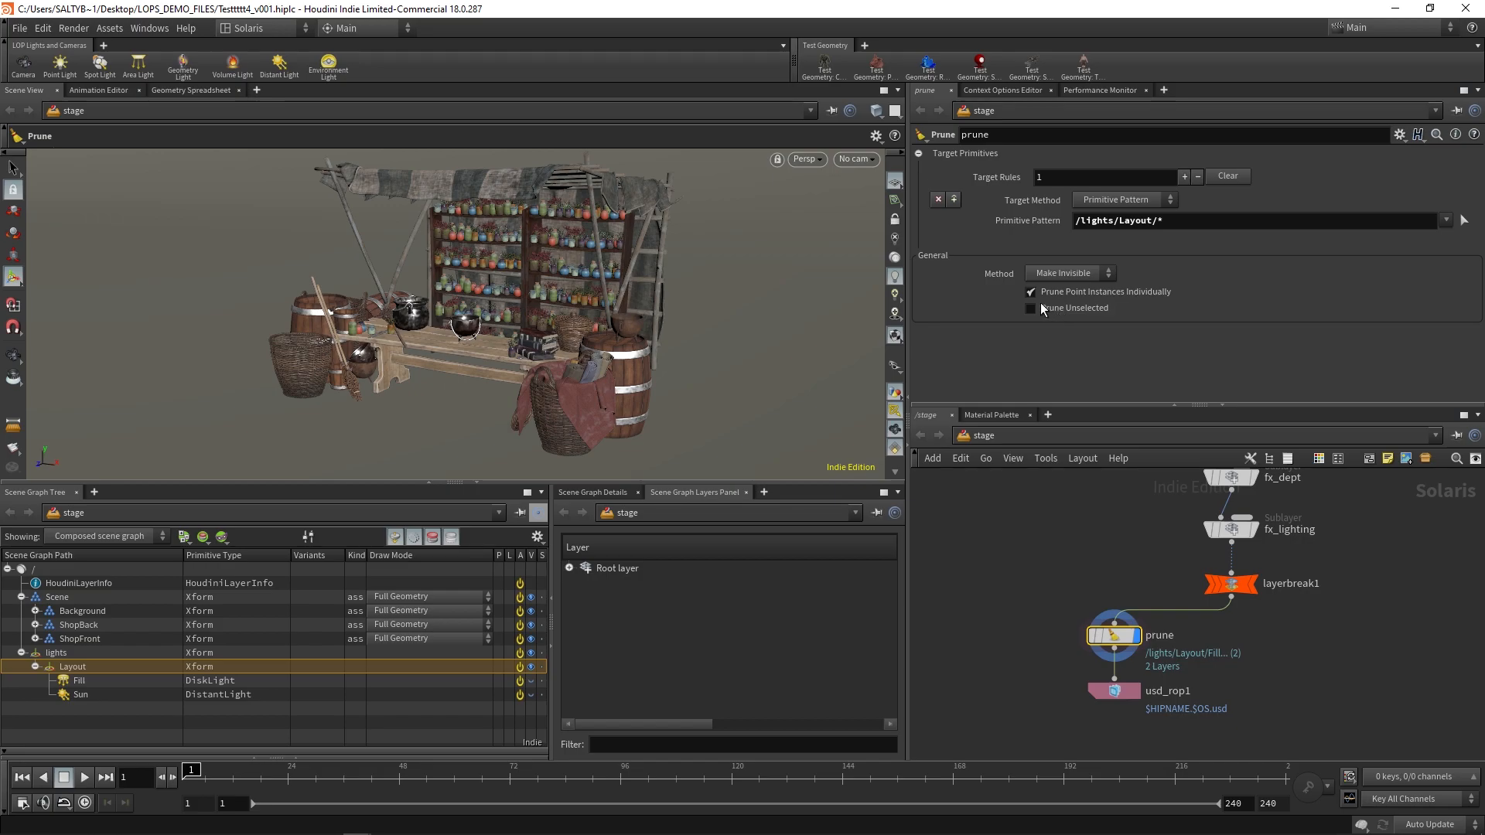
left_click(1031, 292)
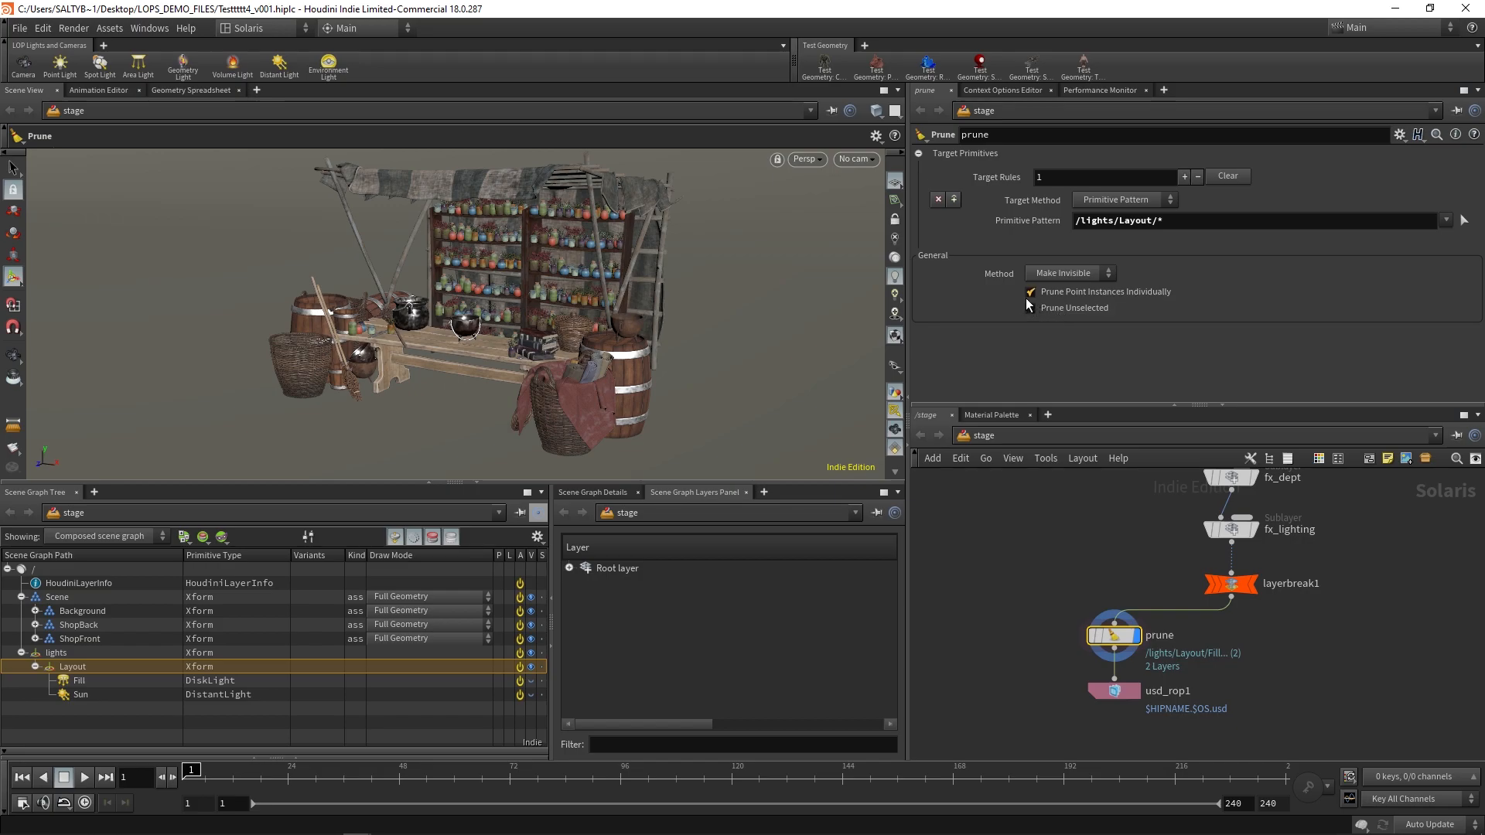
left_click(1030, 308)
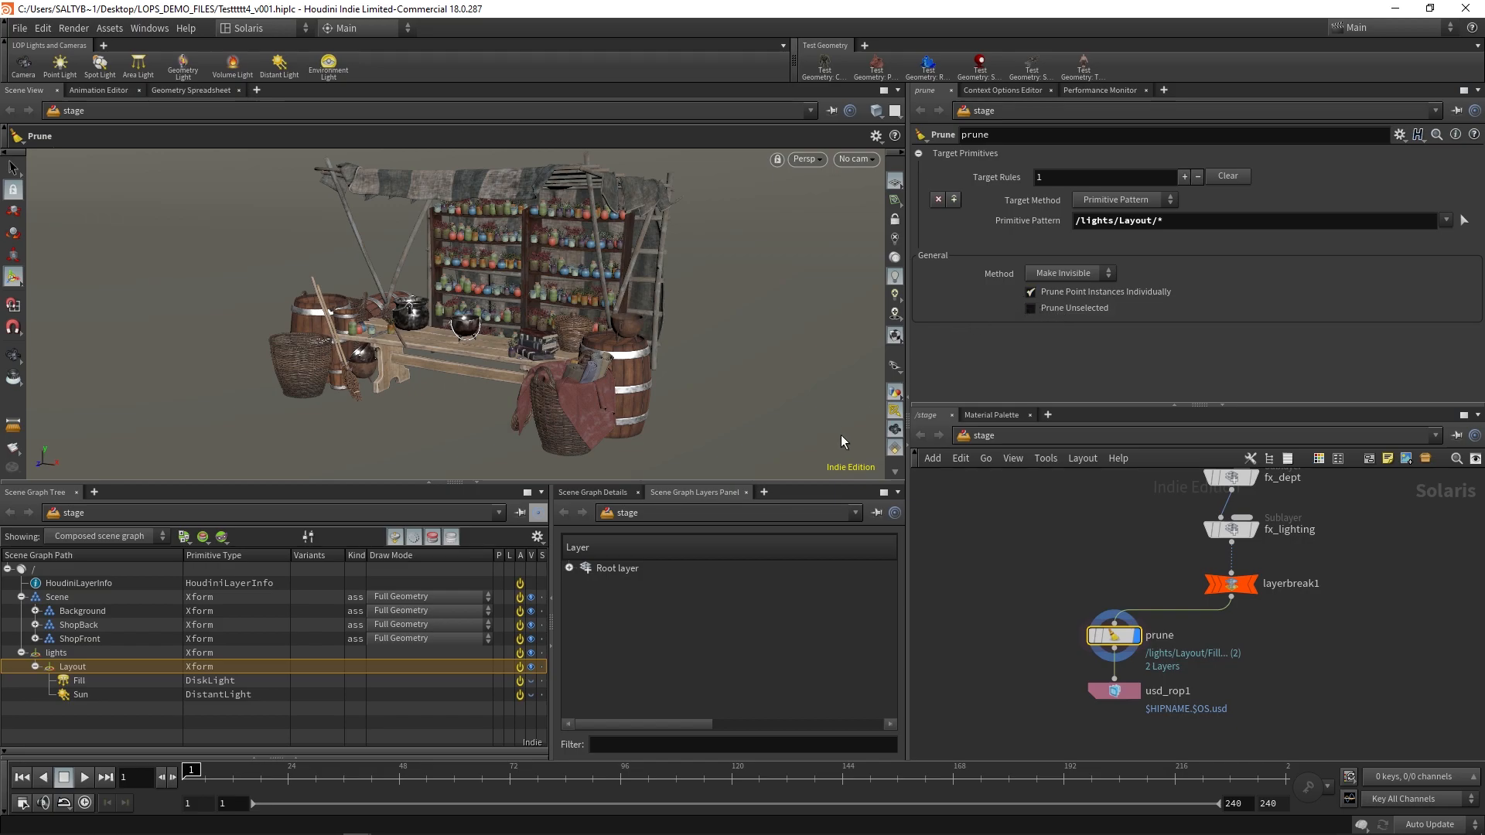
mouse_move(535, 677)
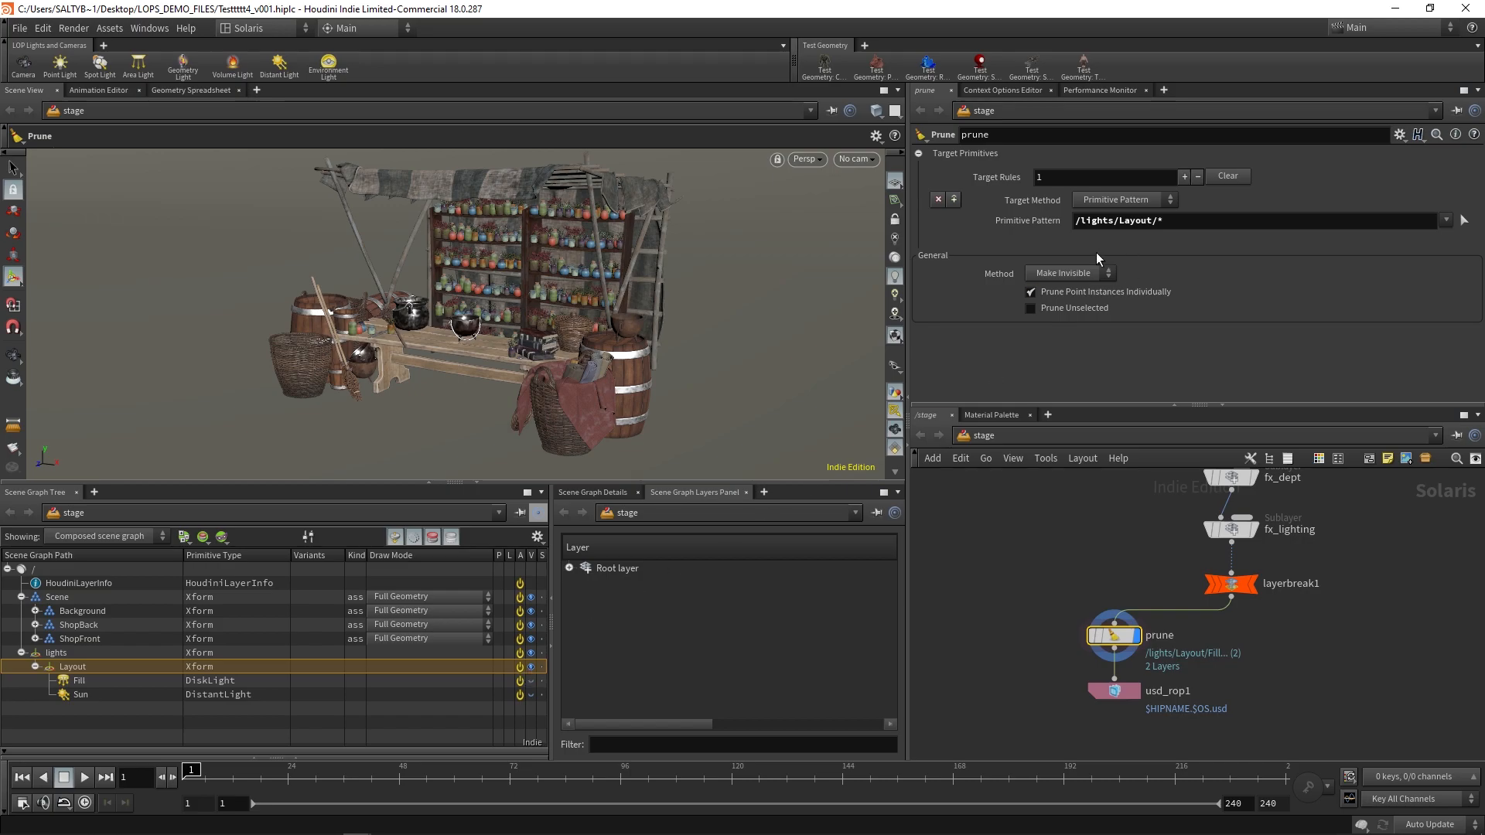
left_click(1068, 272)
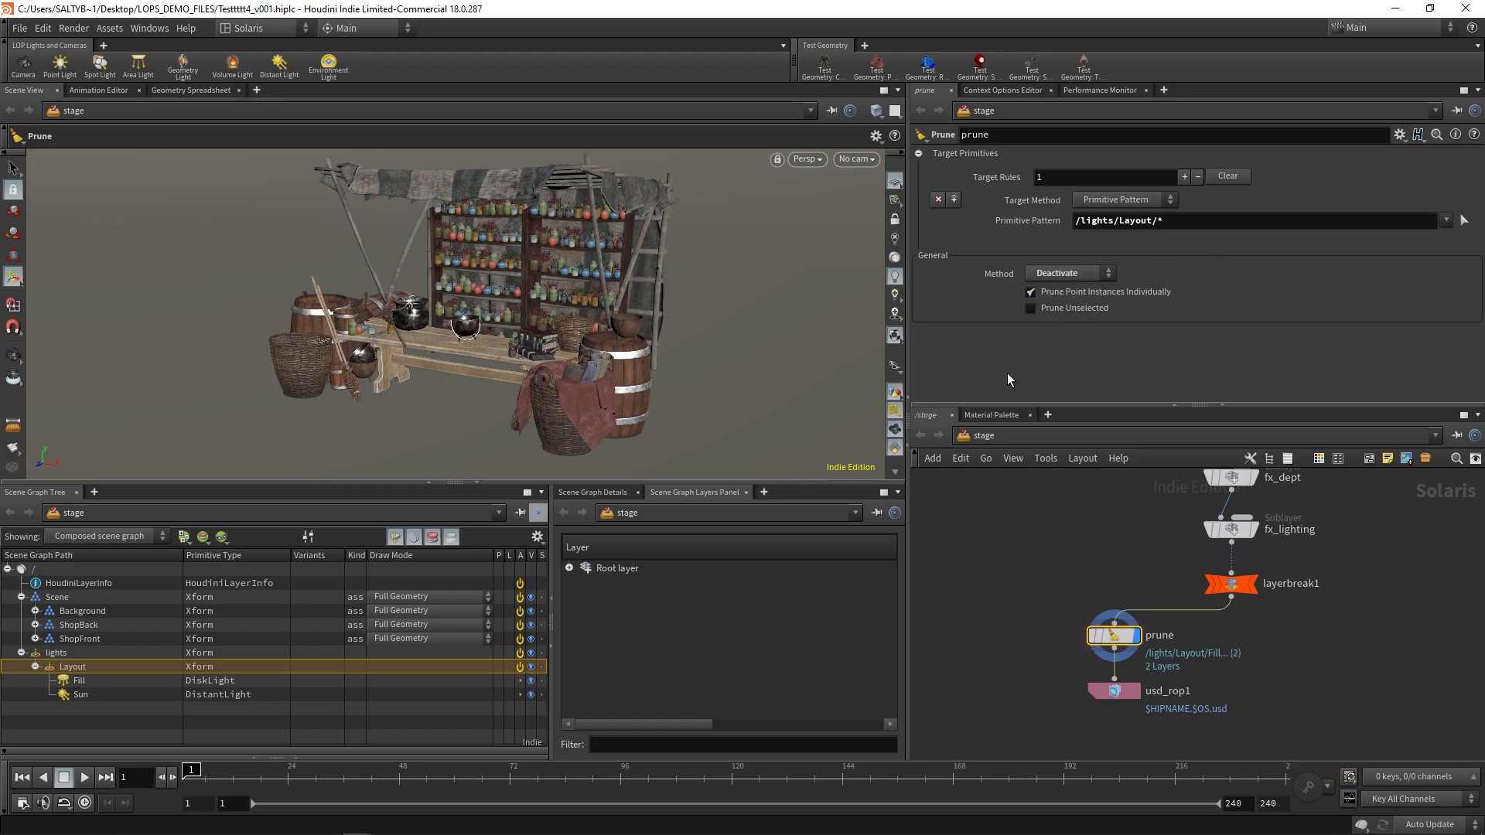
mouse_move(1015, 526)
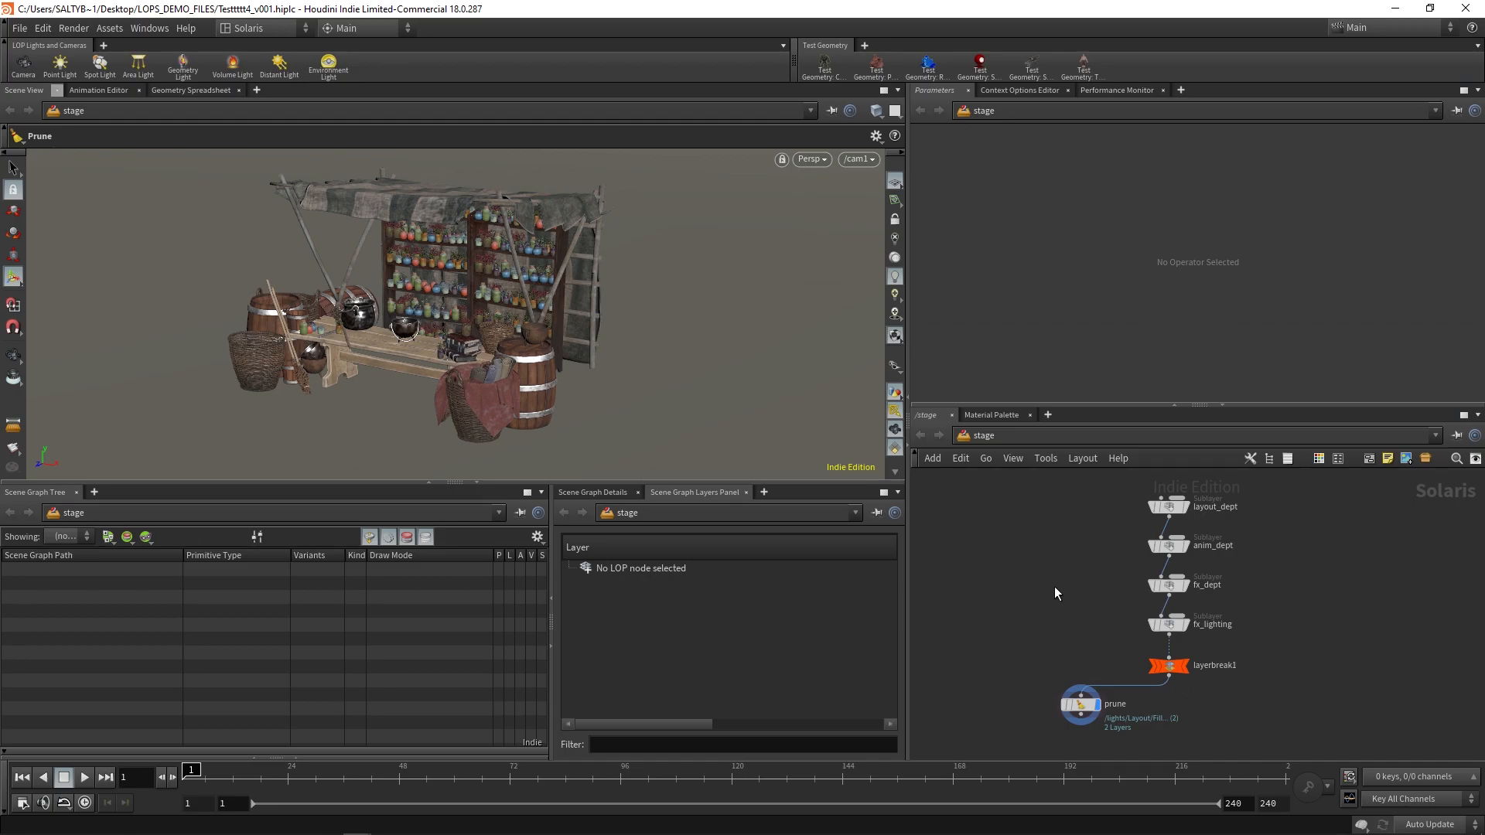
mouse_move(1054, 586)
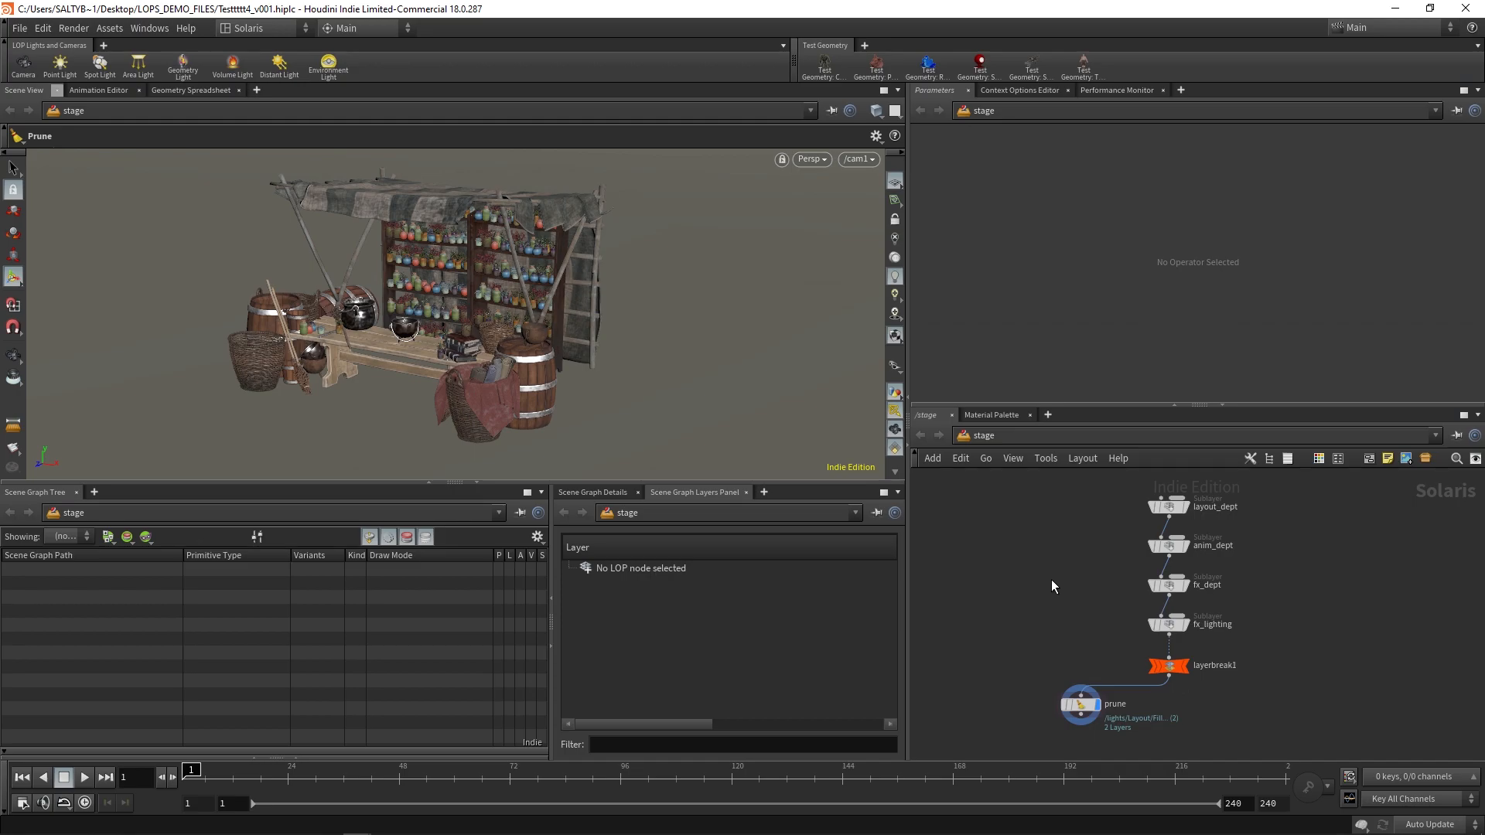
mouse_move(1103, 567)
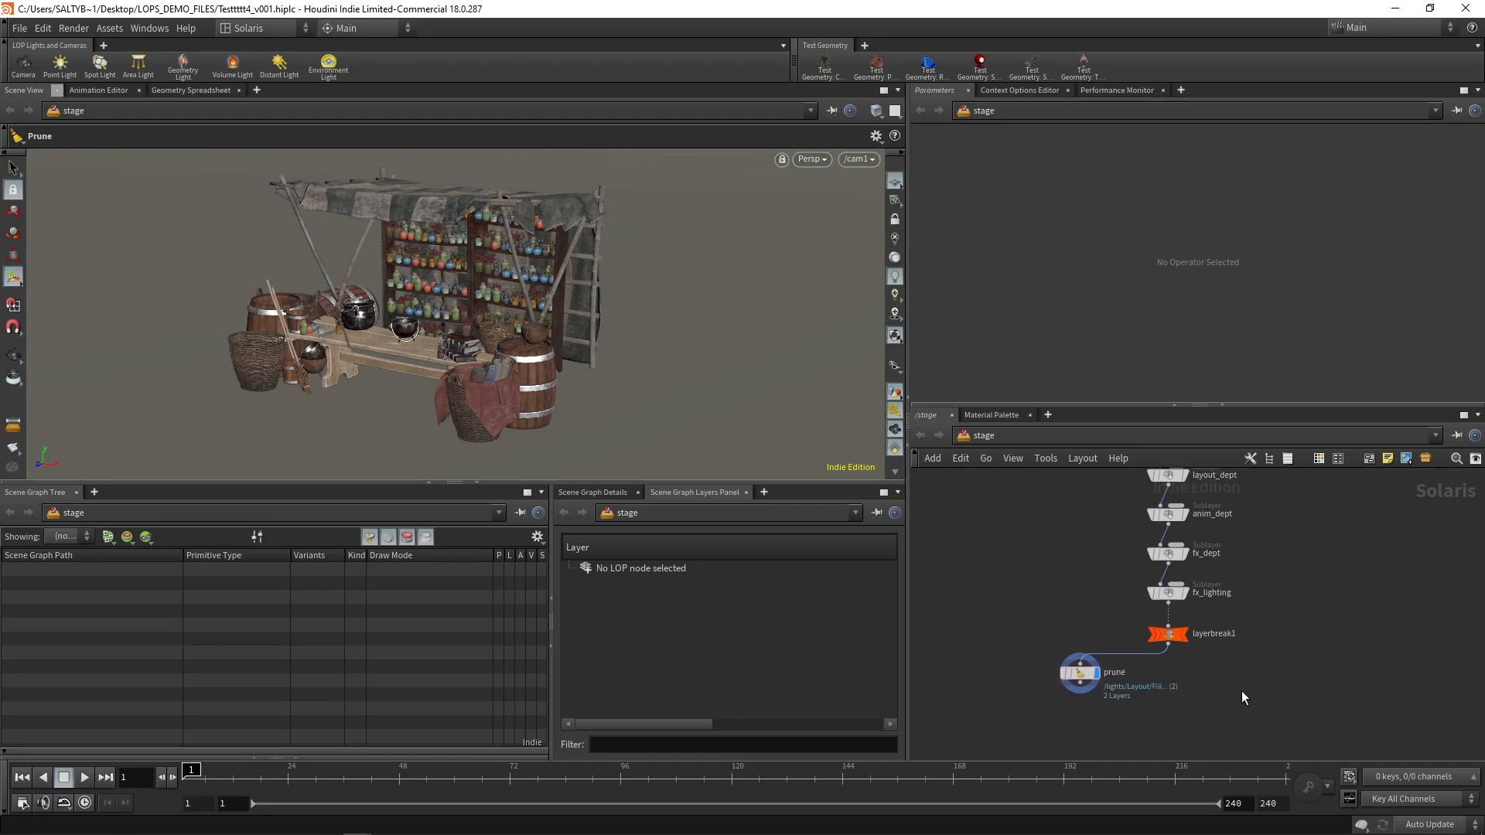
mouse_move(1216, 683)
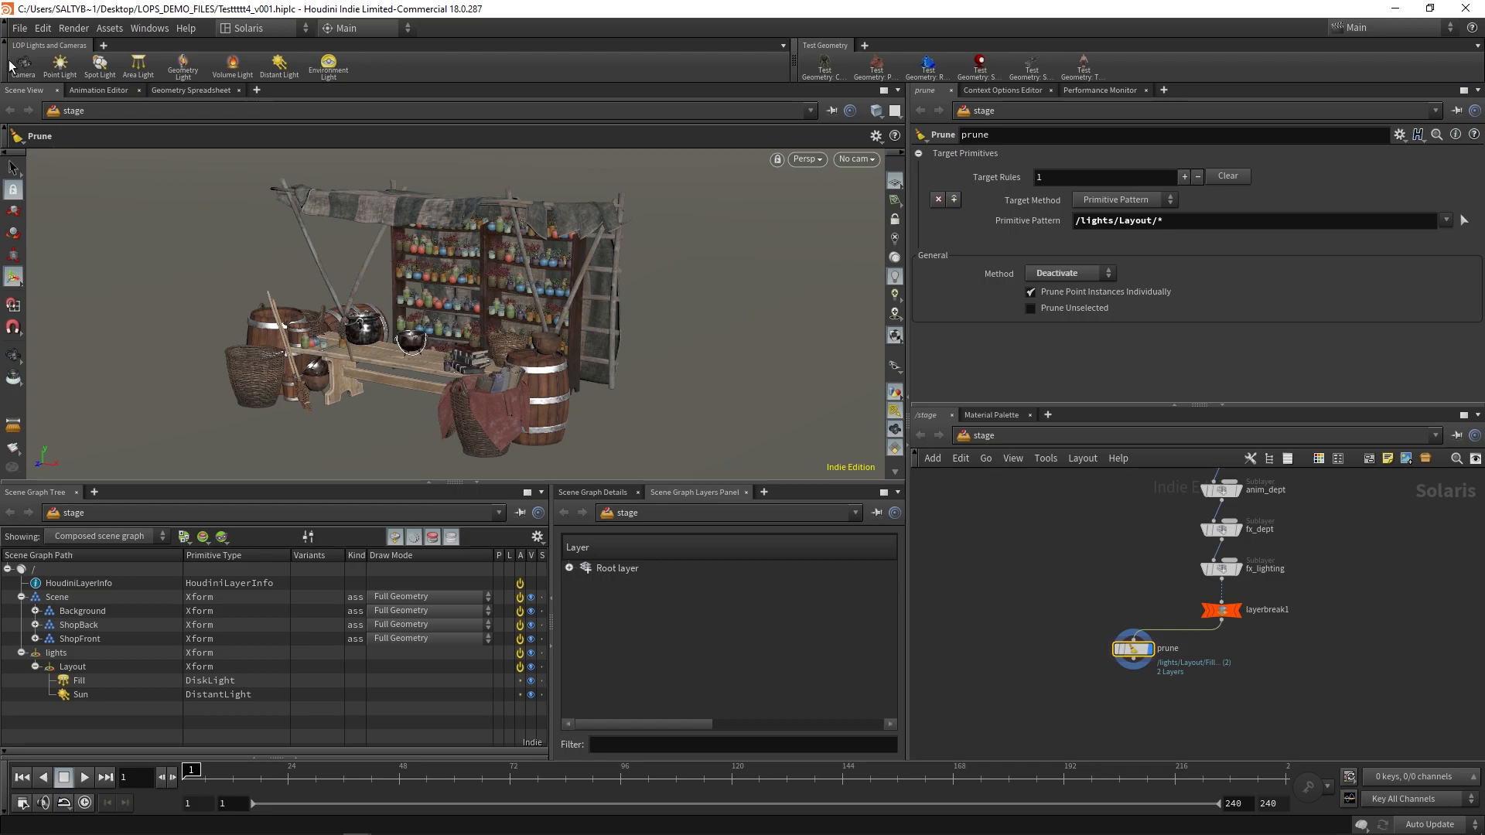
mouse_move(22, 65)
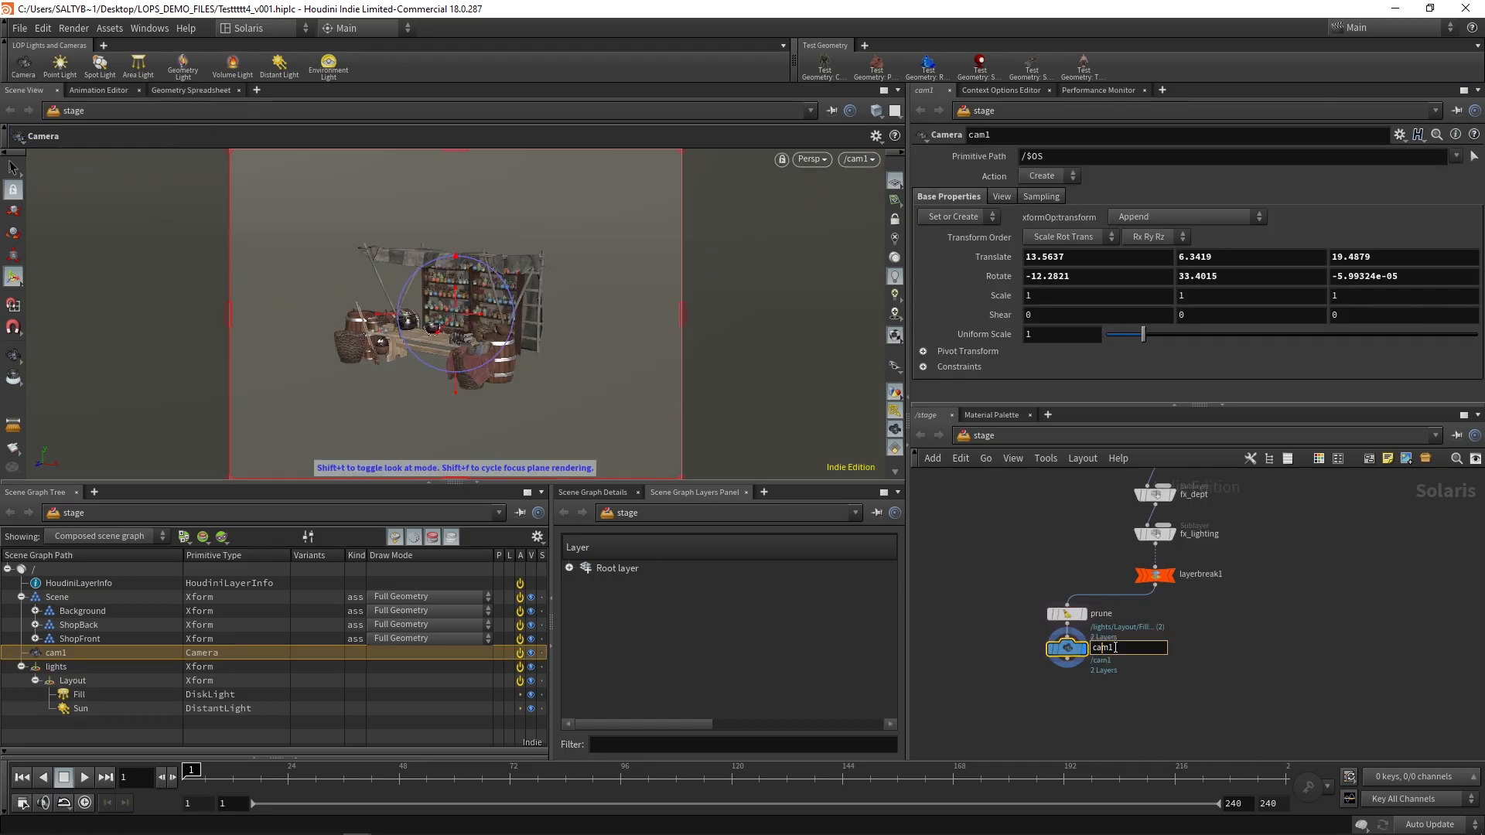
Step: Rename the camera shot001_cam and set its primitive path to /Scene/Cameras/$OS
type("shot001_")
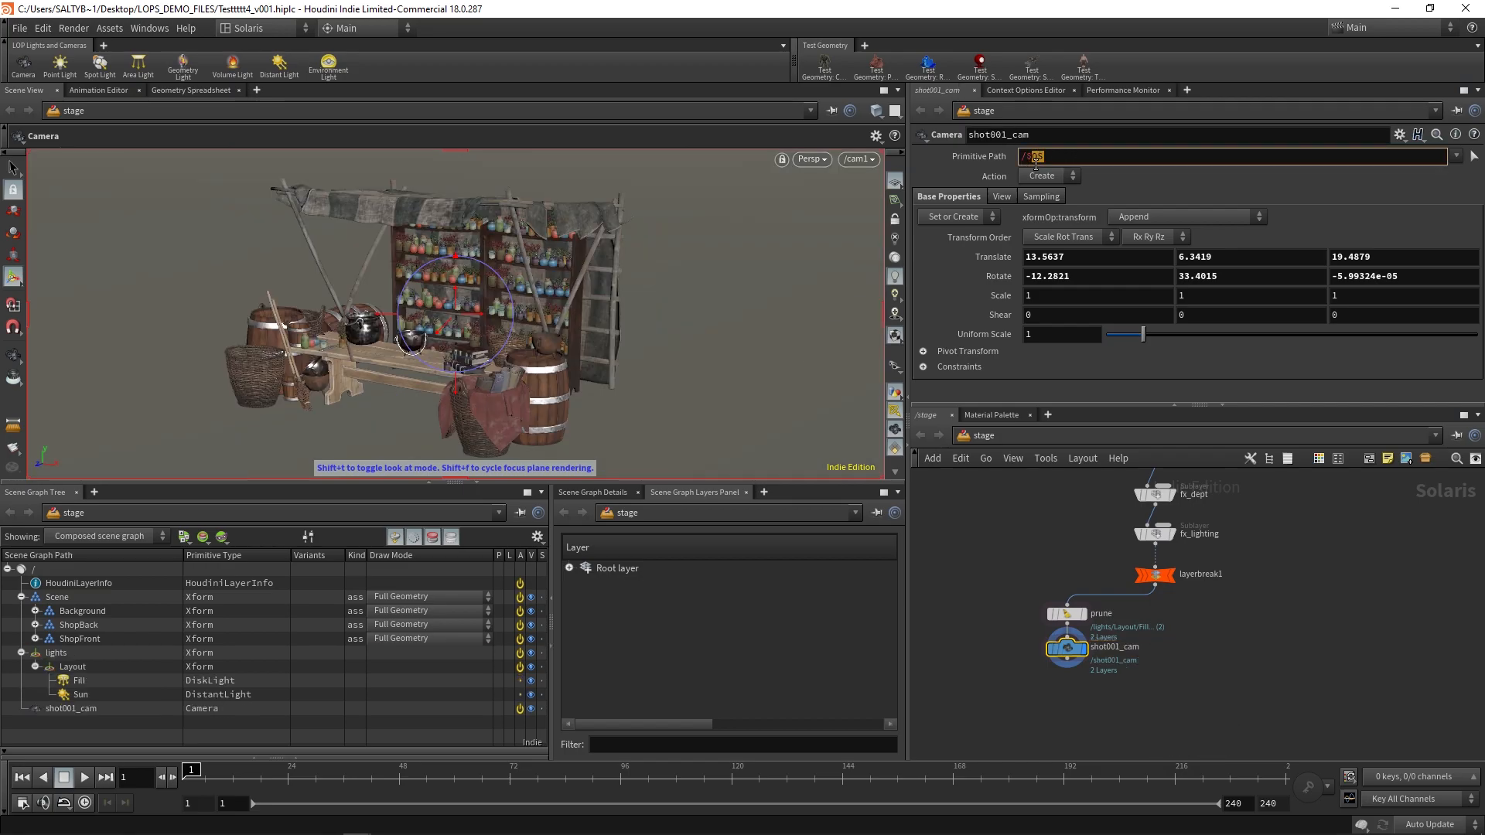
type("/Scene/Cameras/")
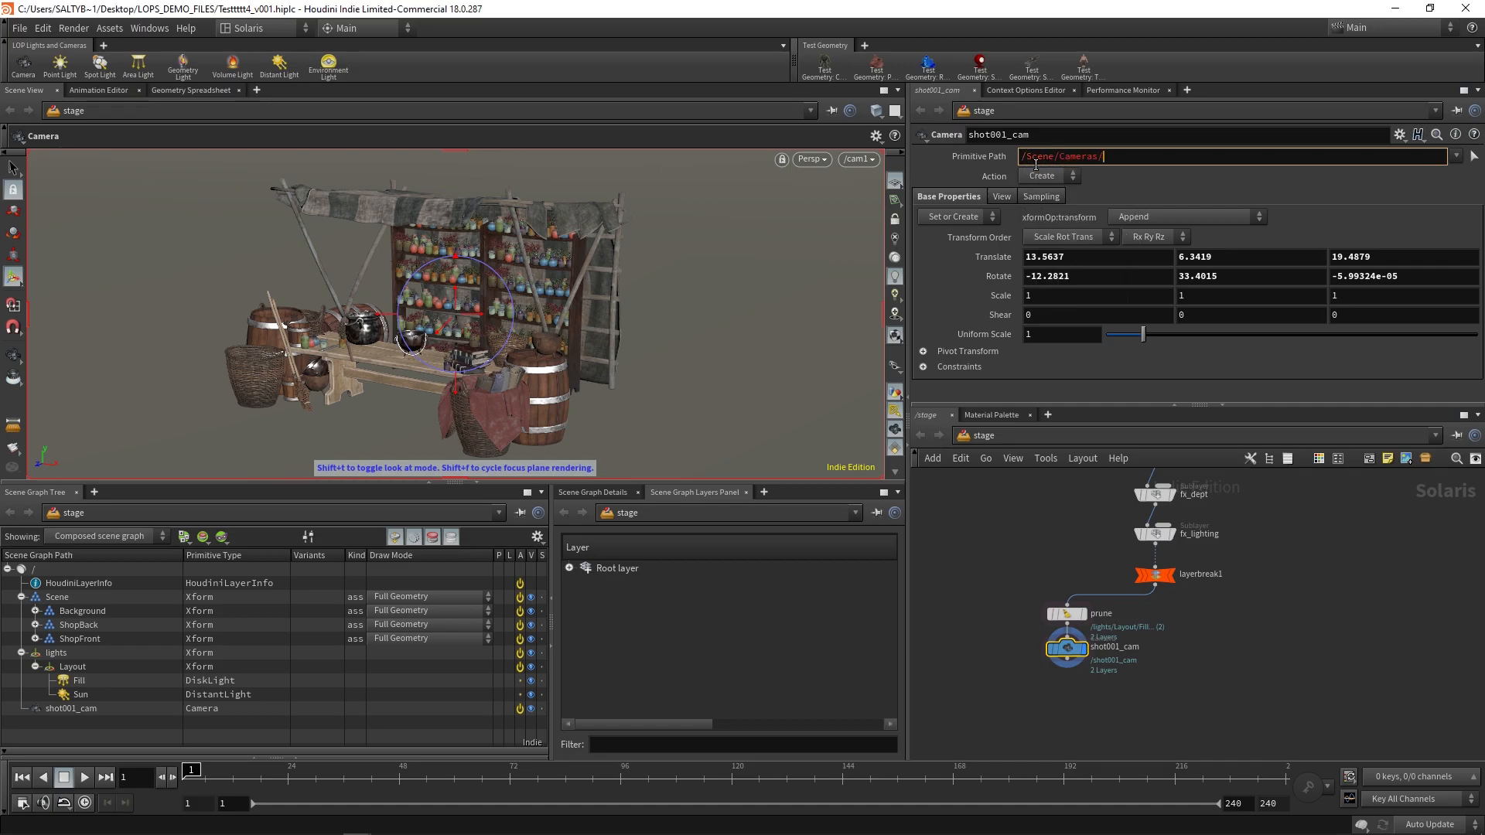
type("$OS")
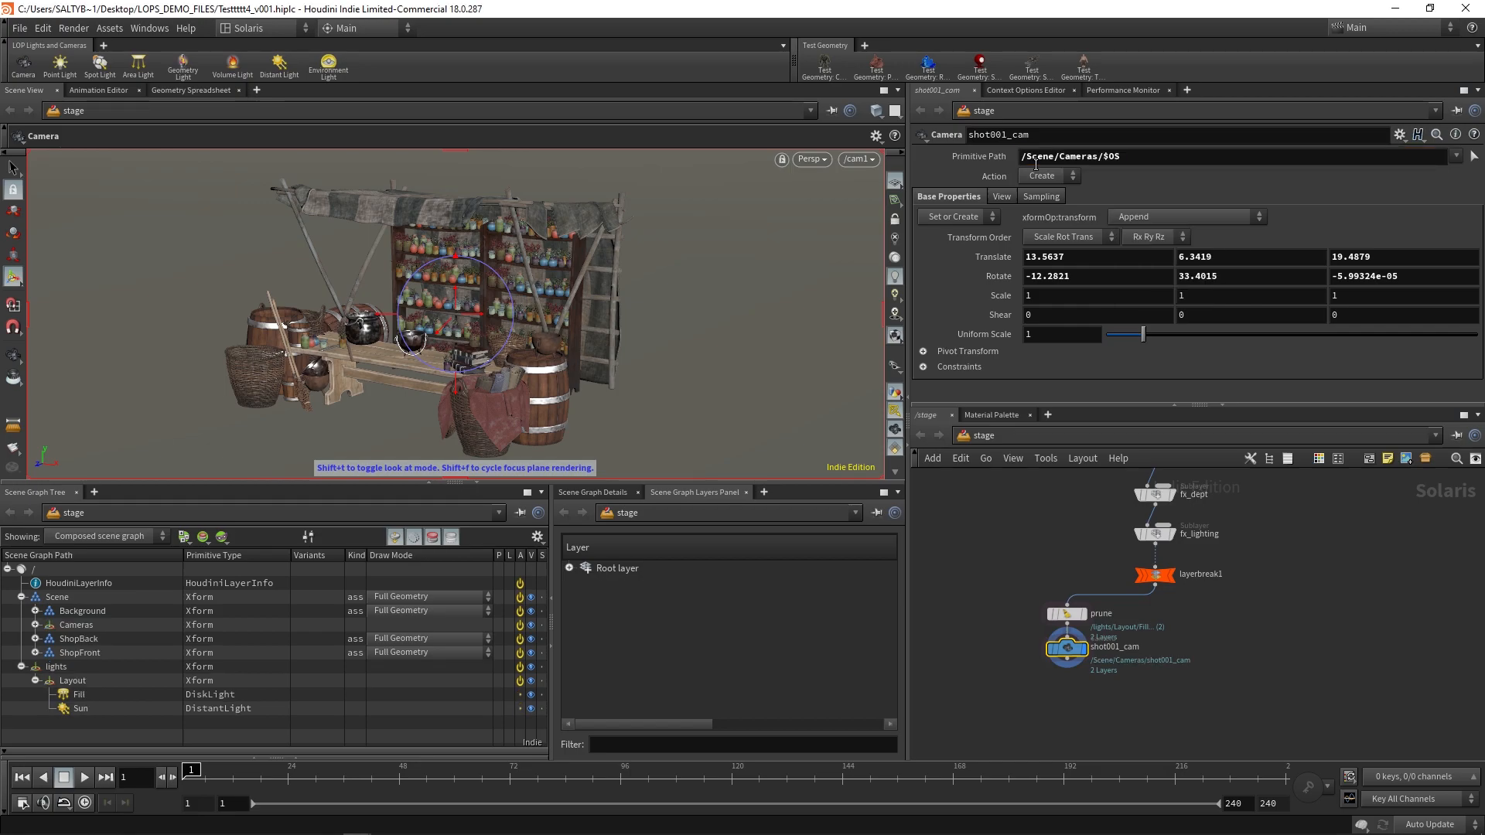
Step: Expand Scene > Cameras in the scene graph to reveal the shot001_cam primitive
left_click(58, 598)
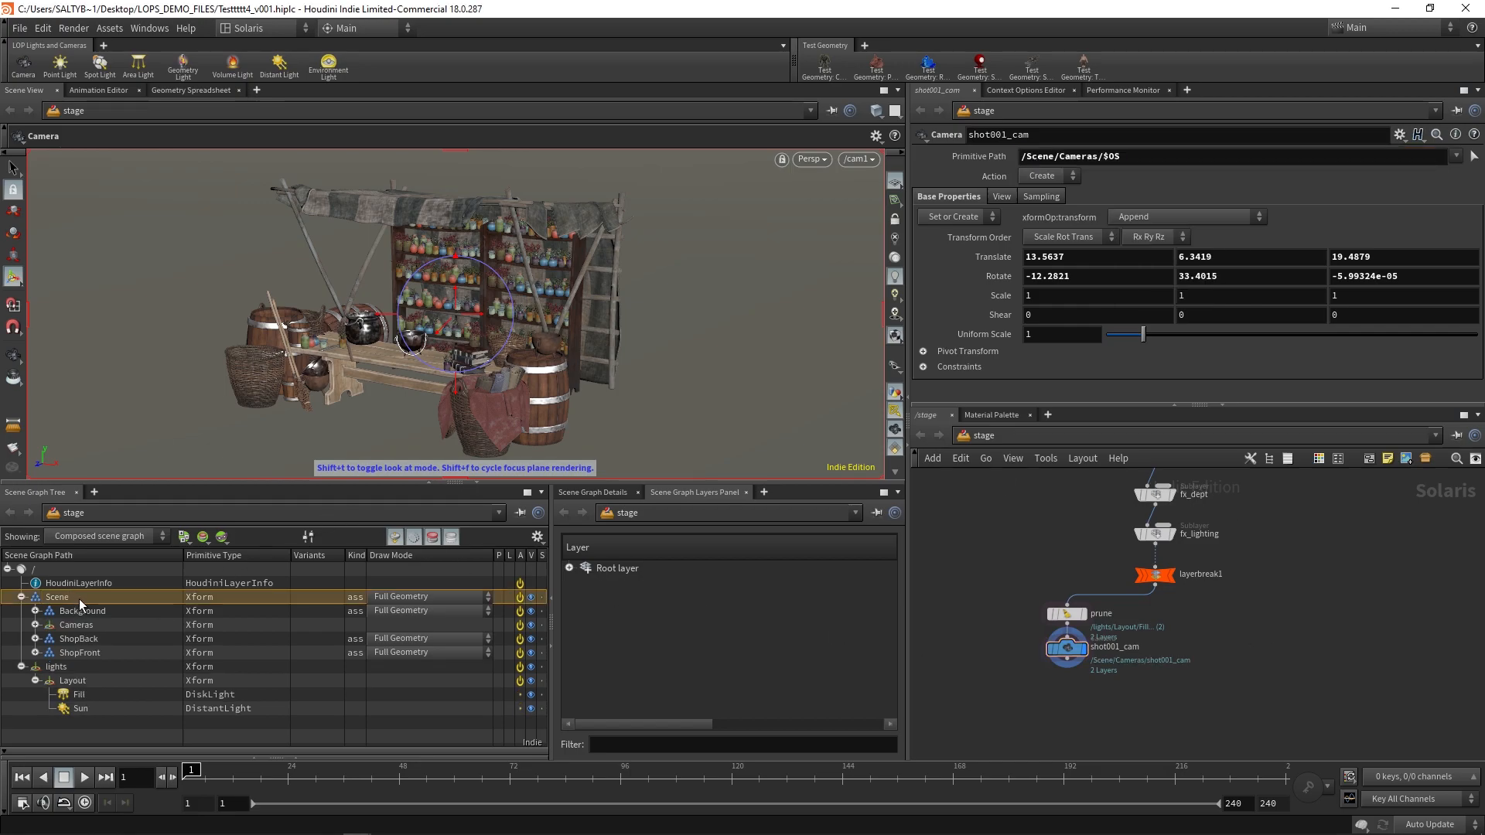
left_click(36, 623)
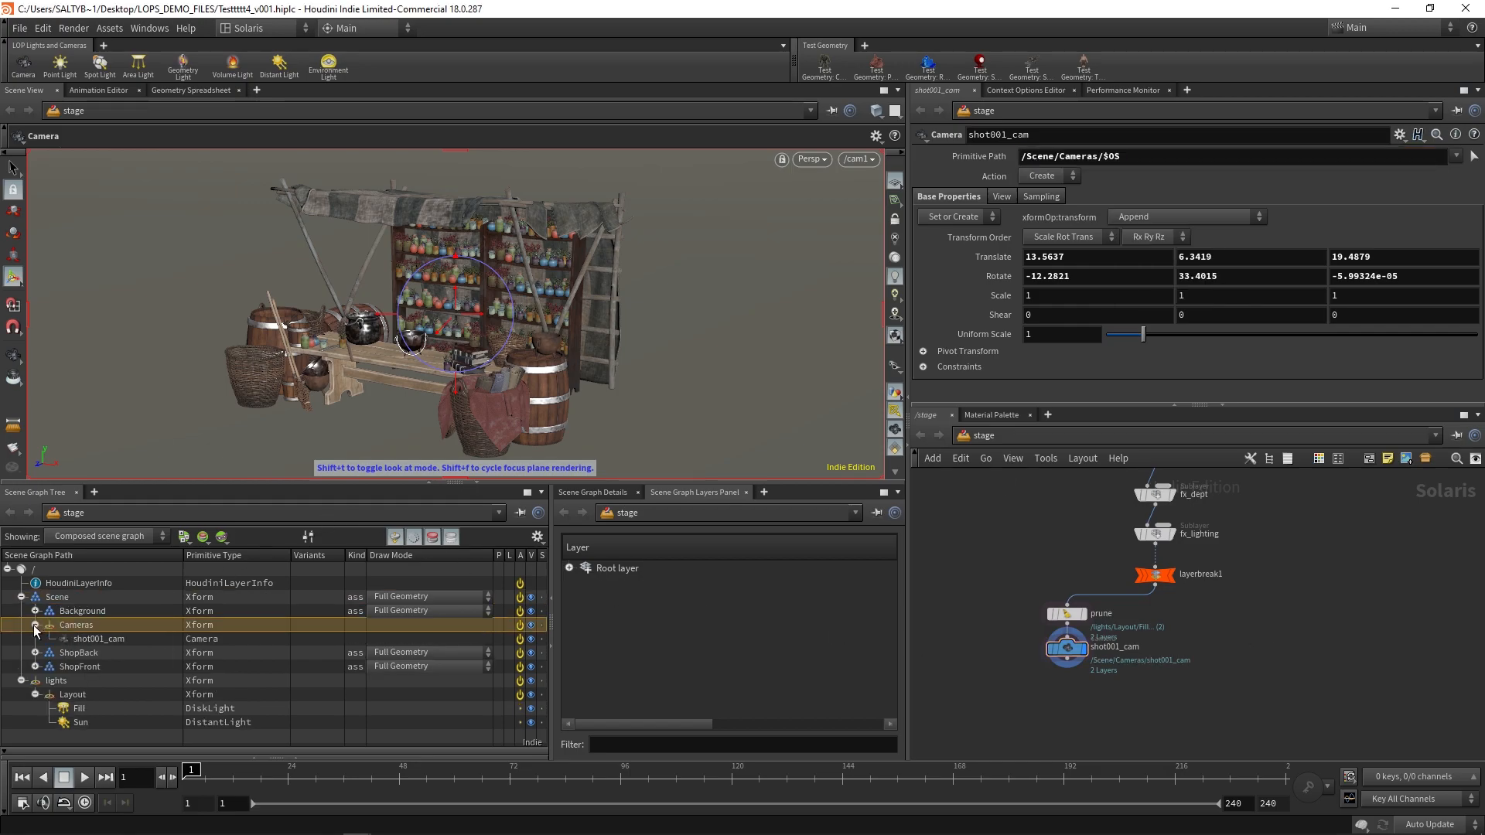
left_click(76, 623)
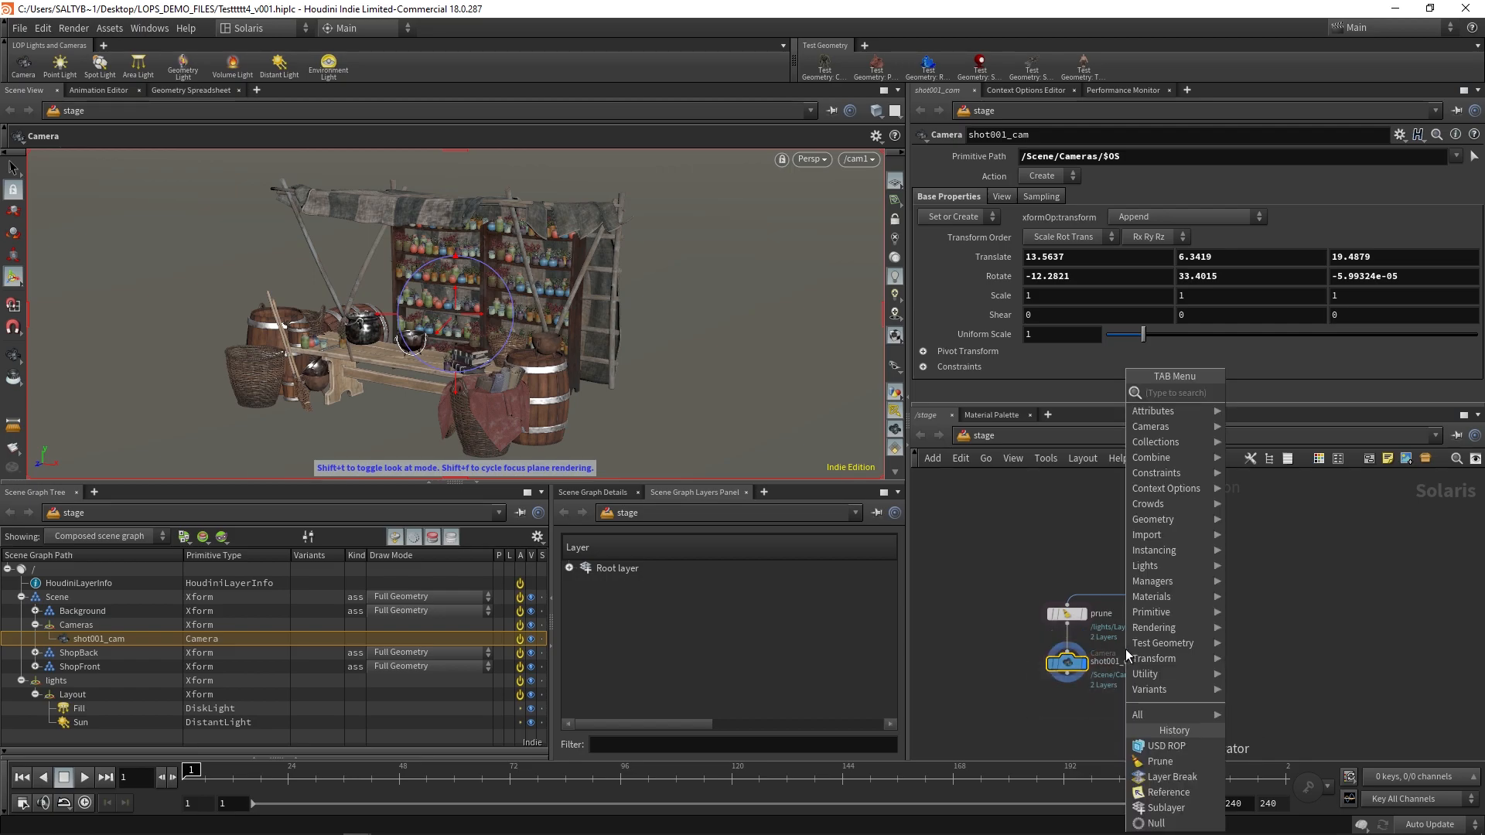
type("light")
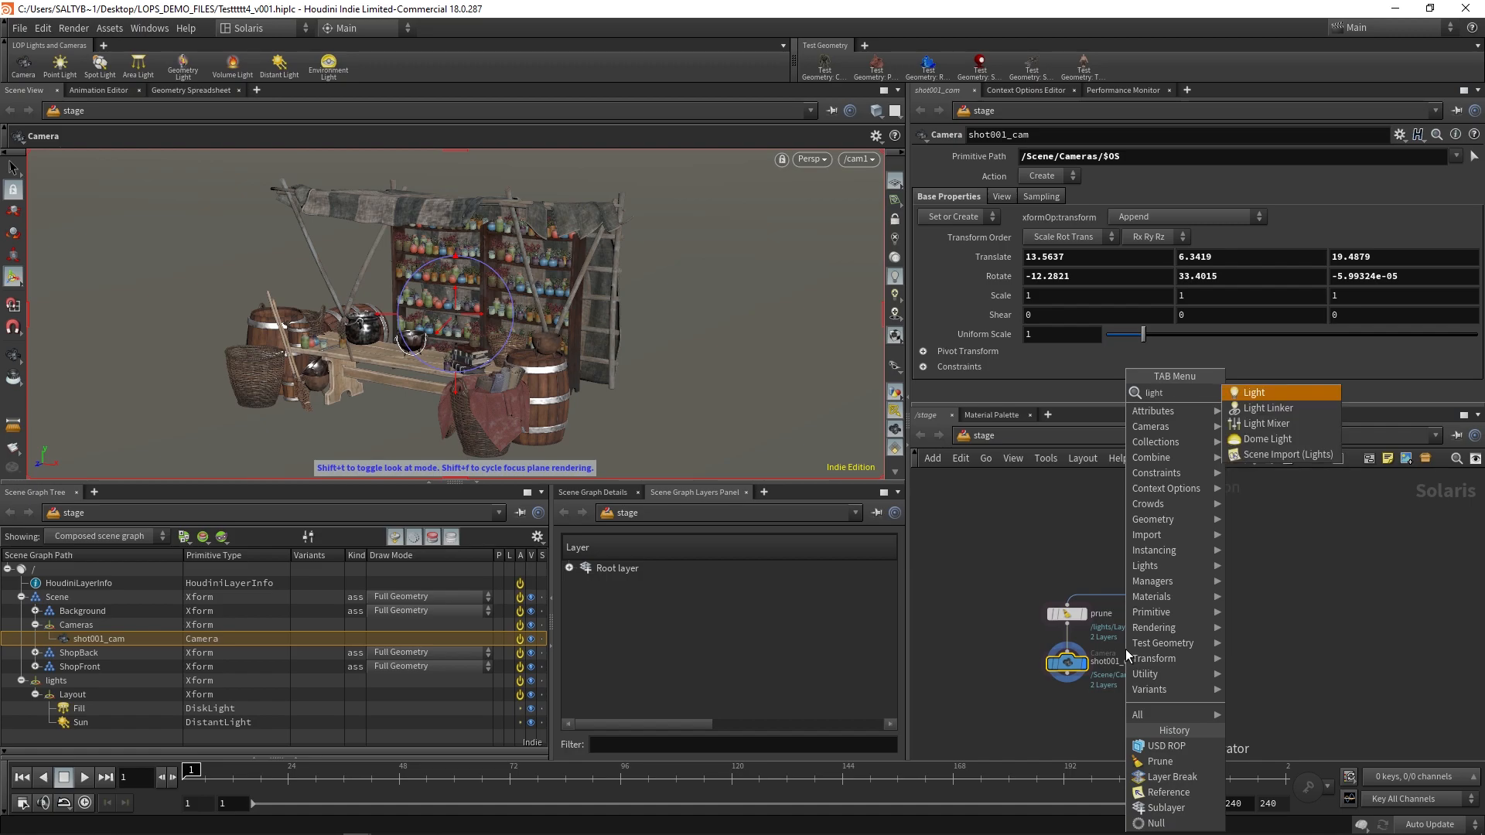
left_click(1267, 438)
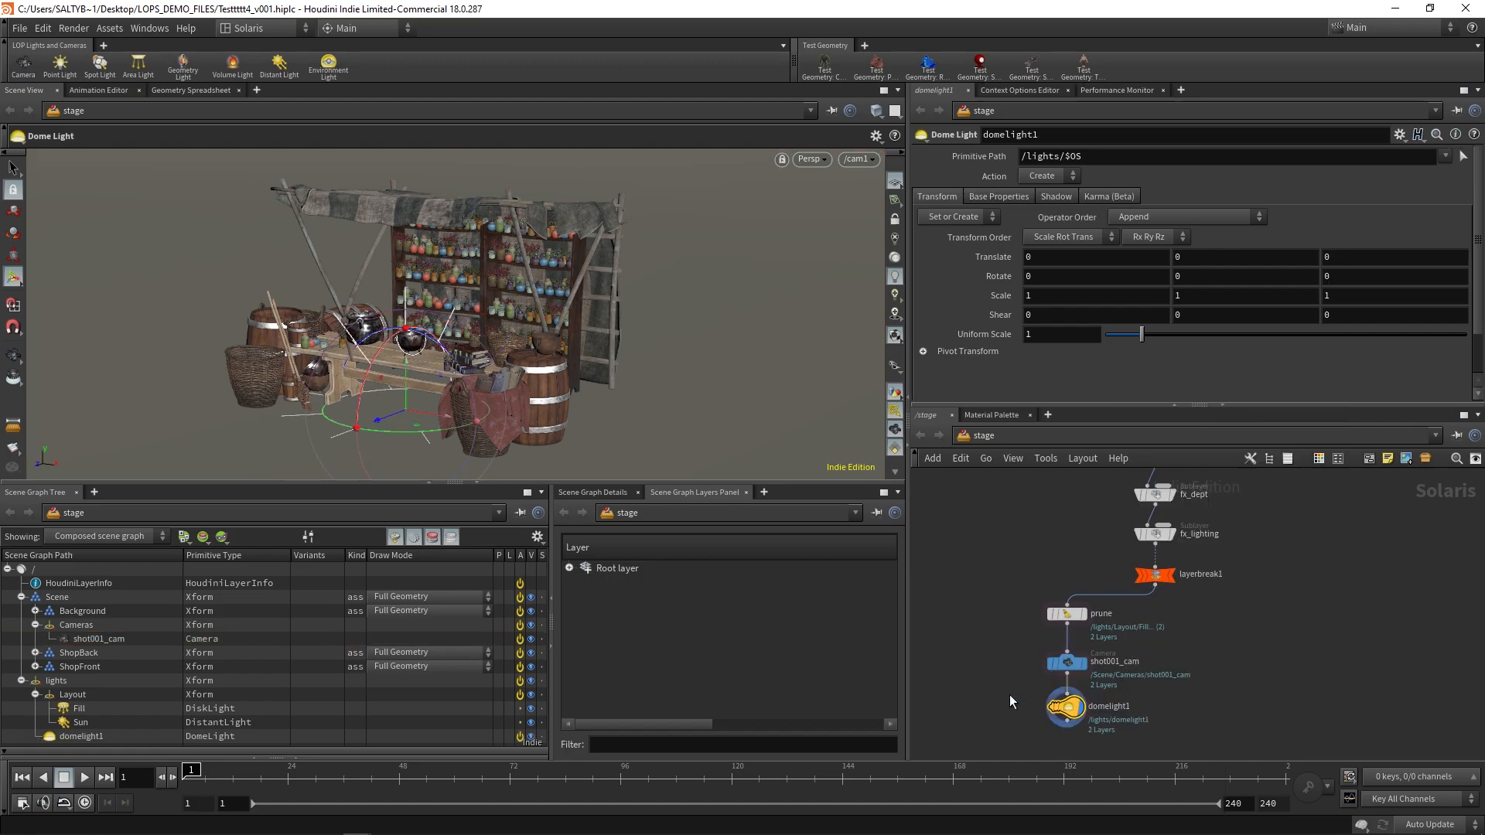
left_click(998, 196)
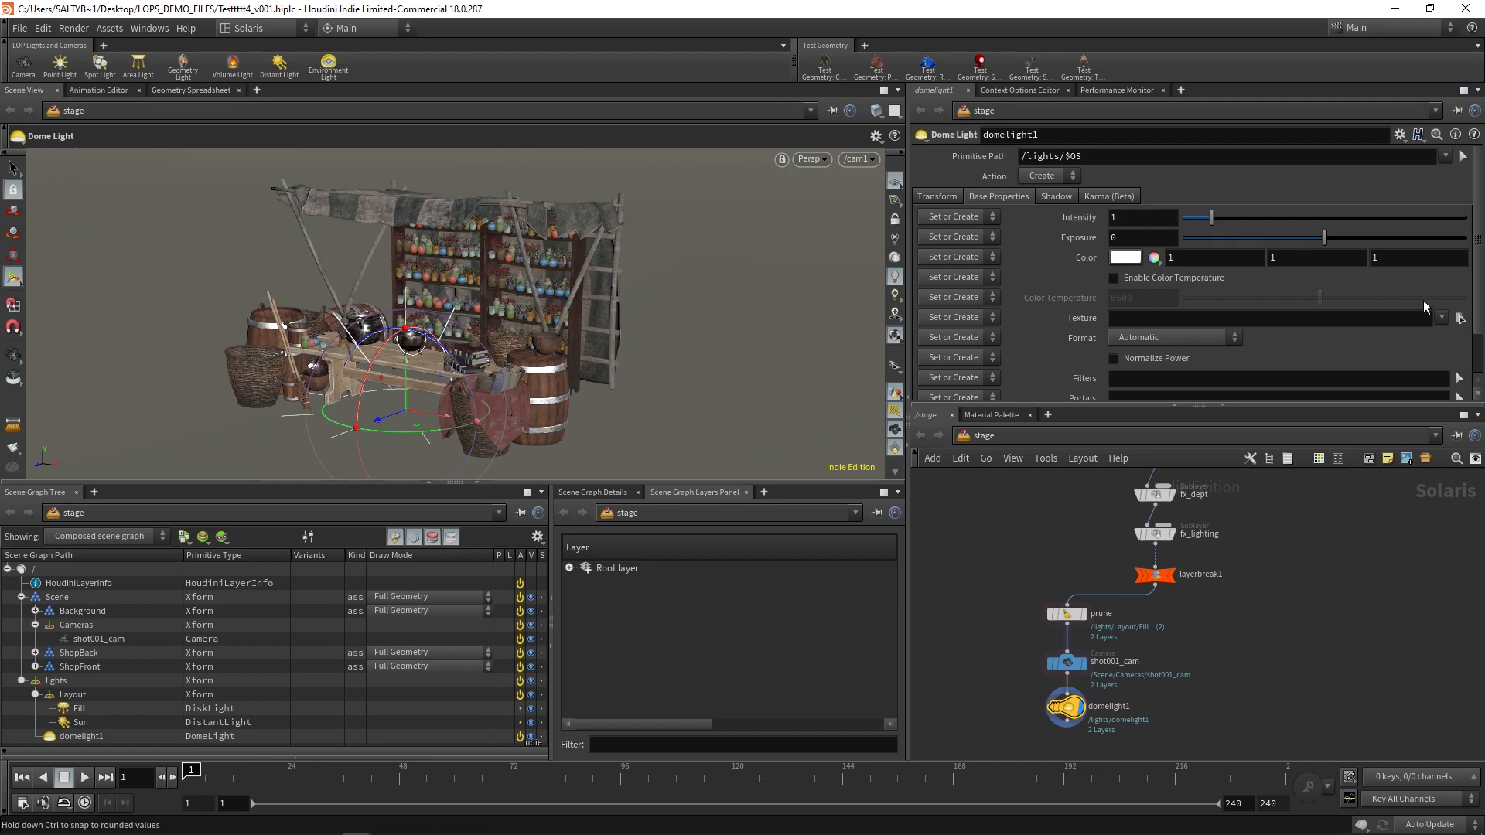
left_click(1460, 317)
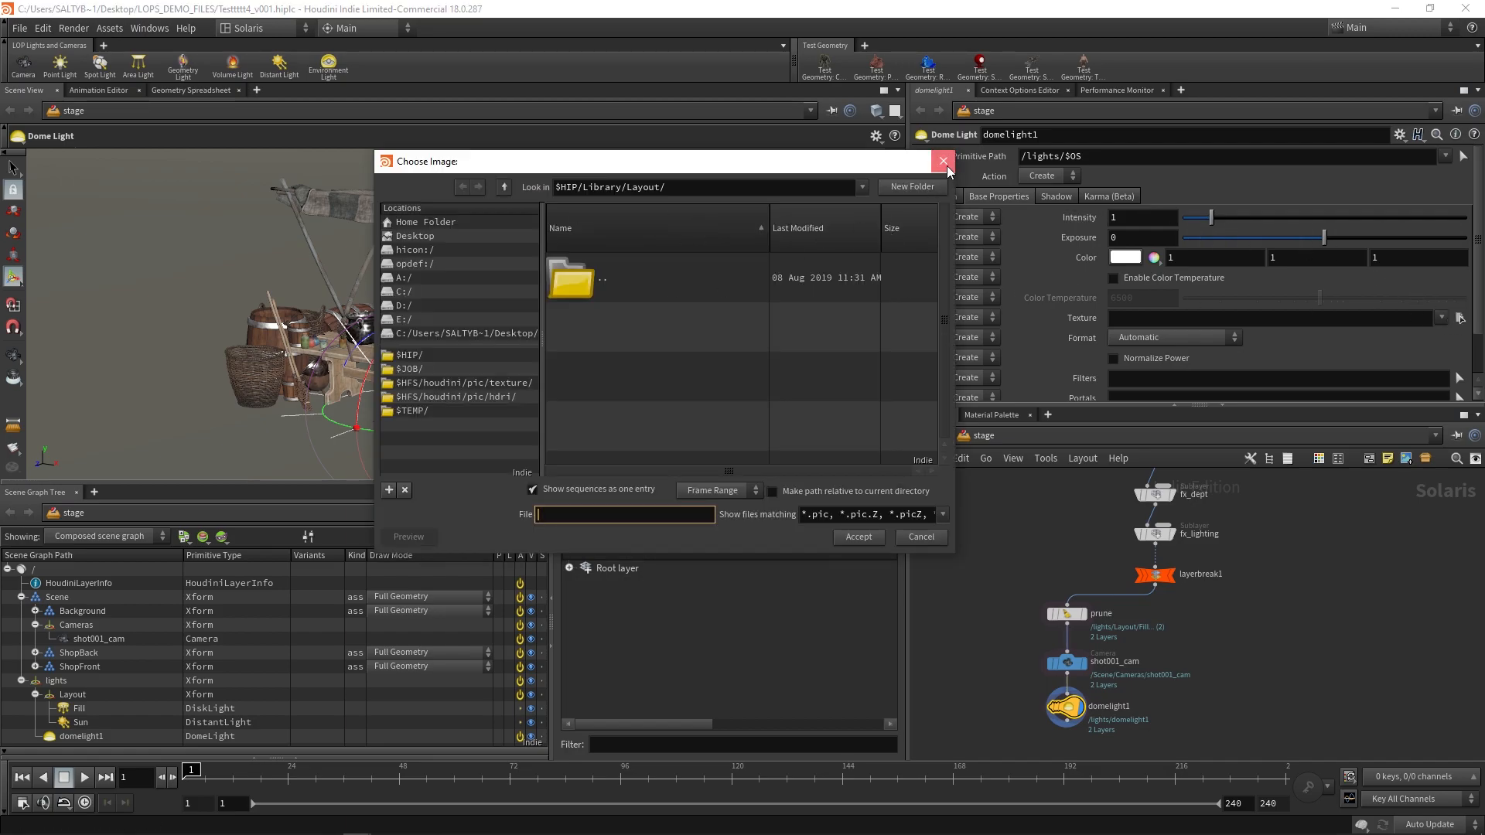
left_click(943, 161)
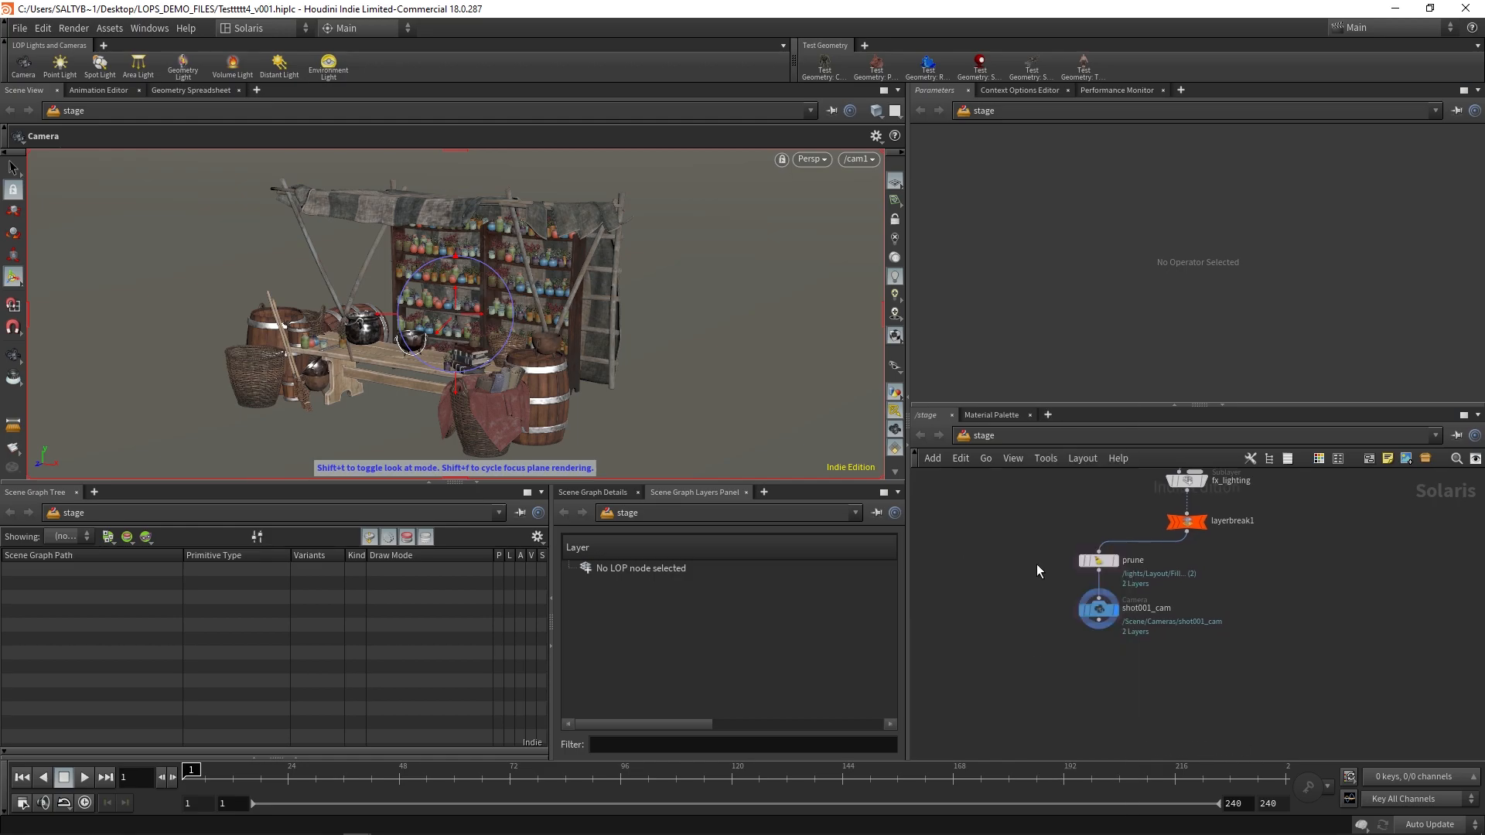
Step: Duplicate the camera into three coloured network boxes branching from prune, with a Switch added
left_click(1097, 608)
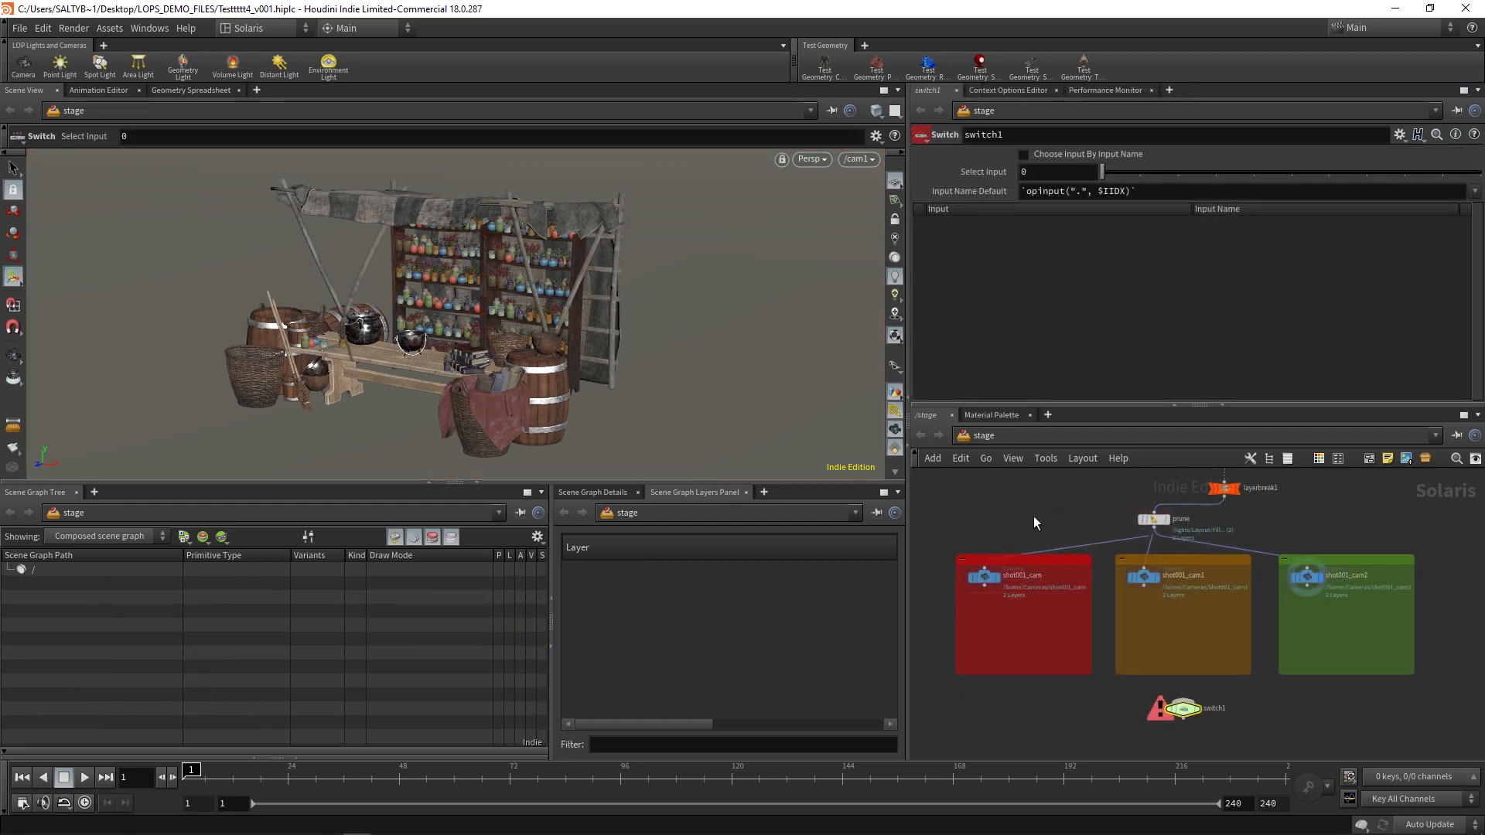
mouse_move(1031, 524)
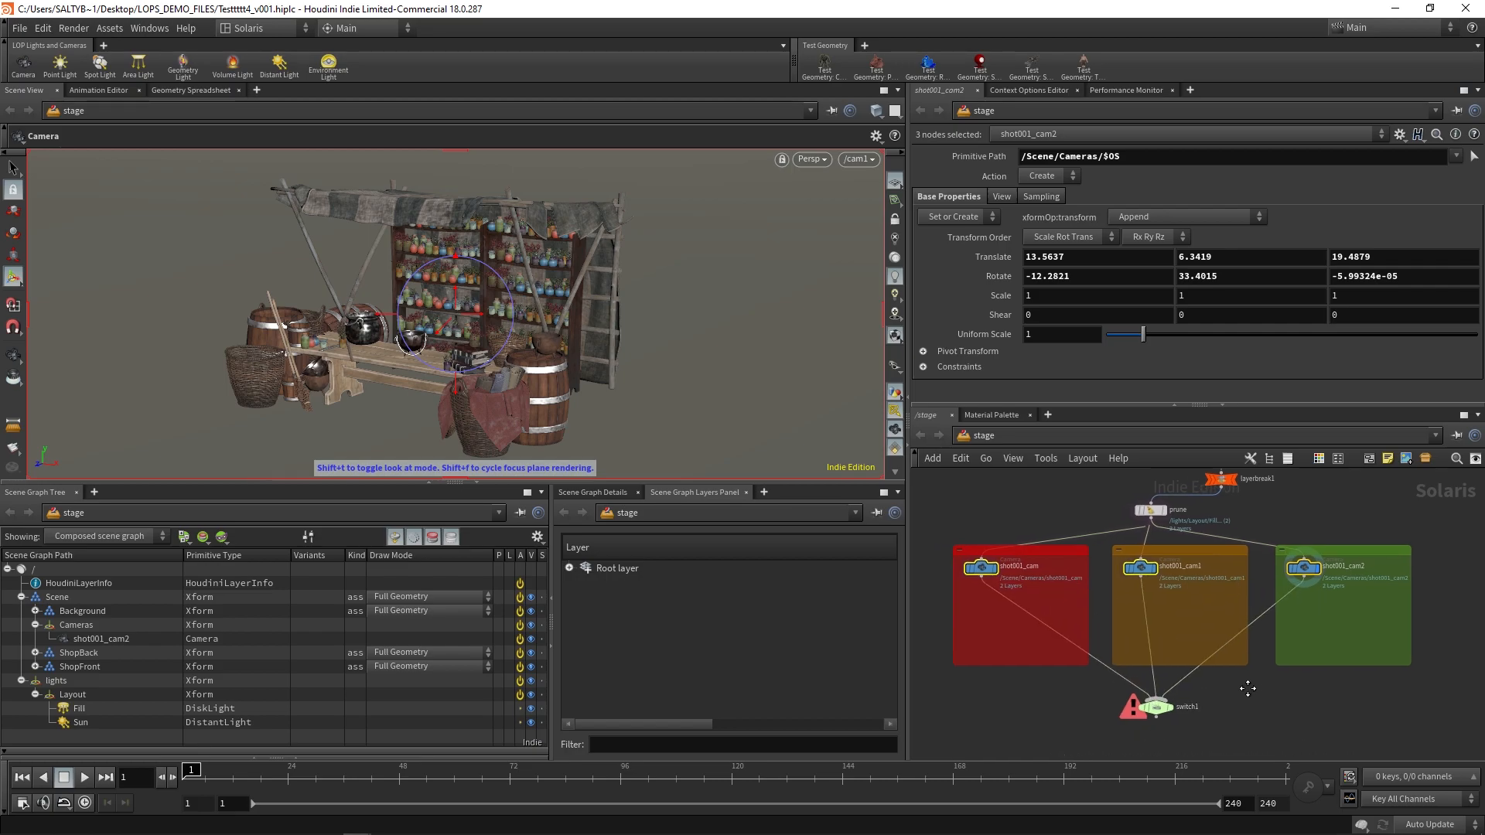
Step: Scrub switch1's Select Input through the three cameras, then enable Choose Input By Input Name
left_click(1177, 677)
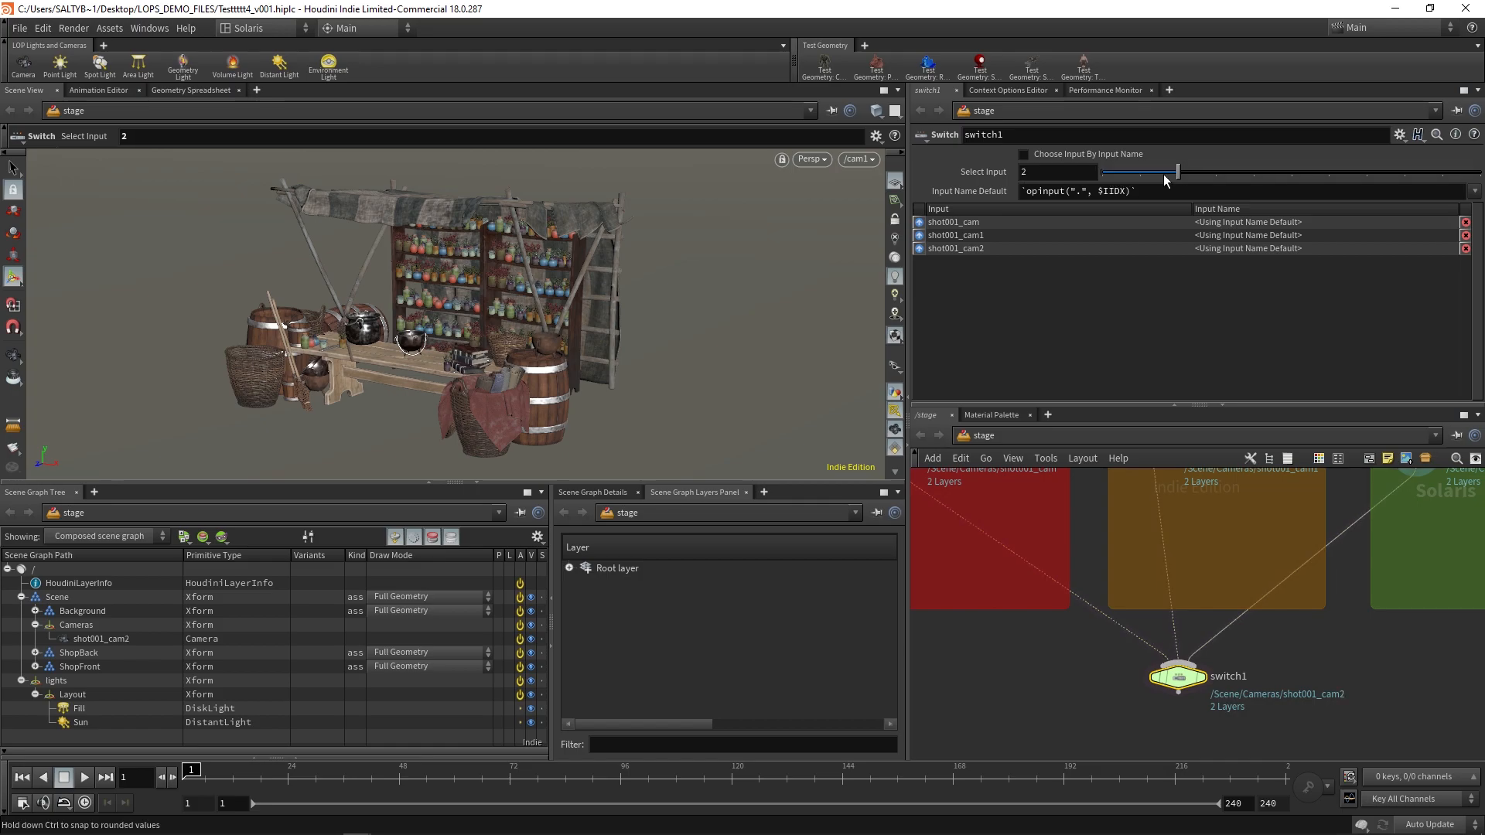
left_click_drag(1175, 172, 1137, 171)
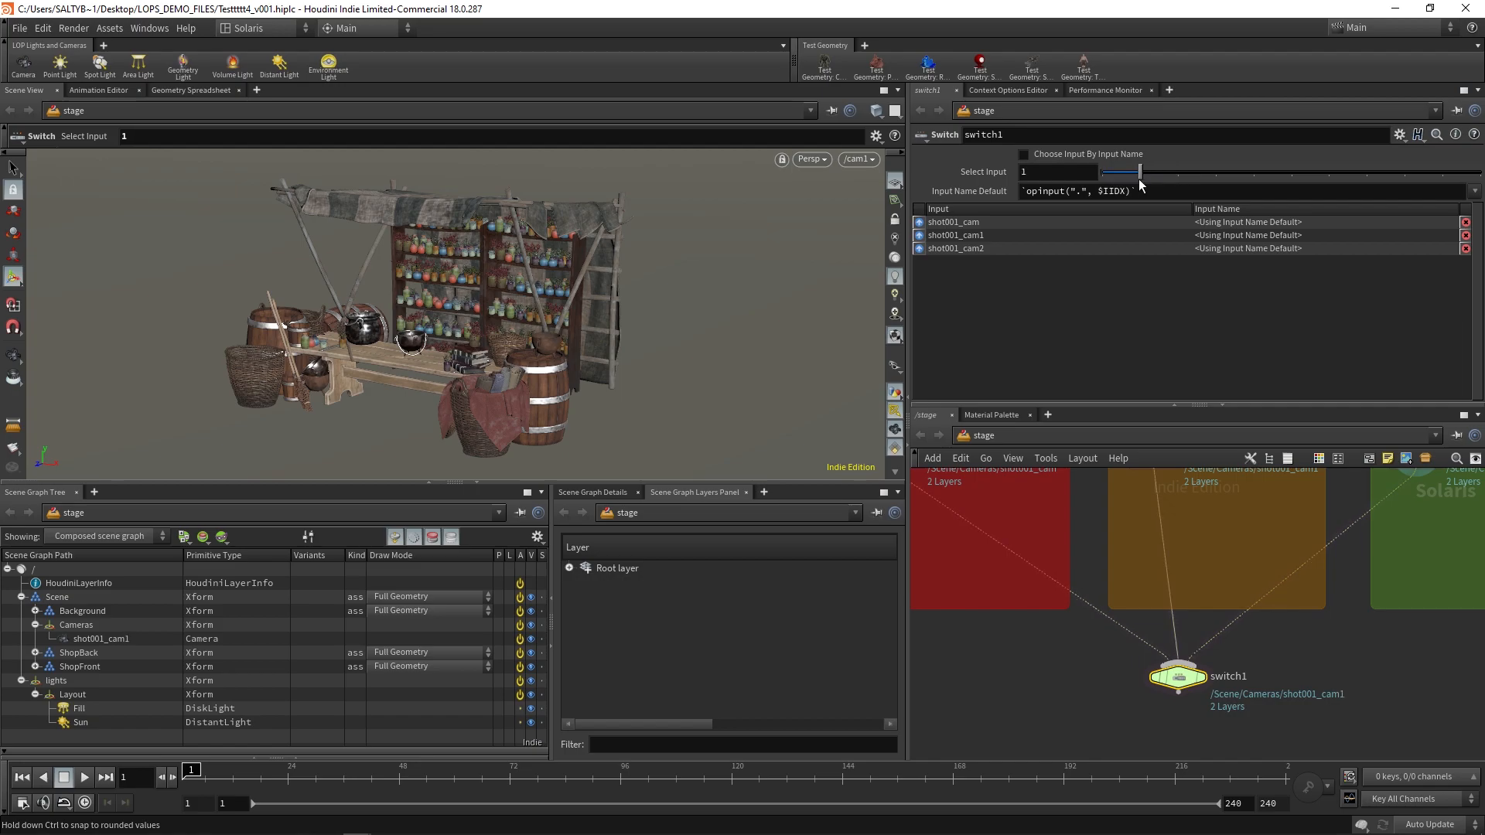
left_click_drag(1137, 172, 1098, 172)
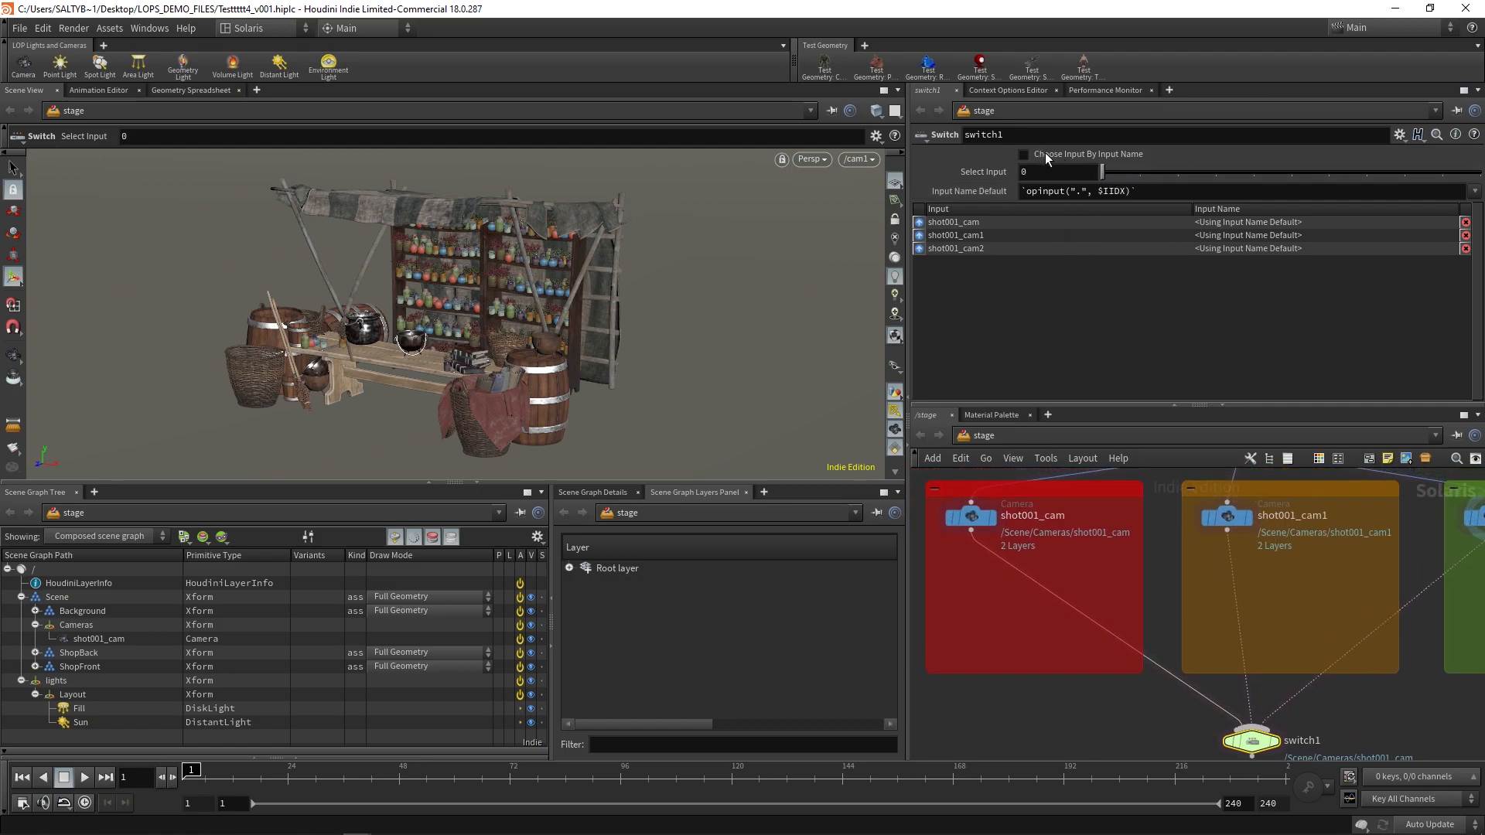
left_click(1024, 153)
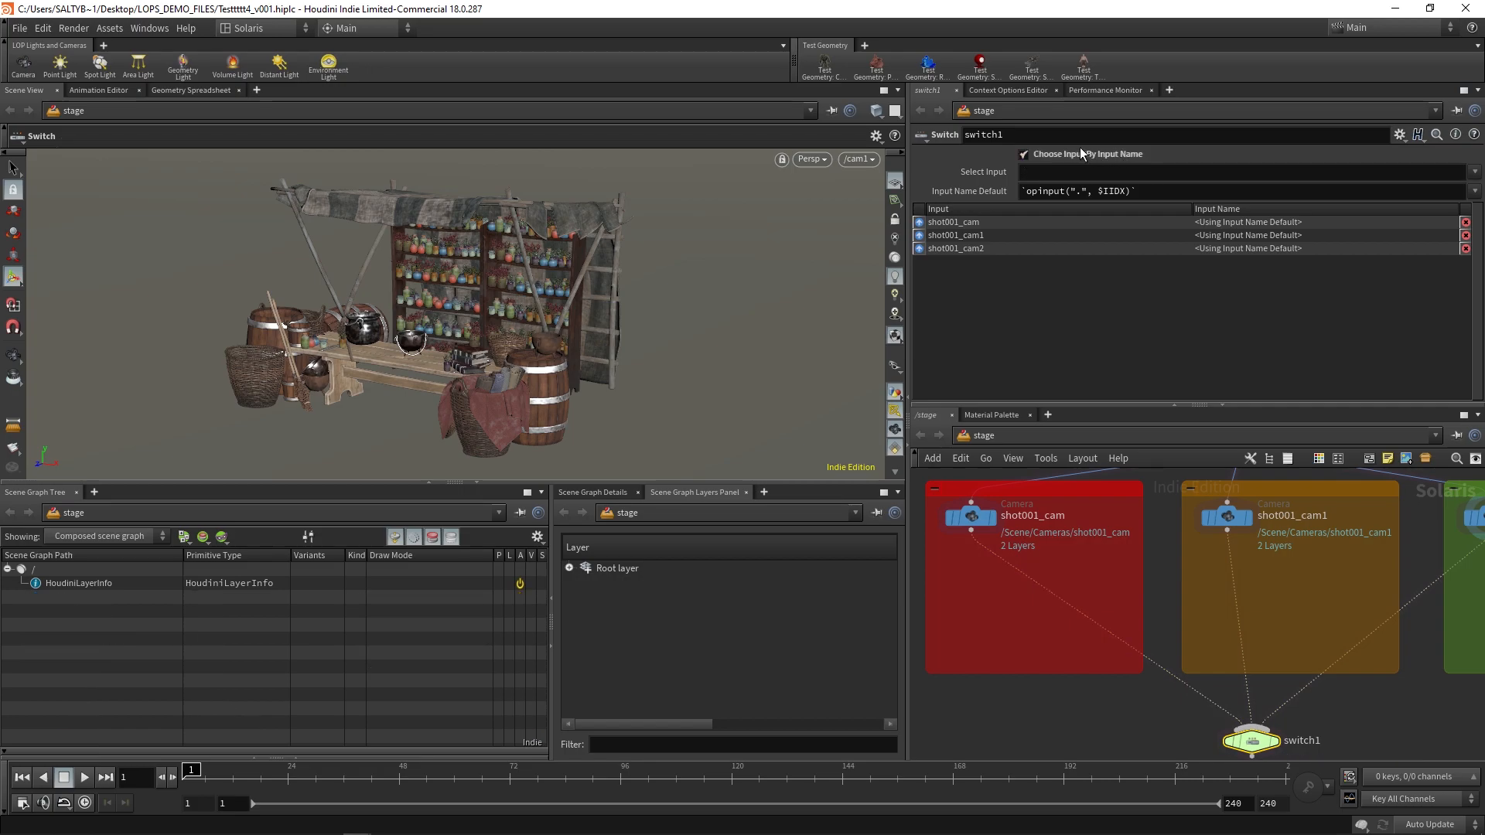
key("tab")
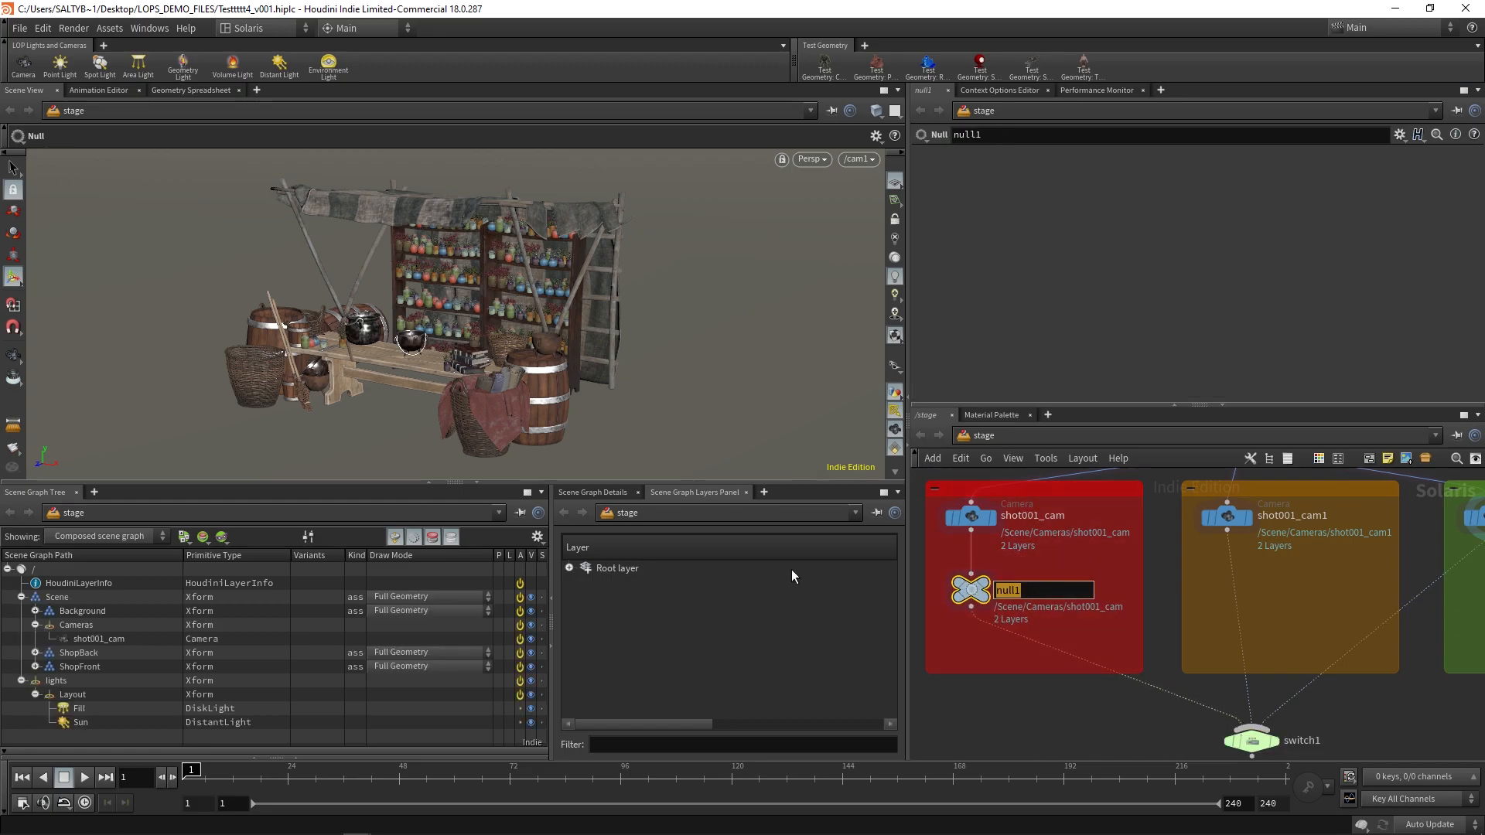
mouse_move(1091, 622)
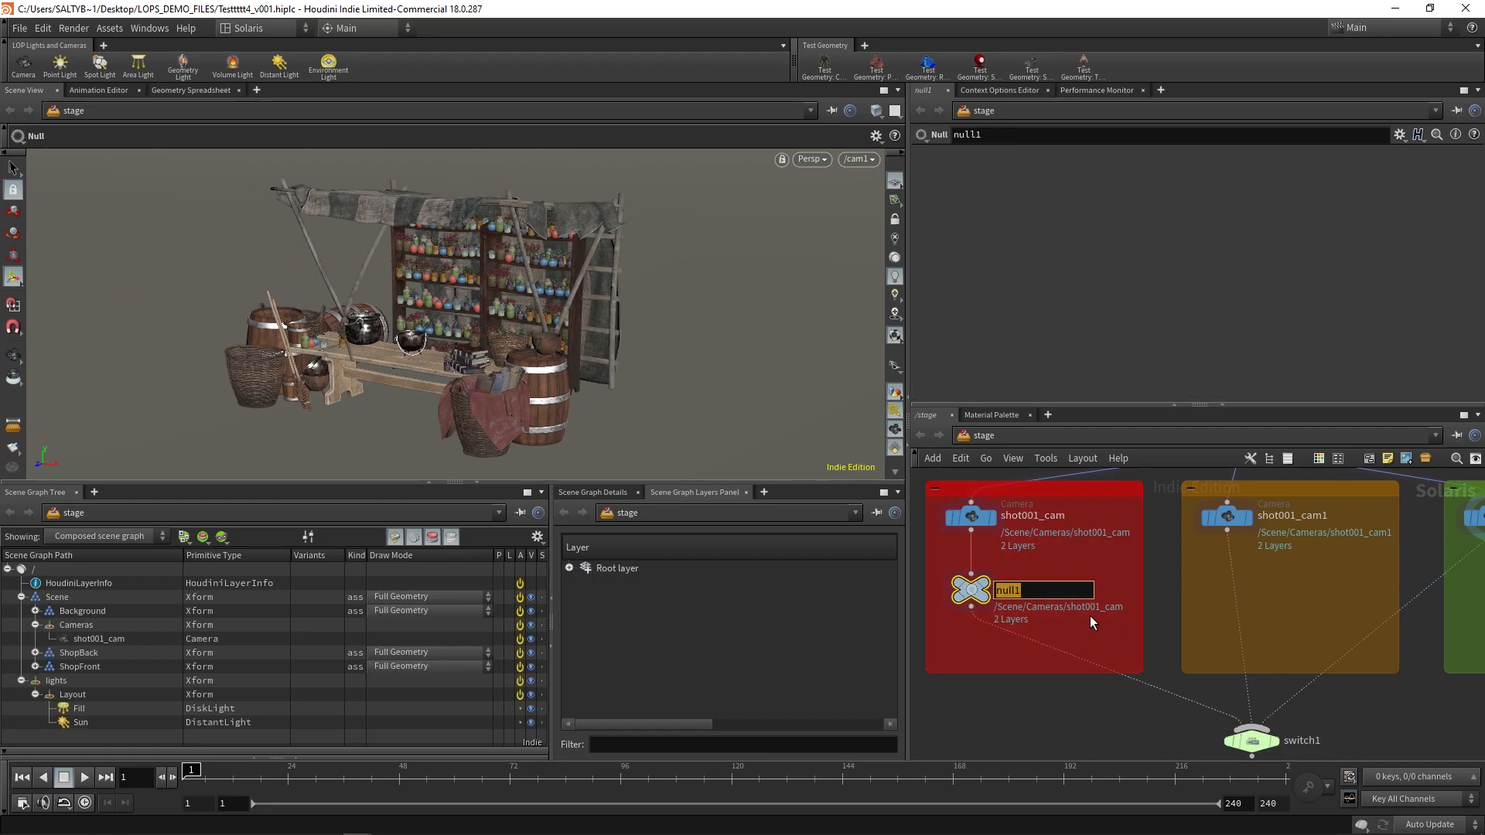
Step: Name the shot nulls SHOT001–SHOT003 and set switch1's Select Input to SHOT003
type("SHOT001")
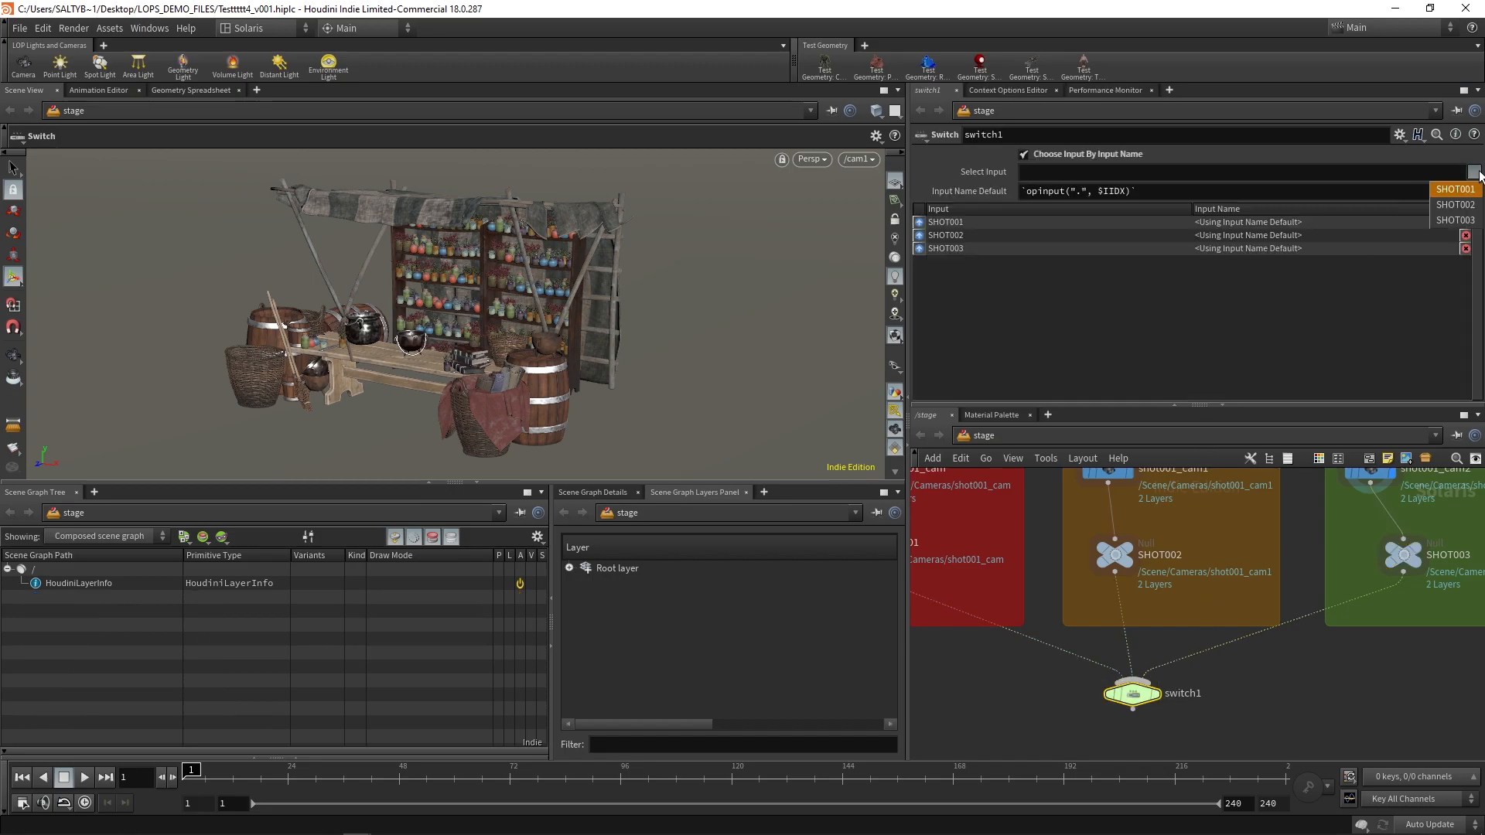
left_click(1456, 204)
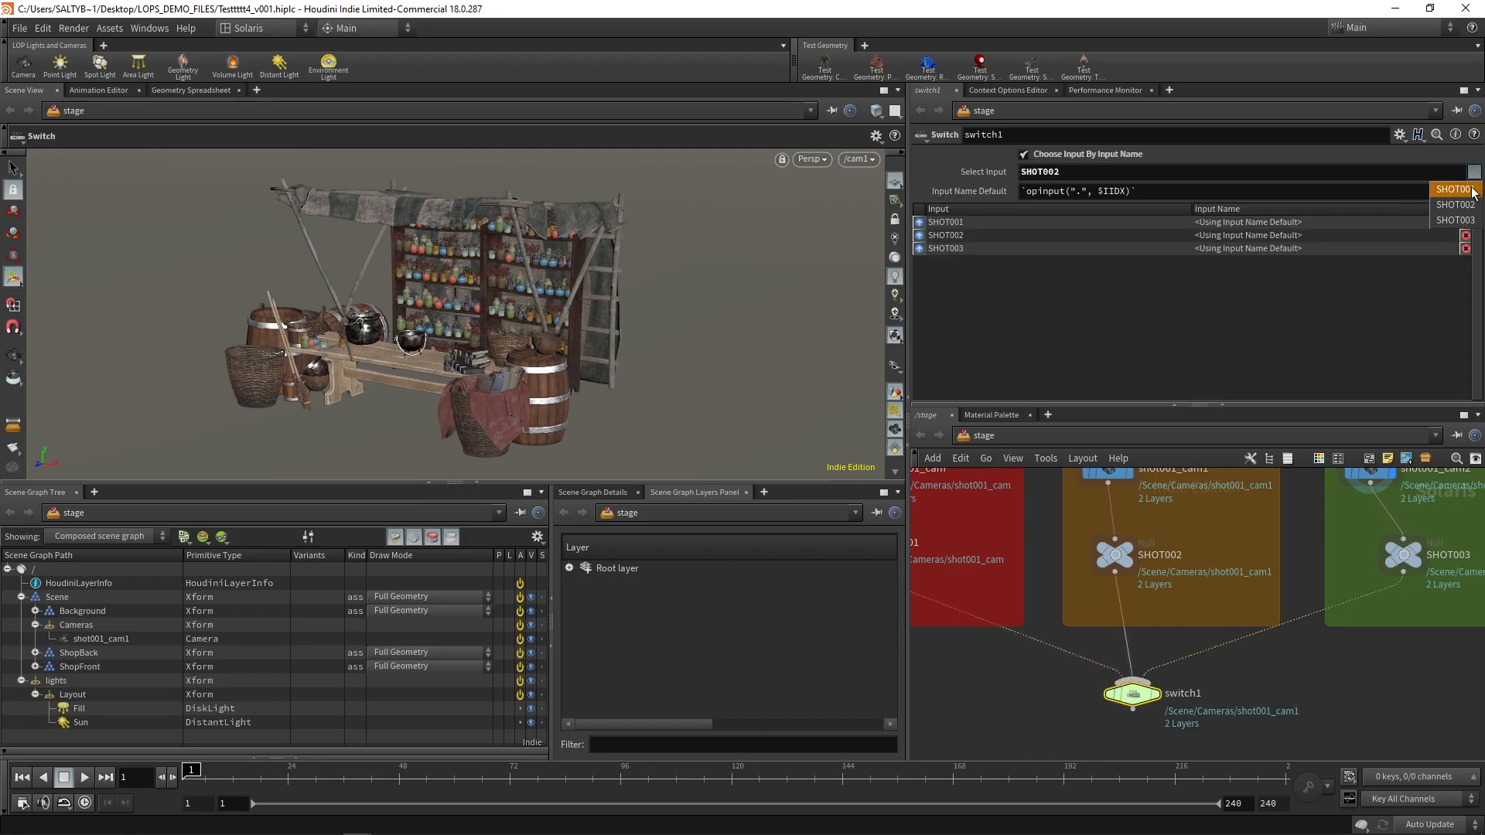
left_click(1455, 219)
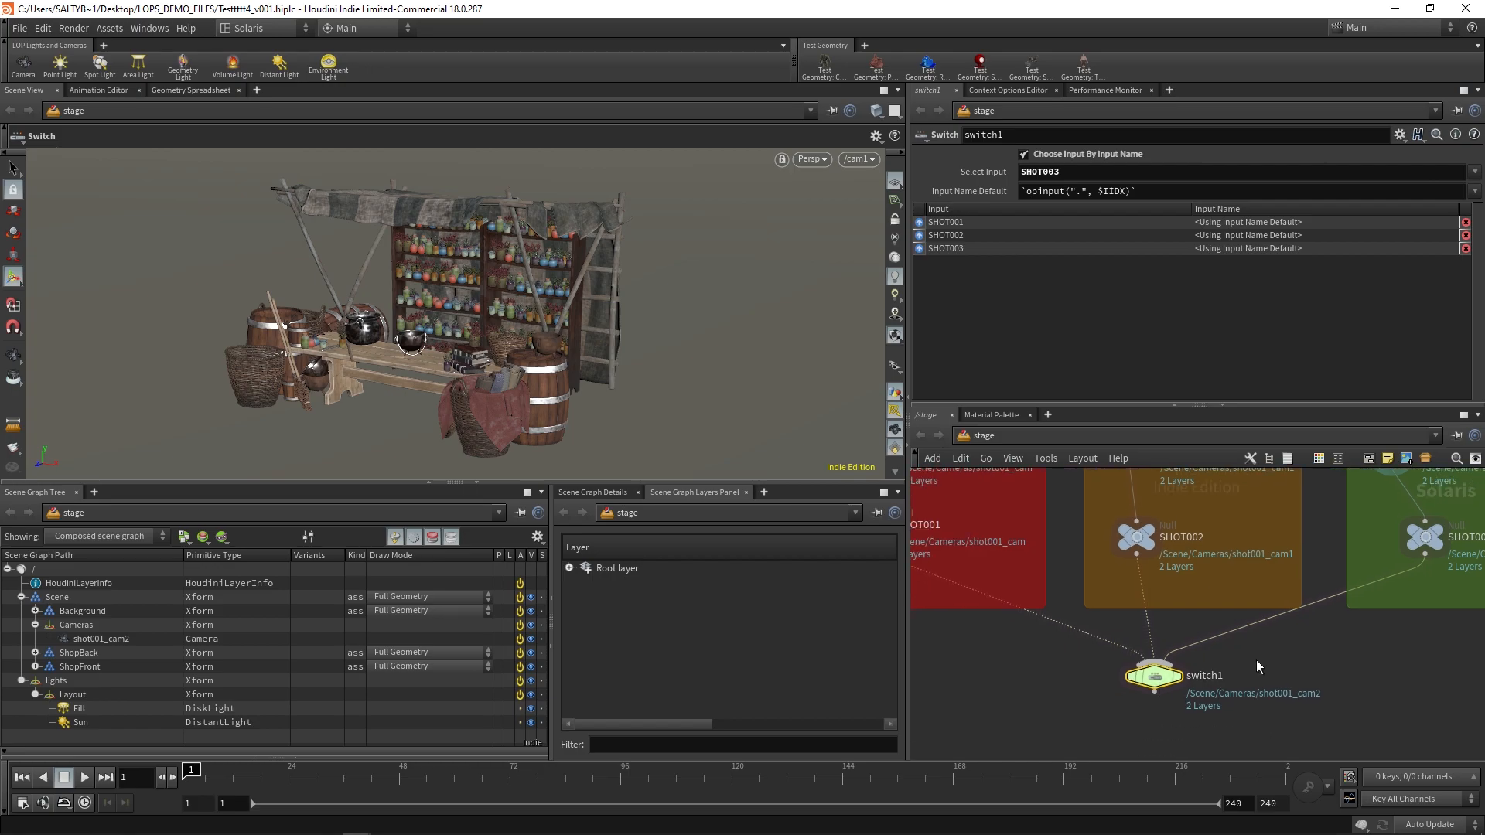
key("Tab")
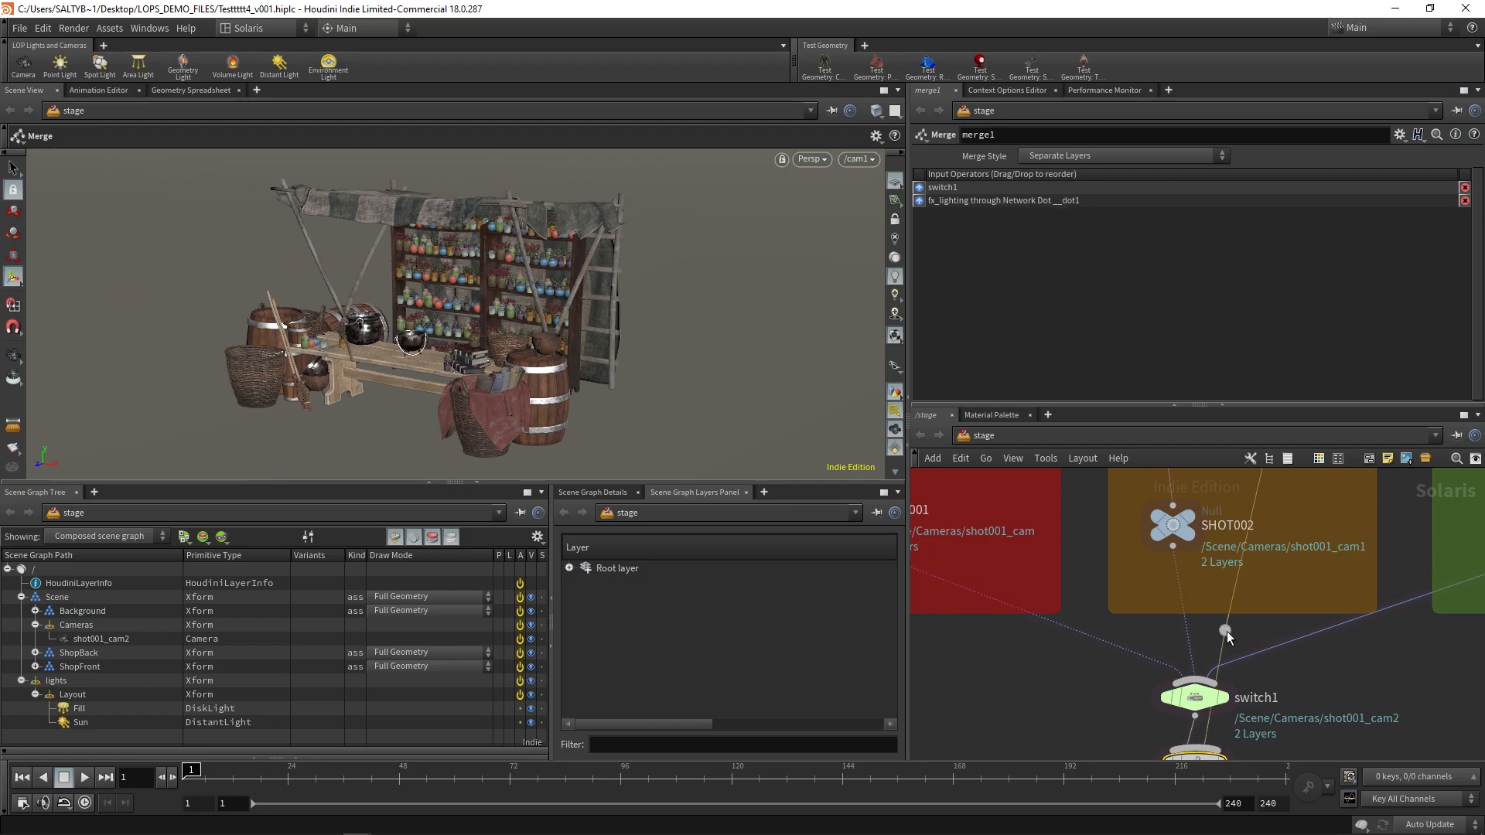
Step: Merge switch1 with fx_lighting via a dot and append a USD ROP writing $HIP/geo/$HIPNAME.$OS.usd
left_click_drag(1229, 638, 1314, 651)
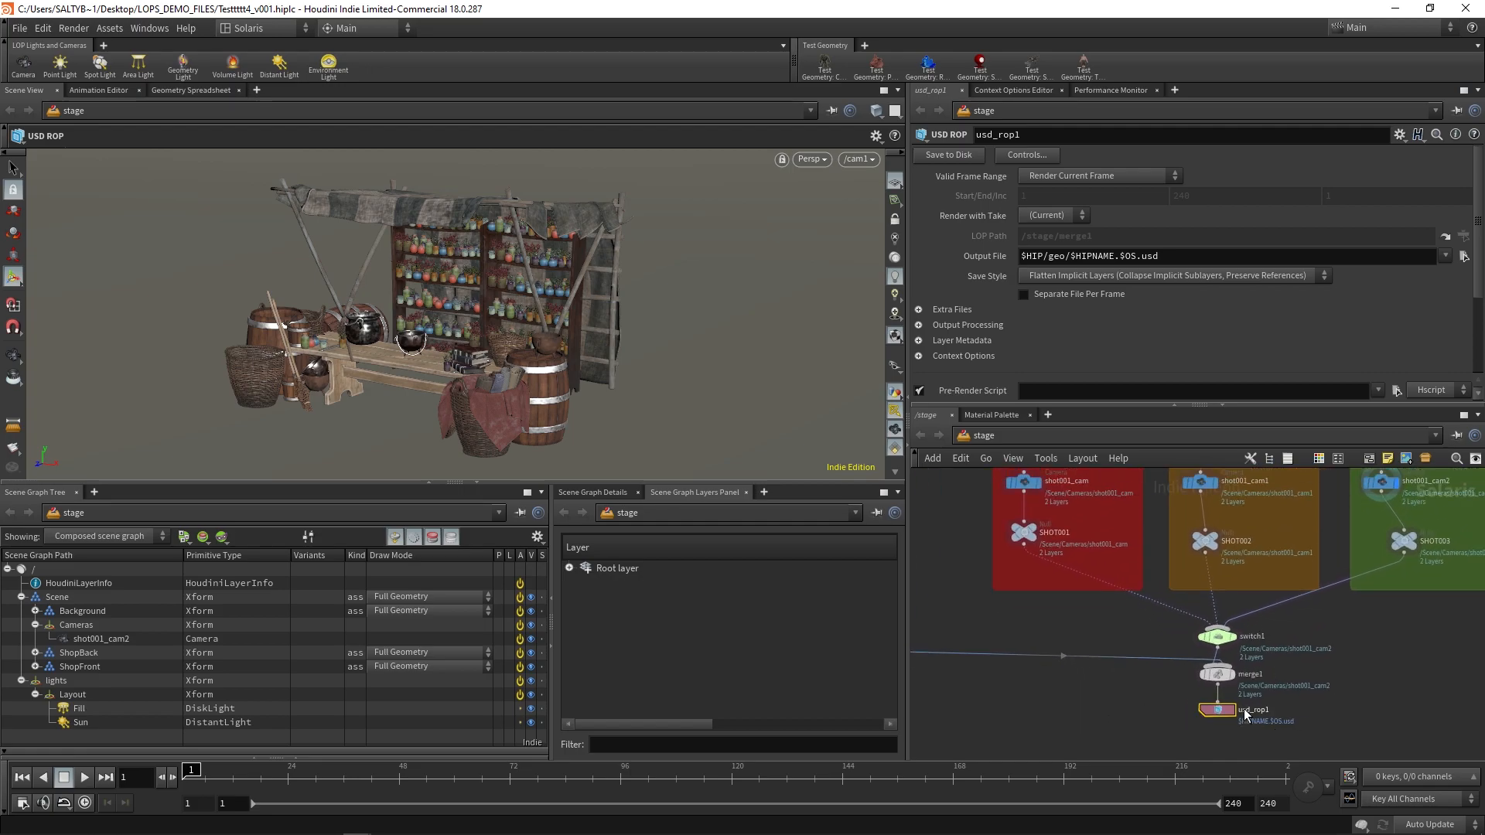
left_click(1218, 710)
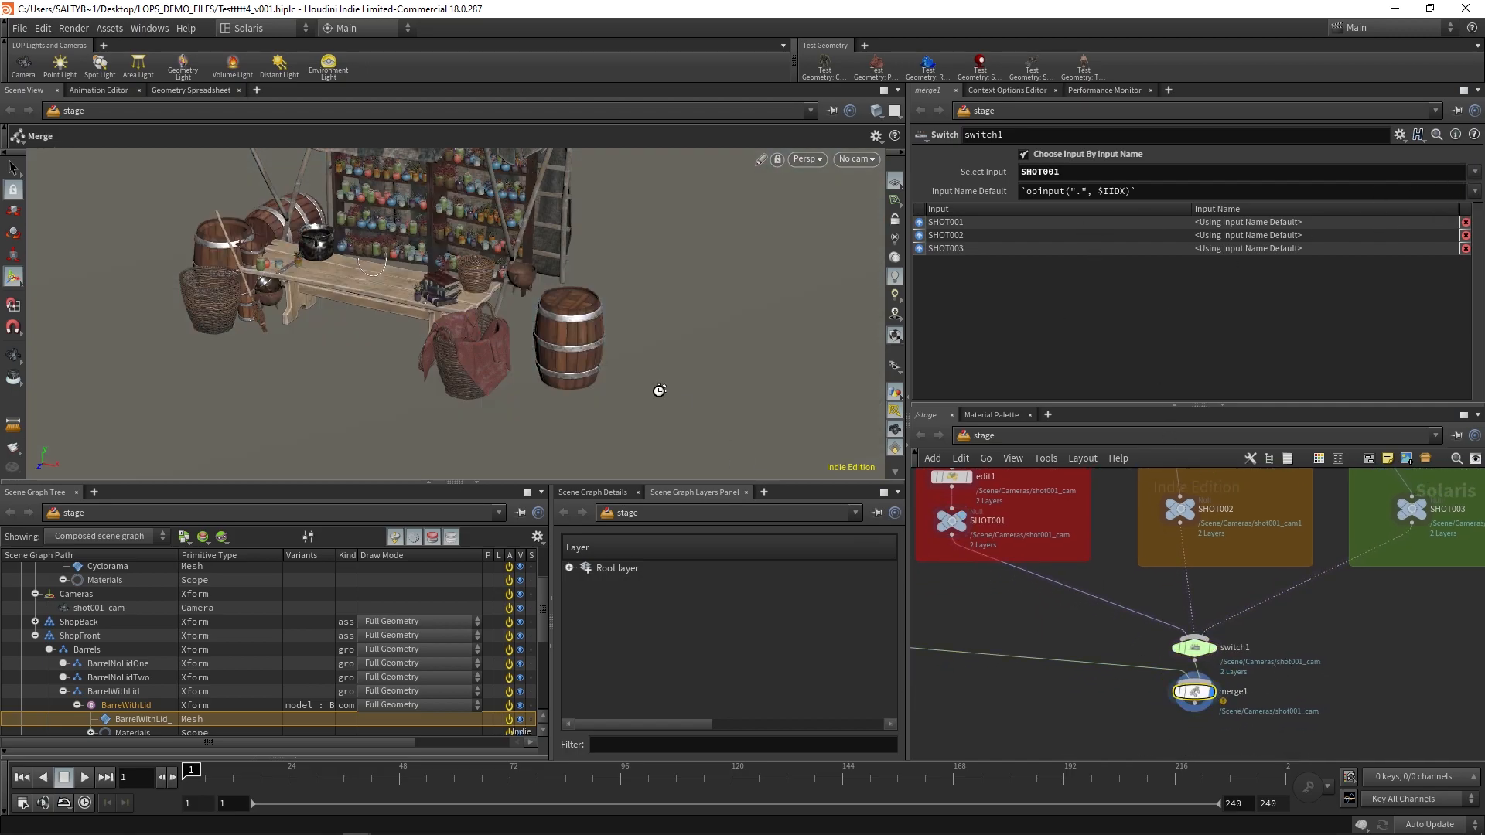
Step: Select SHOT002 on switch1 and set merge1 to Flatten Layers with fx_lighting first
left_click(1194, 647)
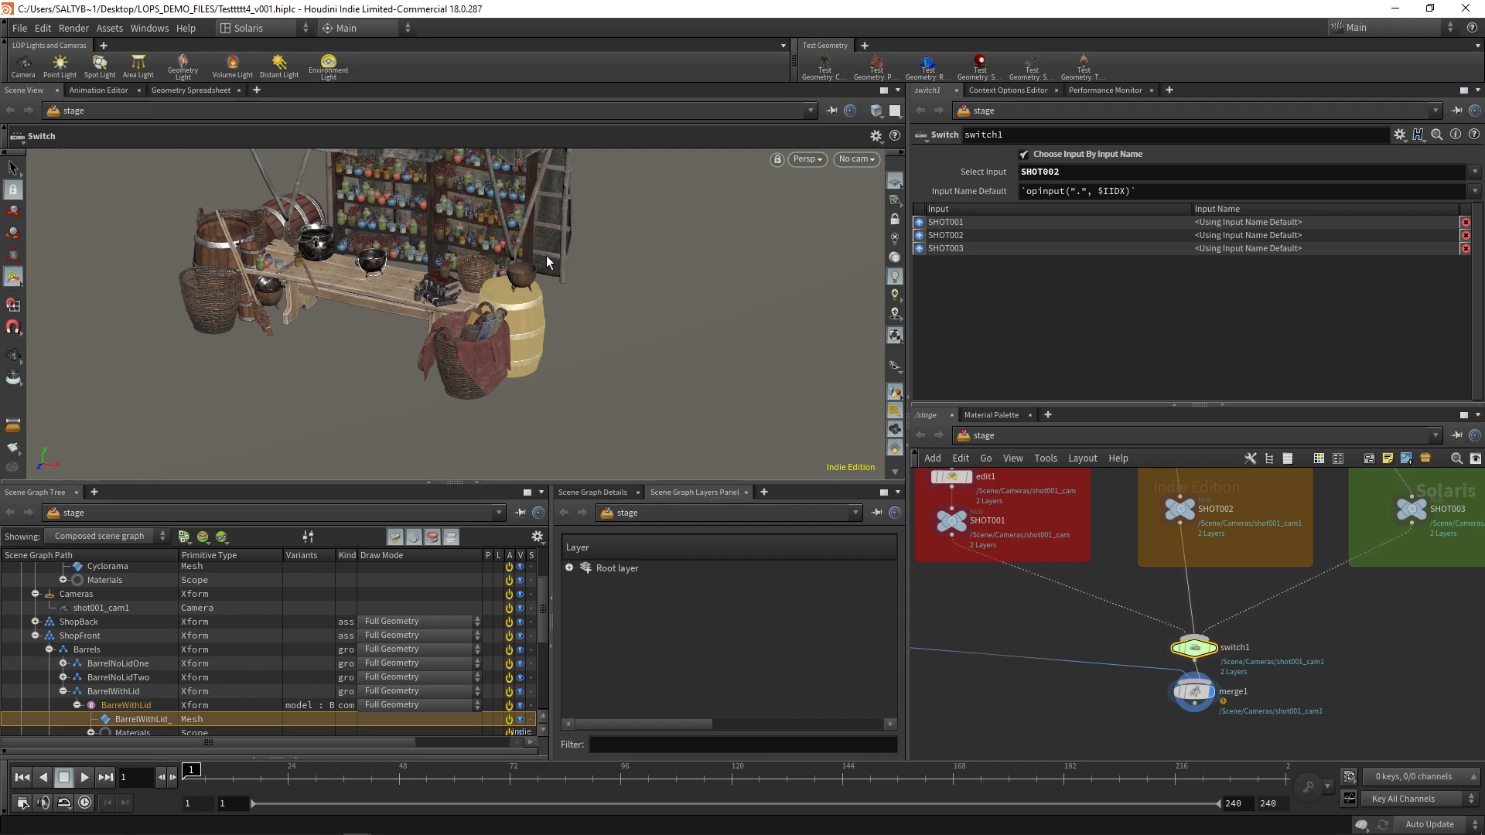
left_click(1195, 690)
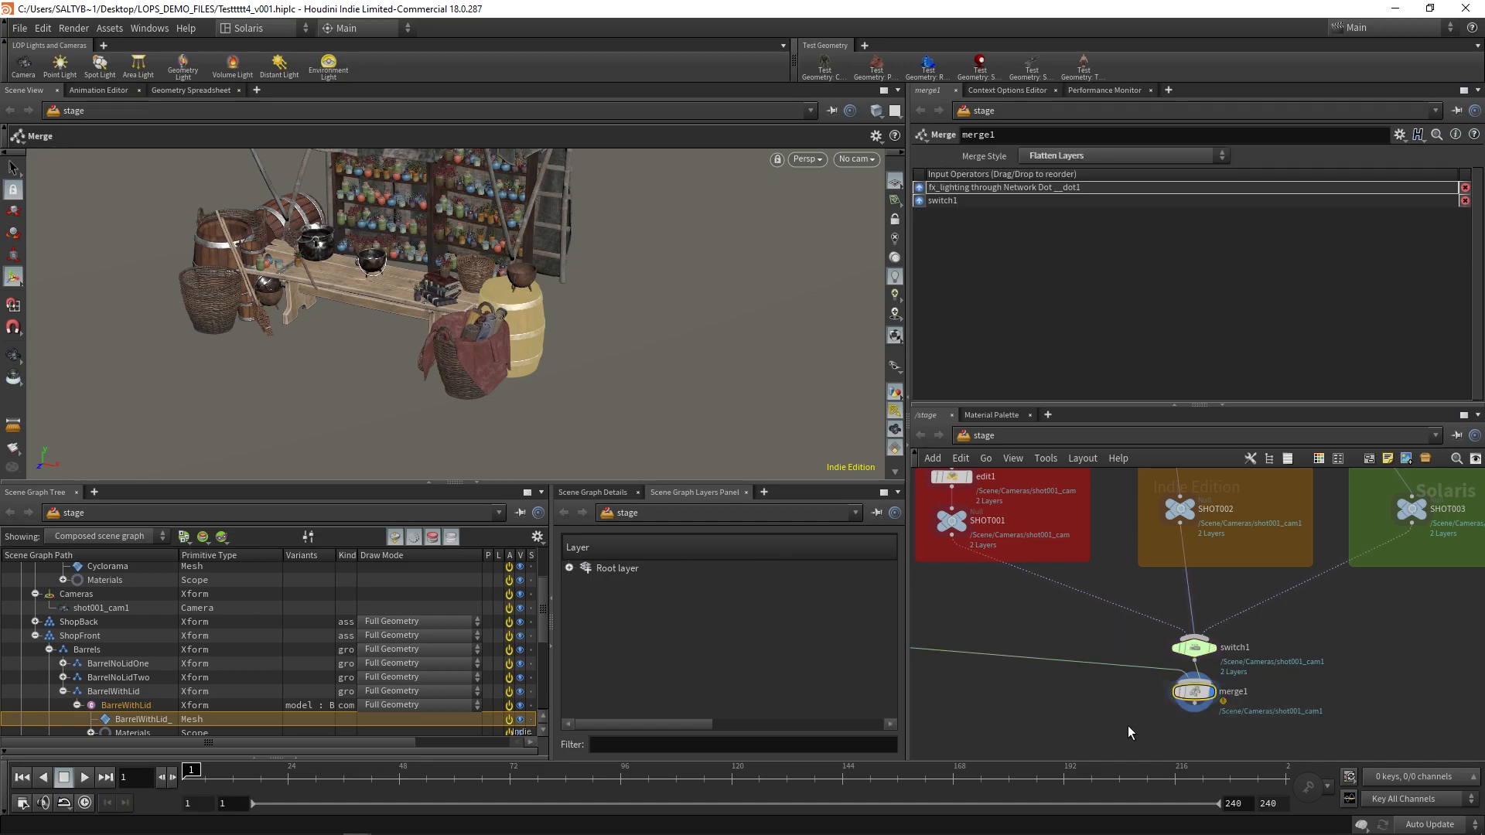